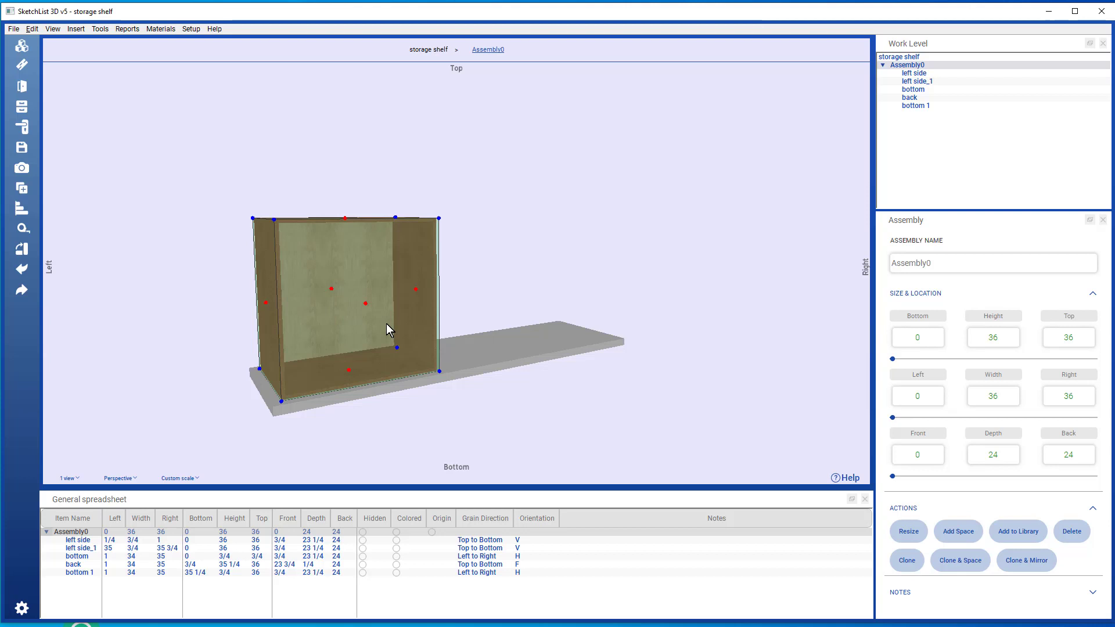
pyautogui.moveTo(264, 104)
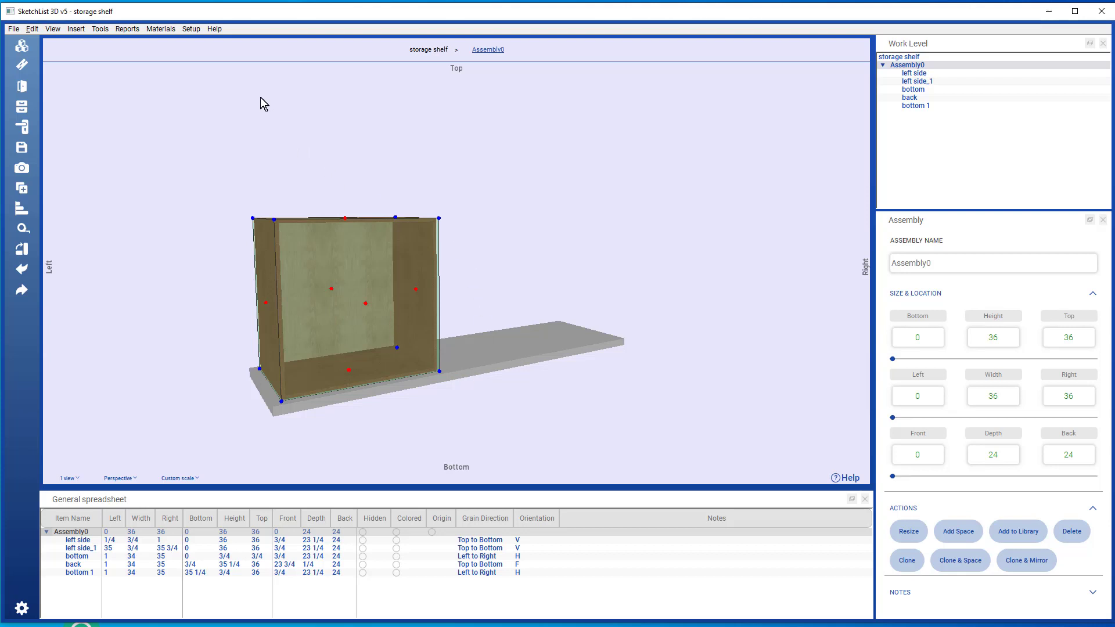
pyautogui.moveTo(529, 118)
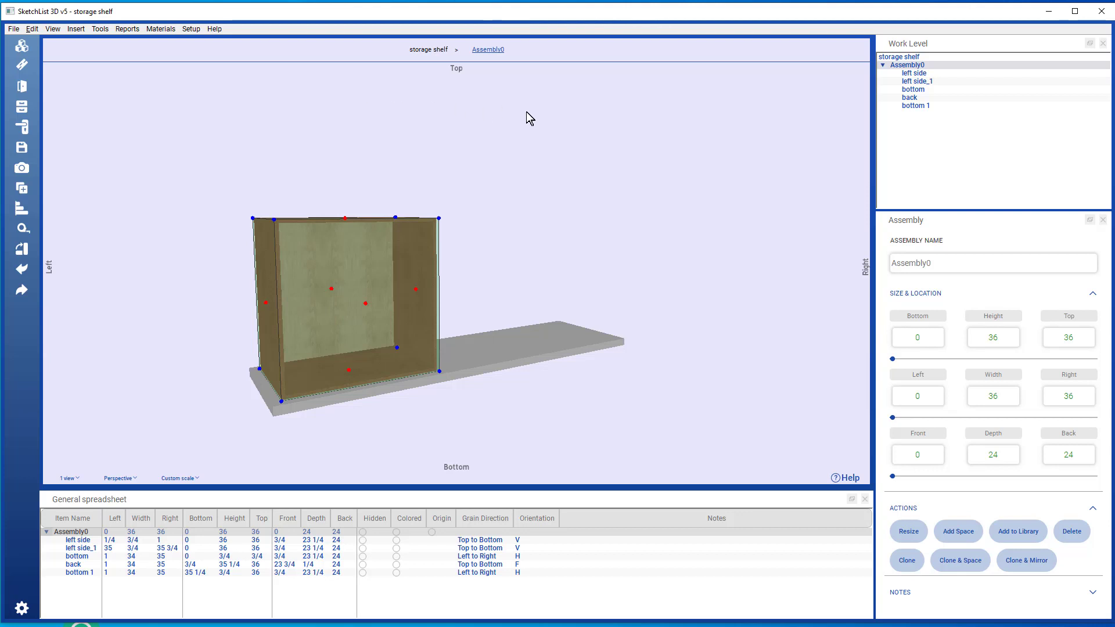
pyautogui.moveTo(675, 295)
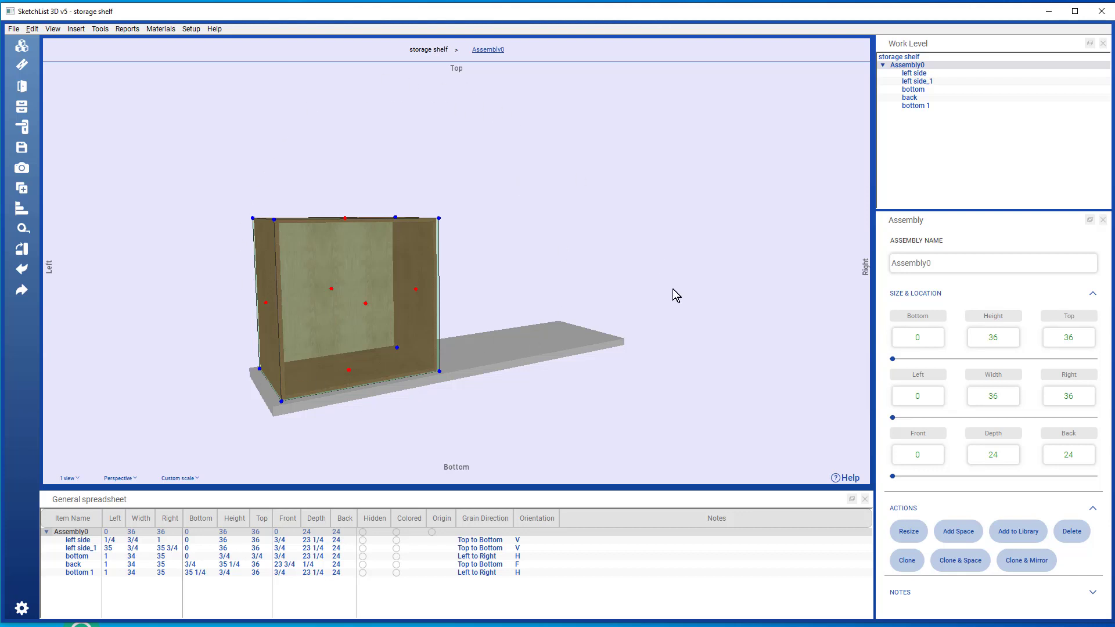
pyautogui.moveTo(662, 420)
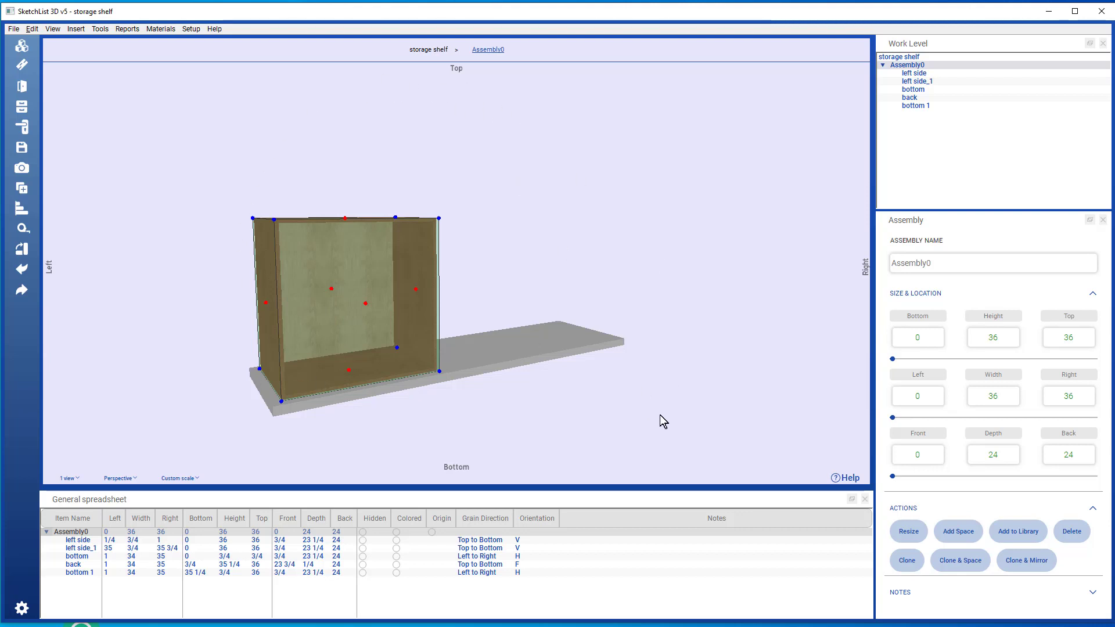
pyautogui.moveTo(643, 241)
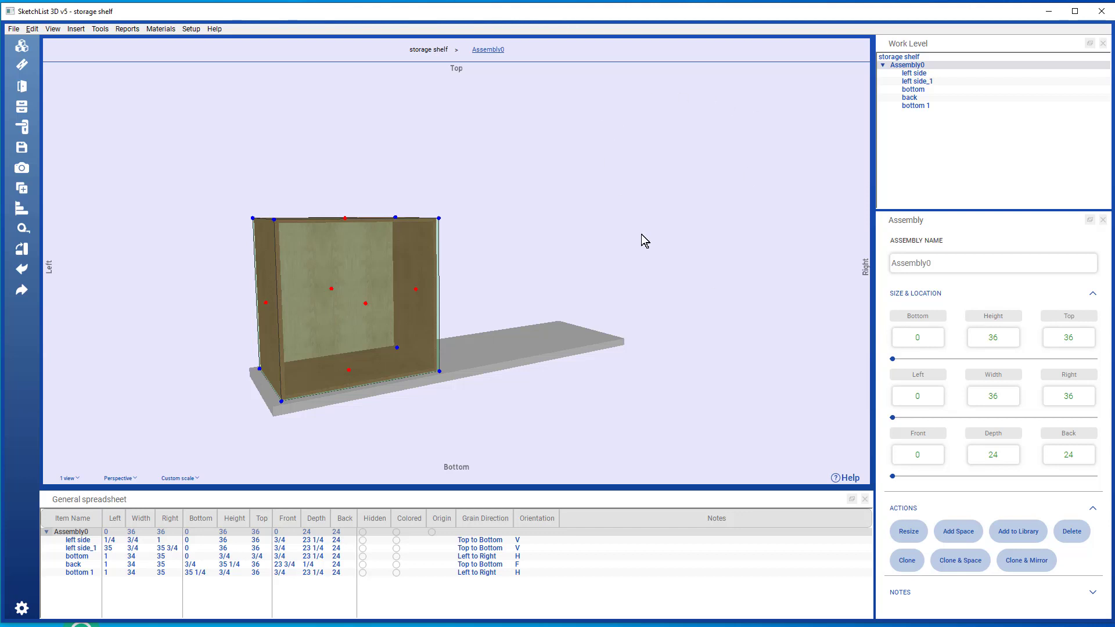
pyautogui.moveTo(714, 247)
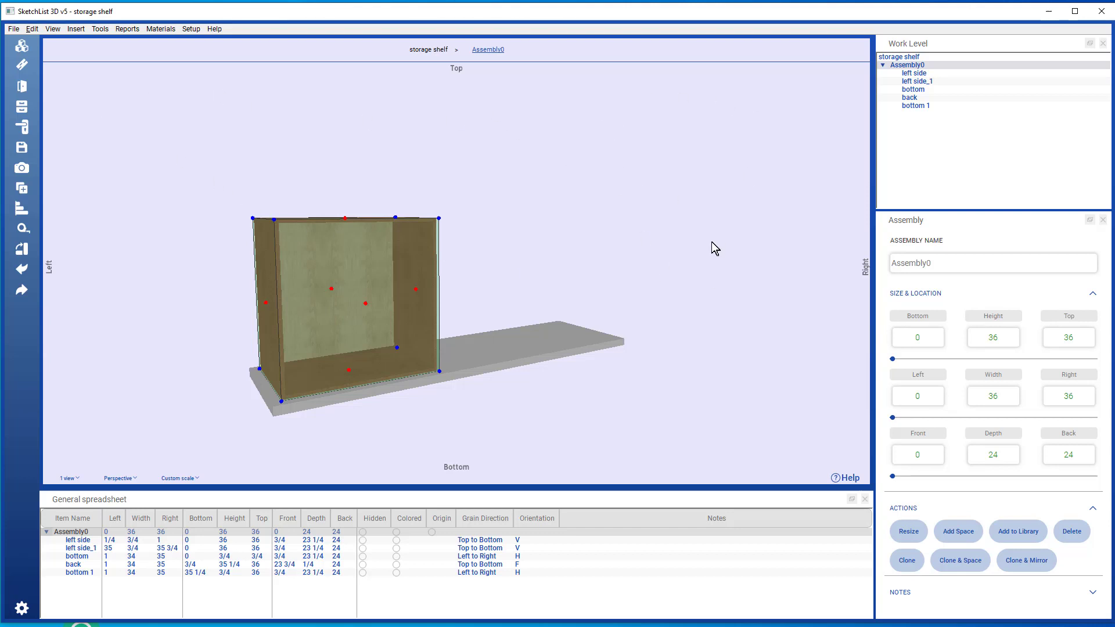
pyautogui.moveTo(753, 362)
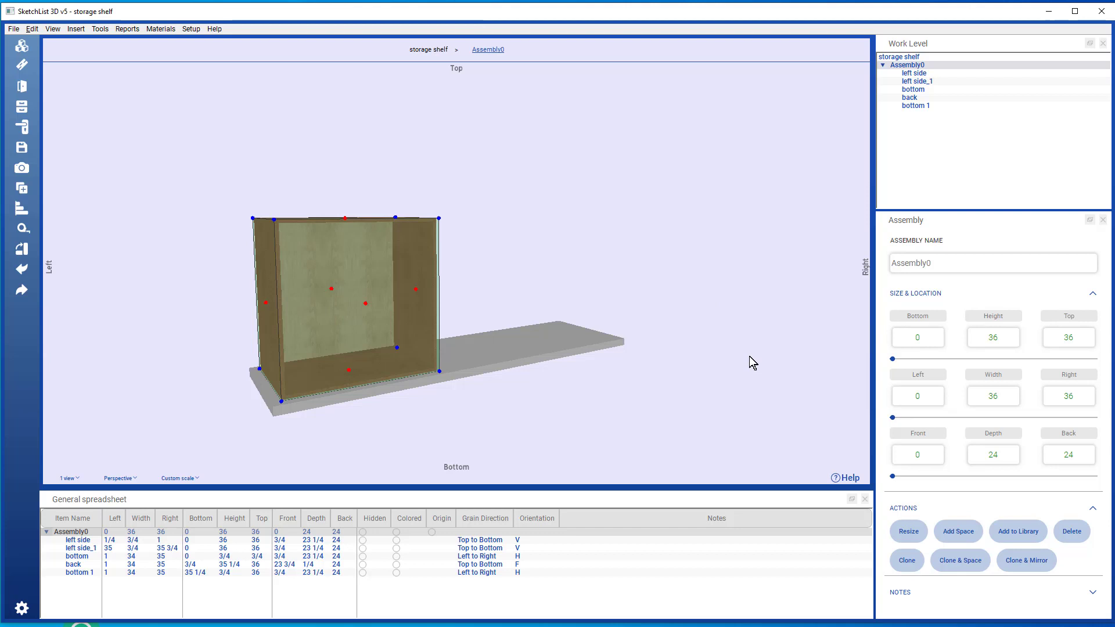
pyautogui.moveTo(702, 262)
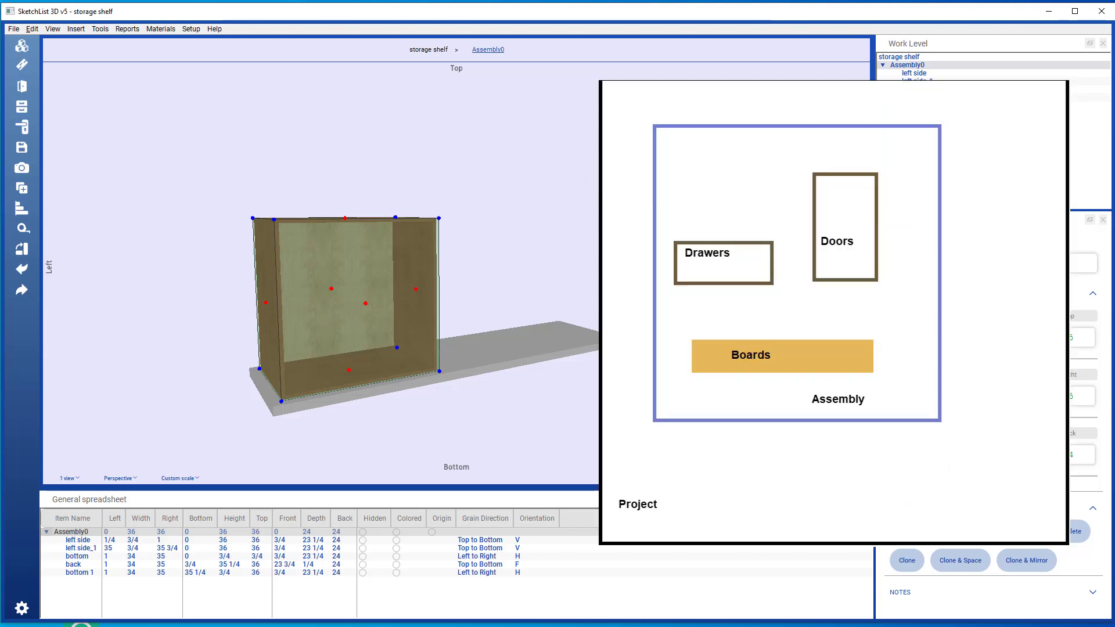
pyautogui.moveTo(523, 99)
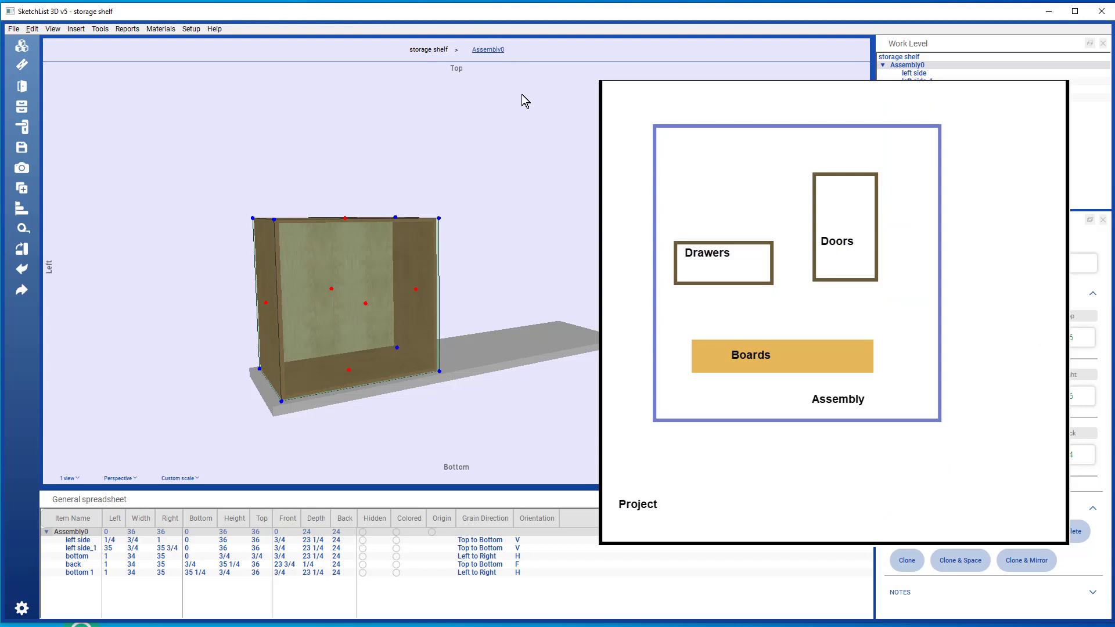
pyautogui.moveTo(468, 84)
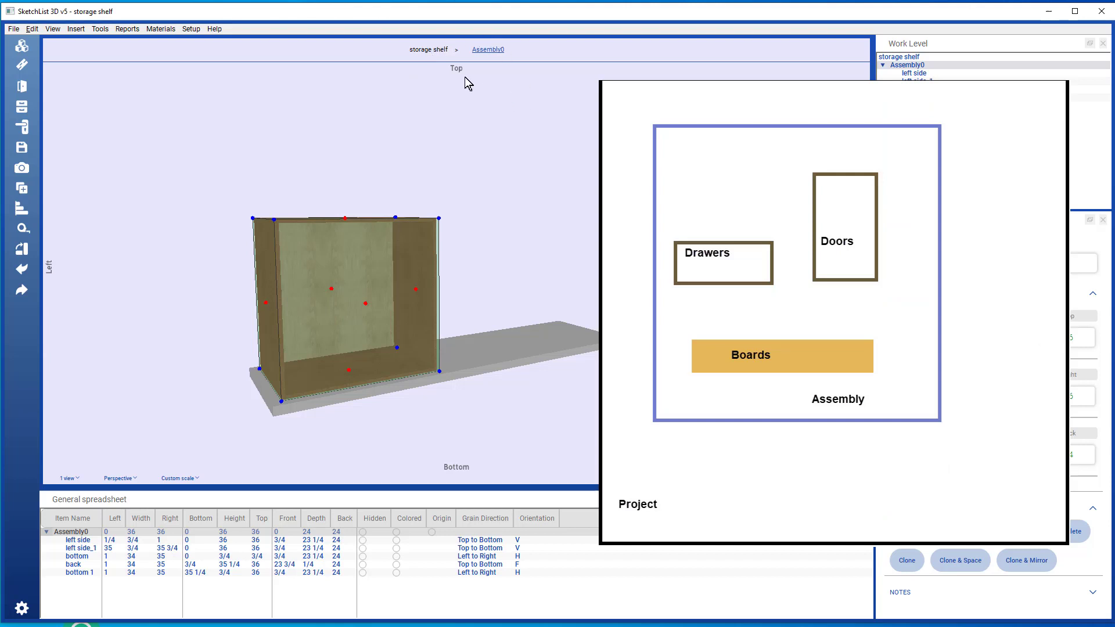
pyautogui.moveTo(427, 54)
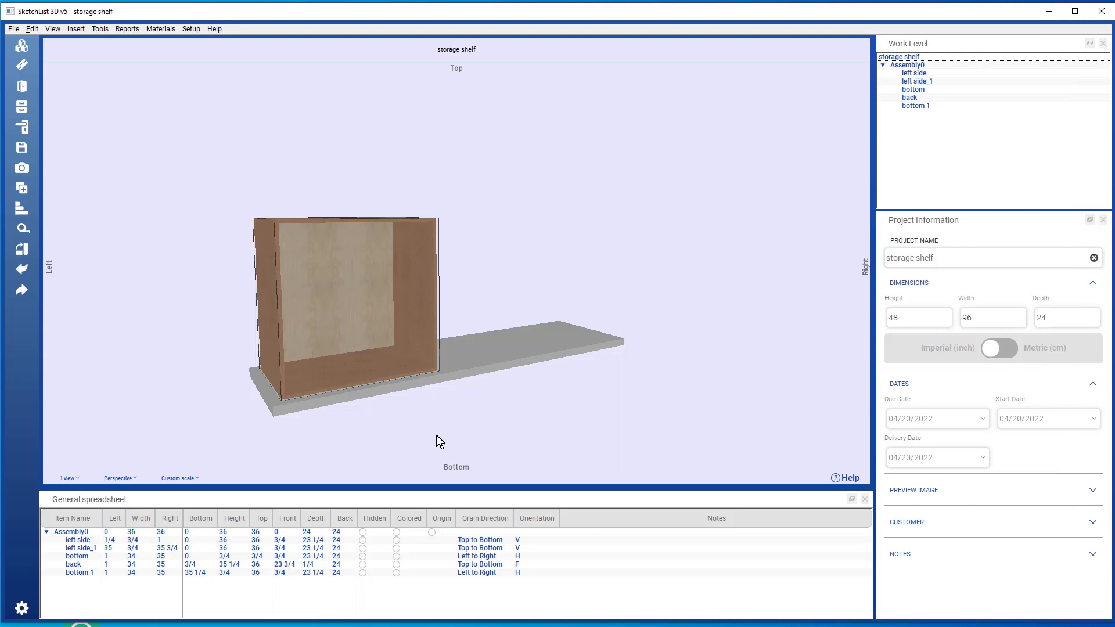
pyautogui.moveTo(620, 348)
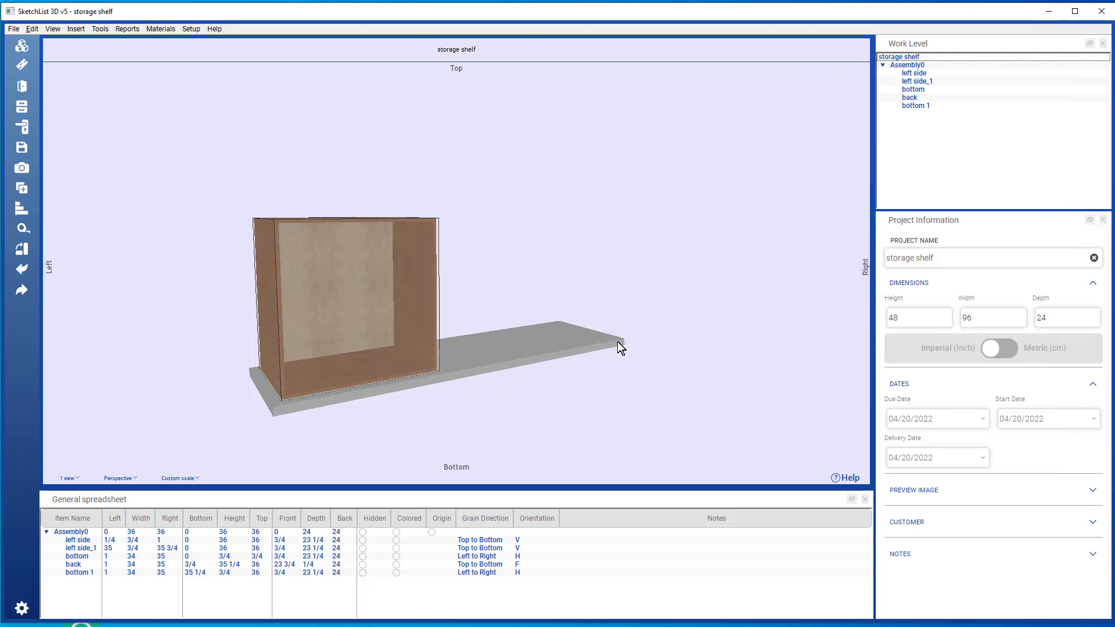
# - Change the Depth field in Project Information to 36
pyautogui.click(918, 317)
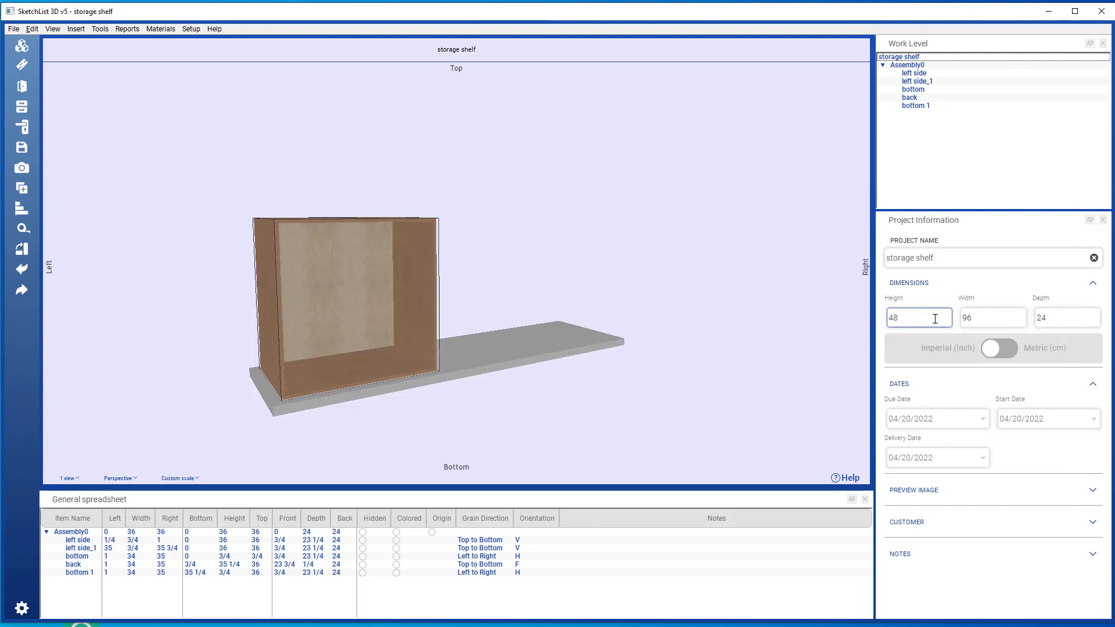
pyautogui.click(1067, 317)
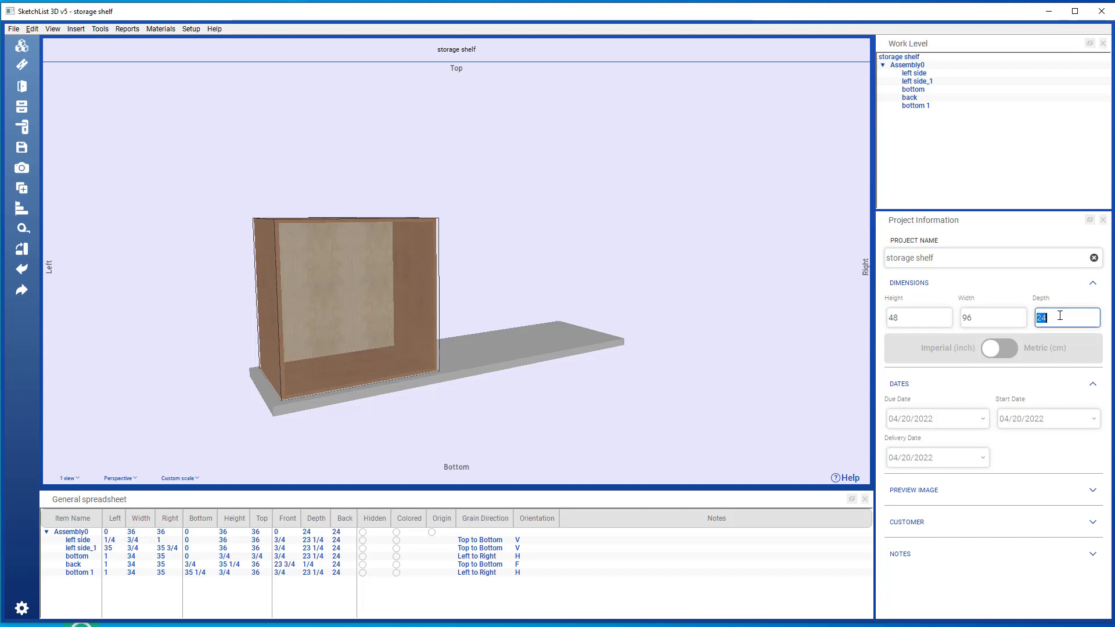
pyautogui.write('36')
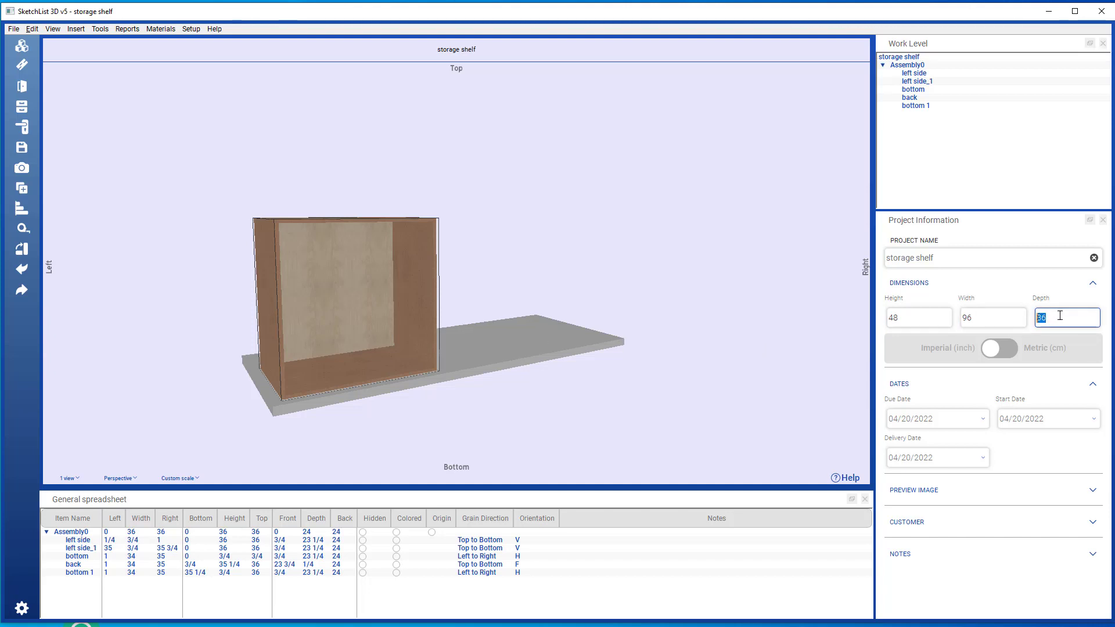
pyautogui.moveTo(463, 114)
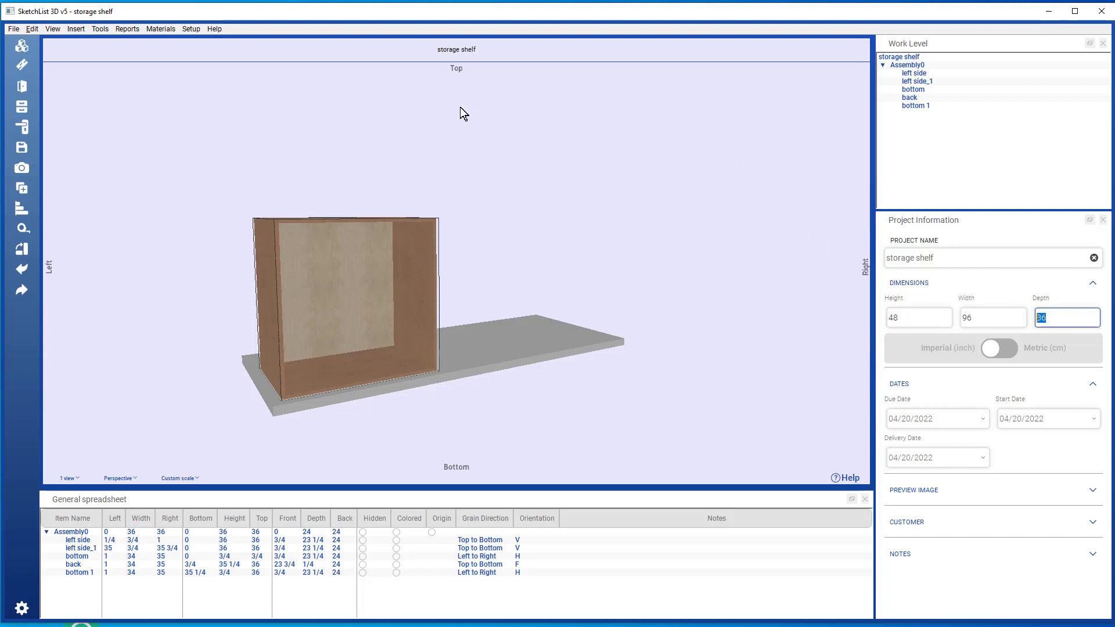
pyautogui.moveTo(493, 329)
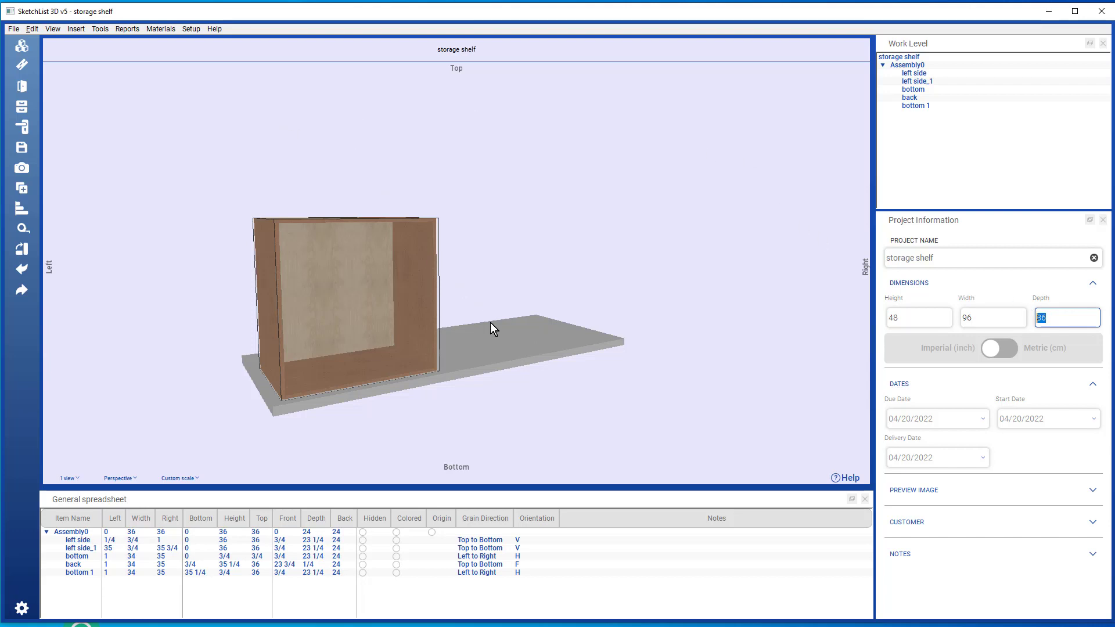
pyautogui.click(326, 298)
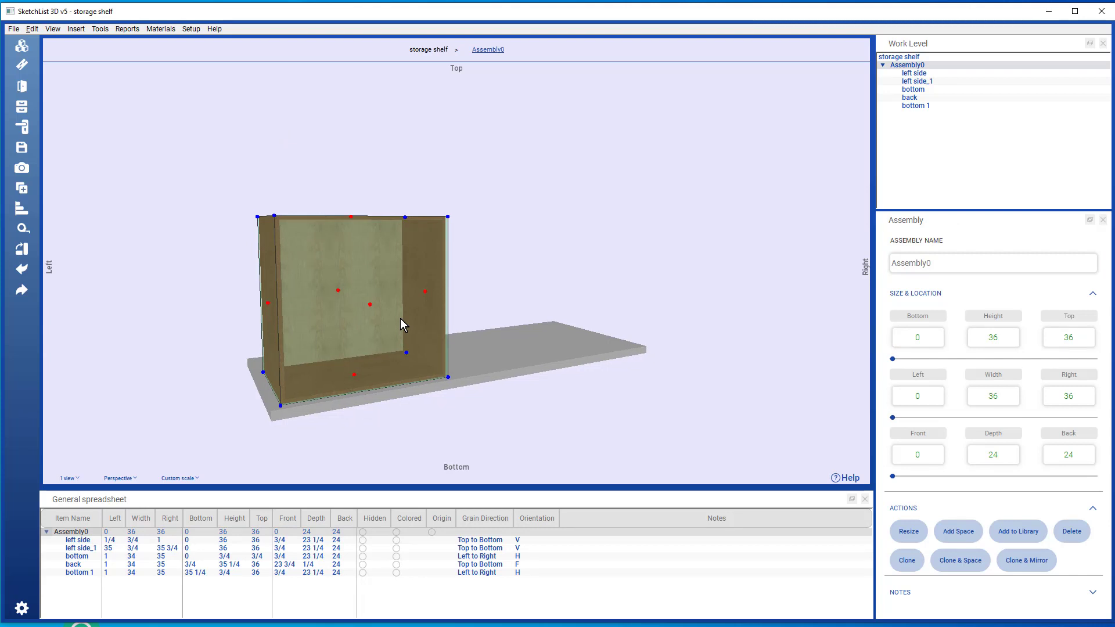
pyautogui.moveTo(244, 187)
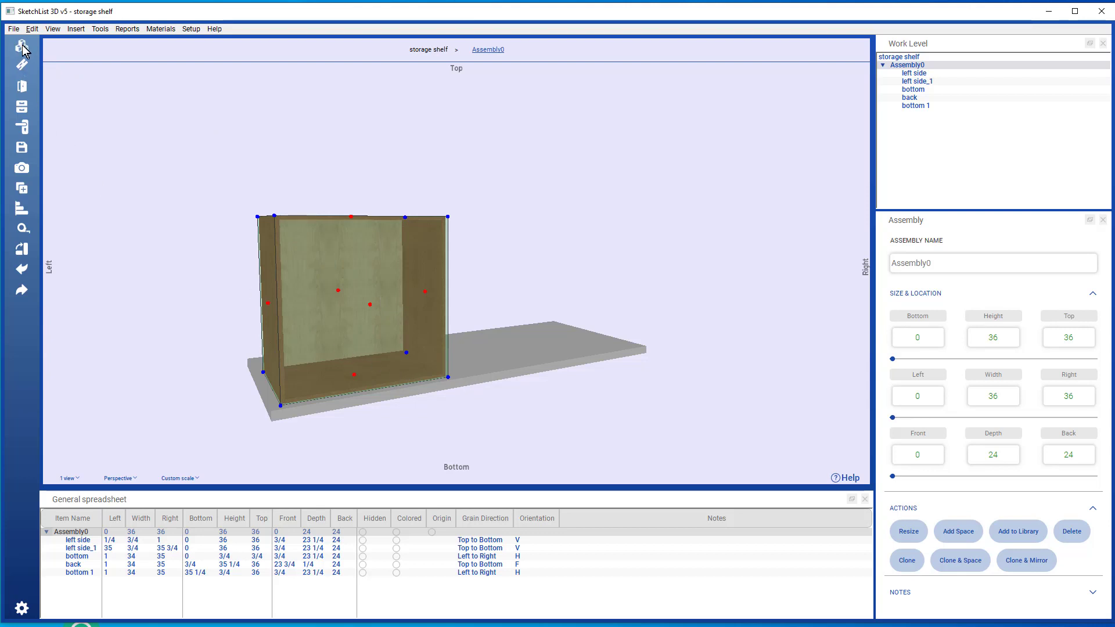
pyautogui.moveTo(22, 45)
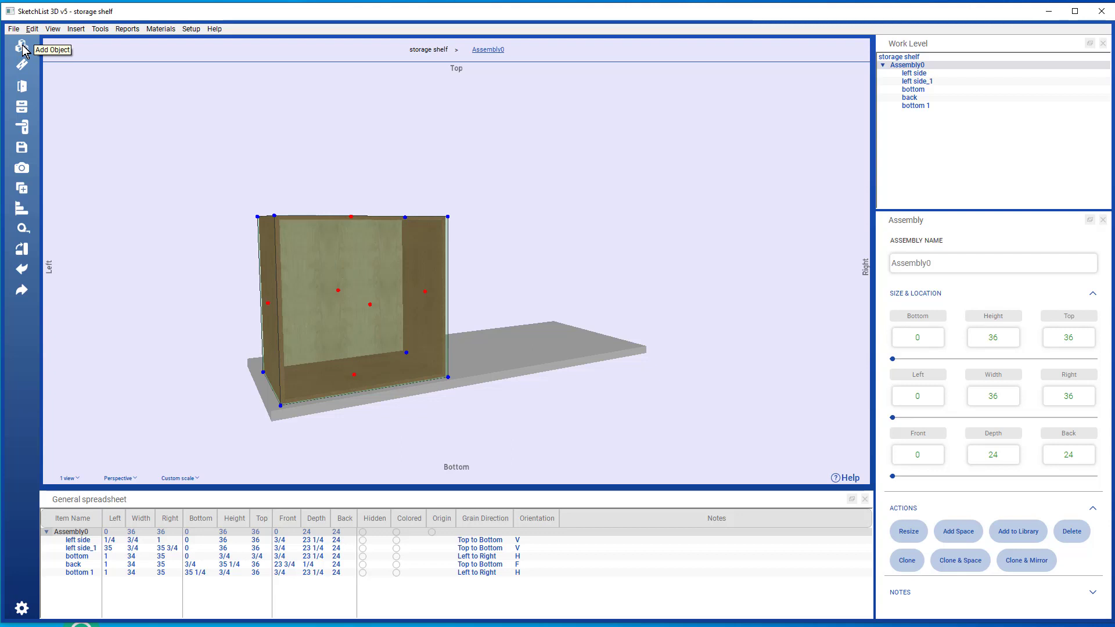
# - Insert a new assembly using Add Object's Add Assembly option
pyautogui.click(22, 45)
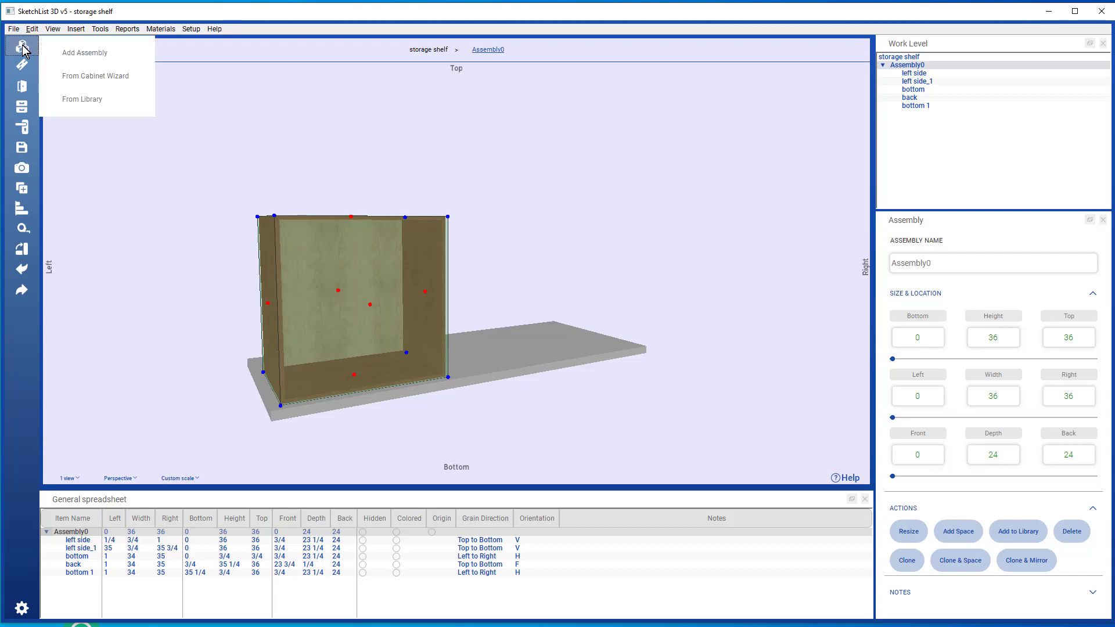
pyautogui.moveTo(85, 53)
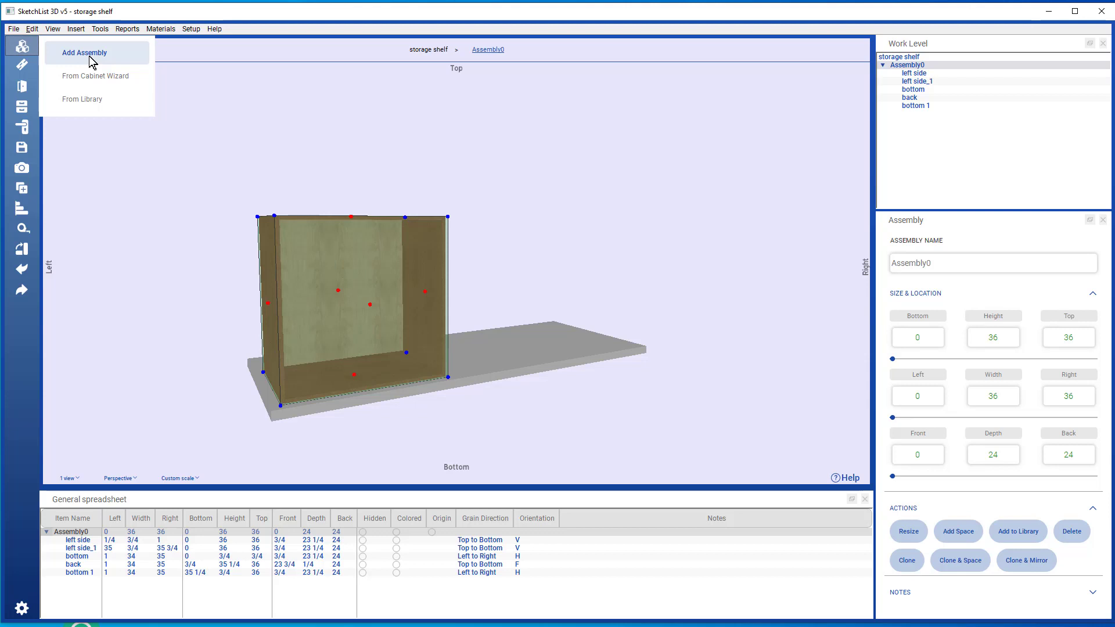
pyautogui.click(83, 52)
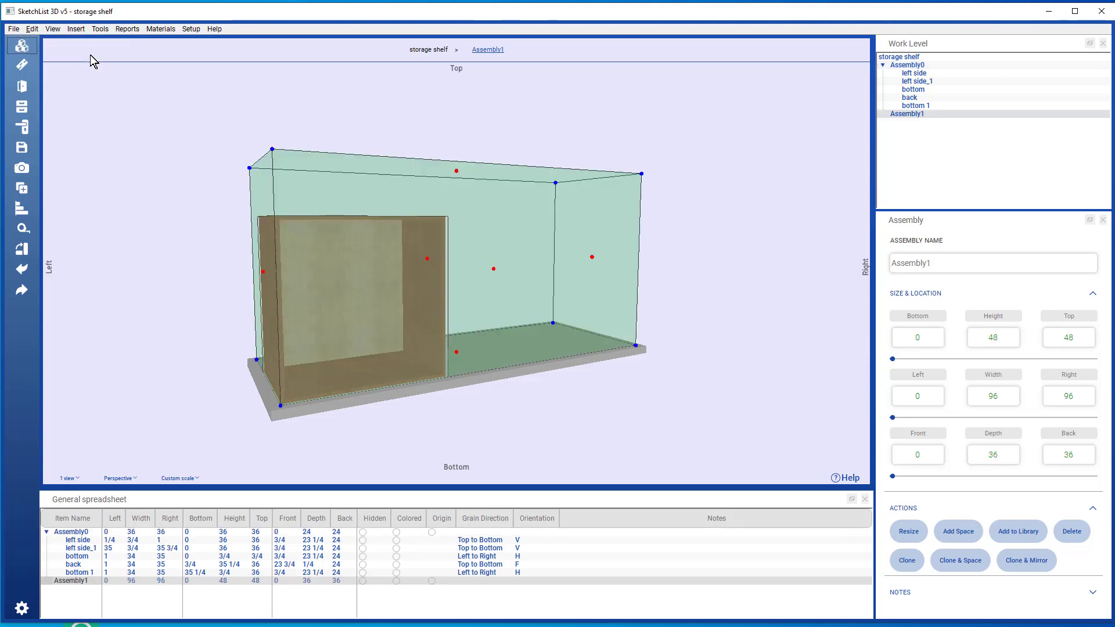
pyautogui.moveTo(101, 77)
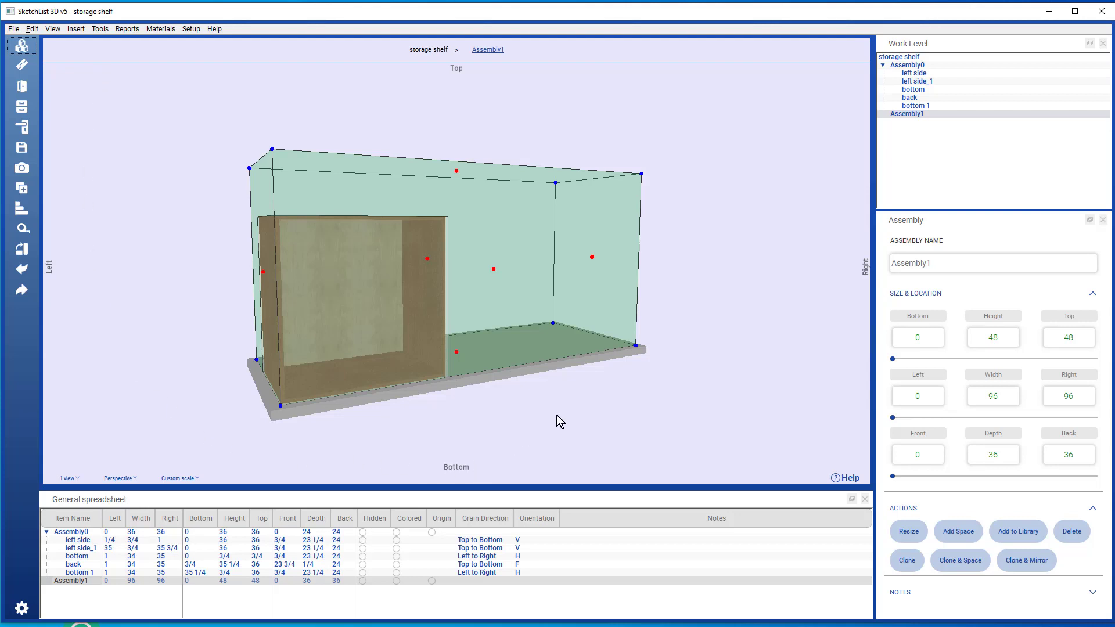
pyautogui.moveTo(184, 229)
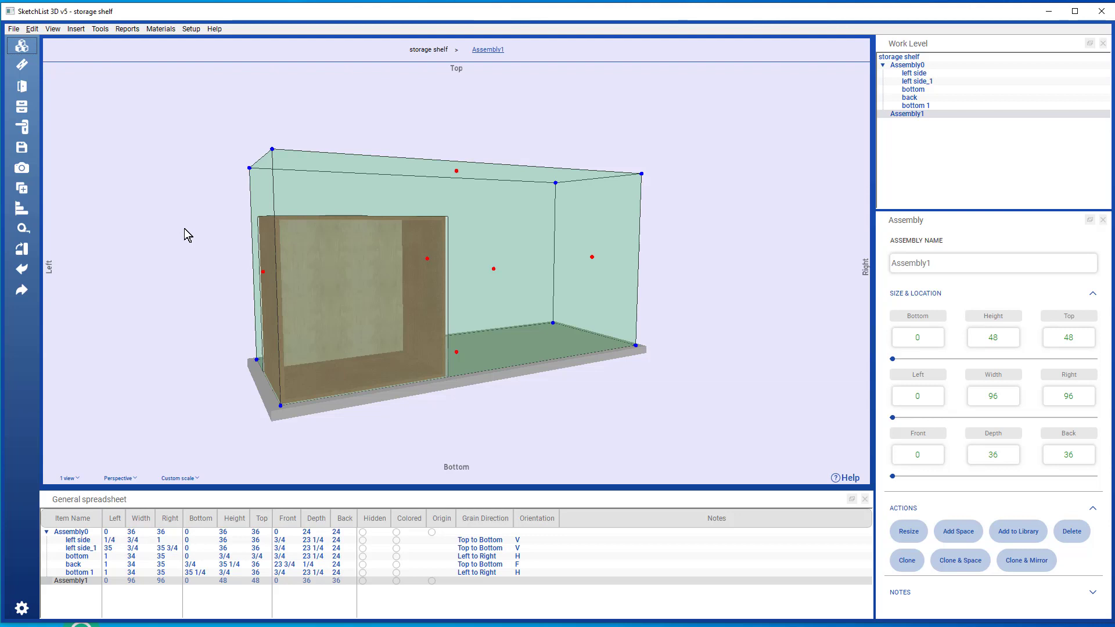
pyautogui.moveTo(817, 358)
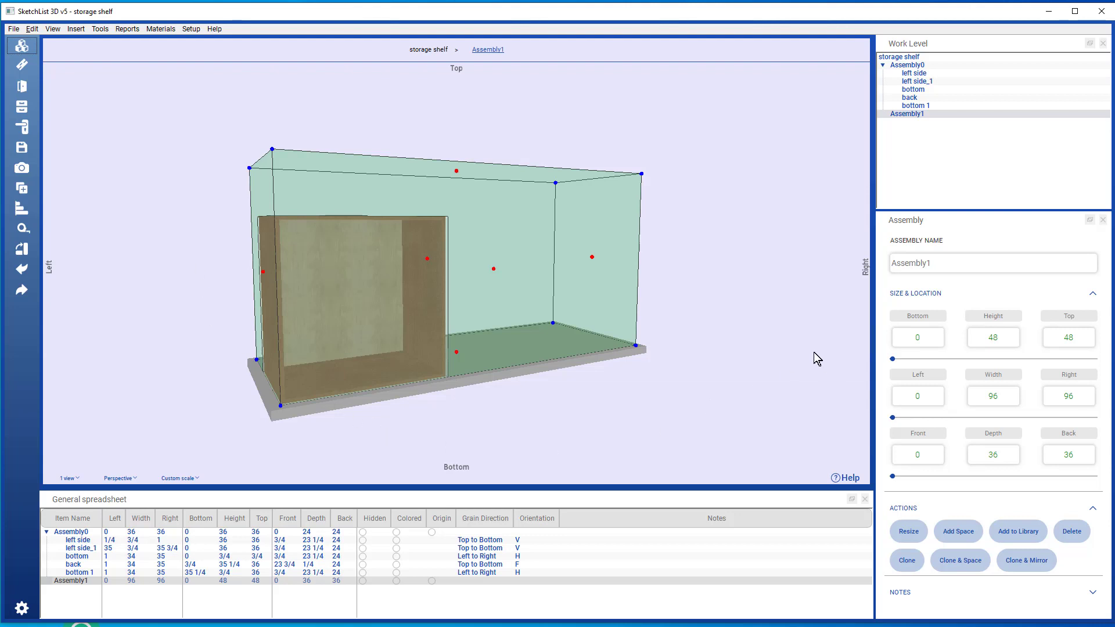
pyautogui.moveTo(303, 412)
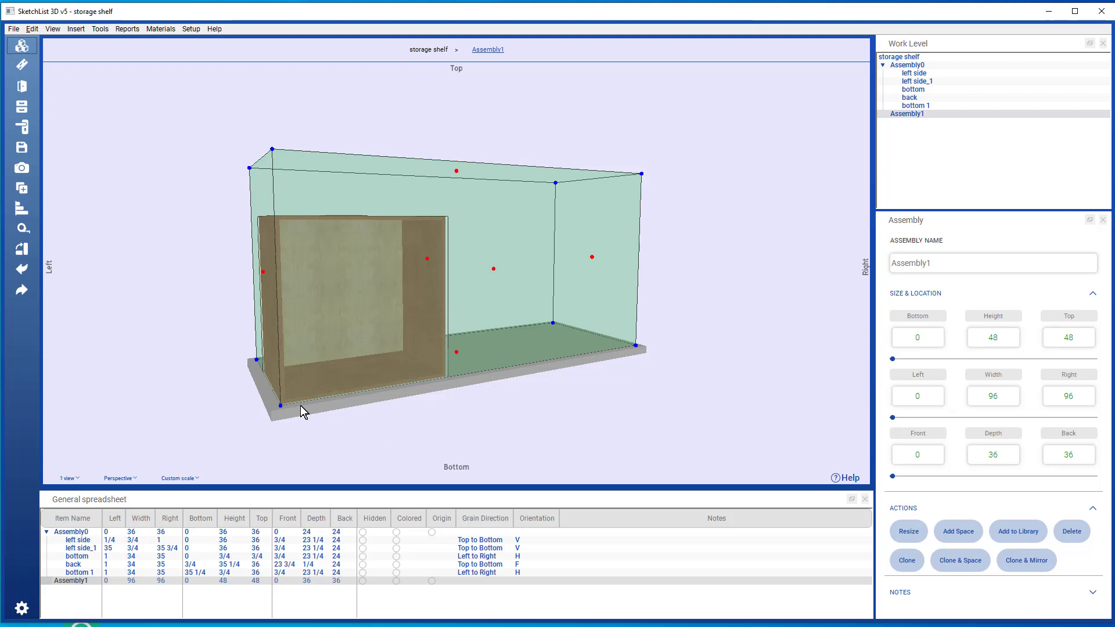
pyautogui.moveTo(282, 406)
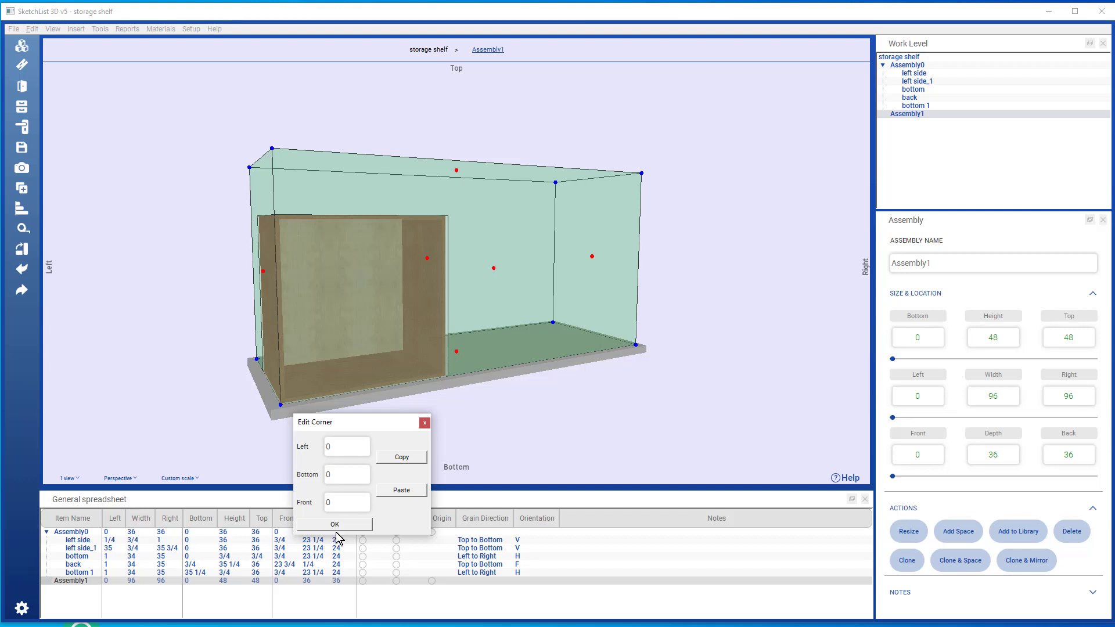
# - Check Assembly1's corner position: left 0, bottom 0, front 0
pyautogui.click(334, 523)
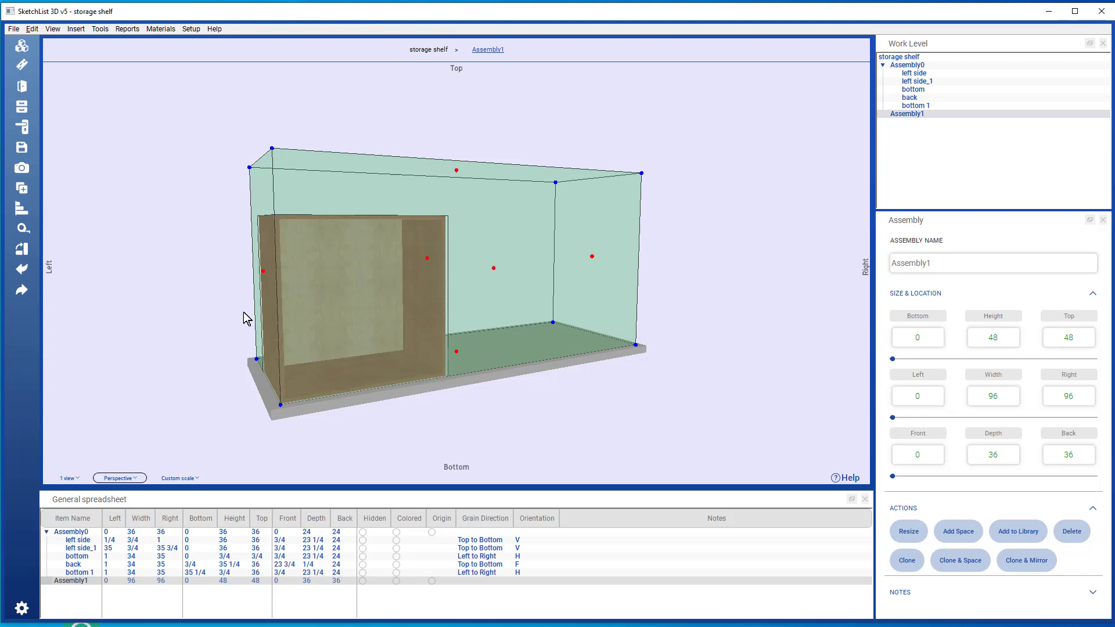
pyautogui.moveTo(244, 395)
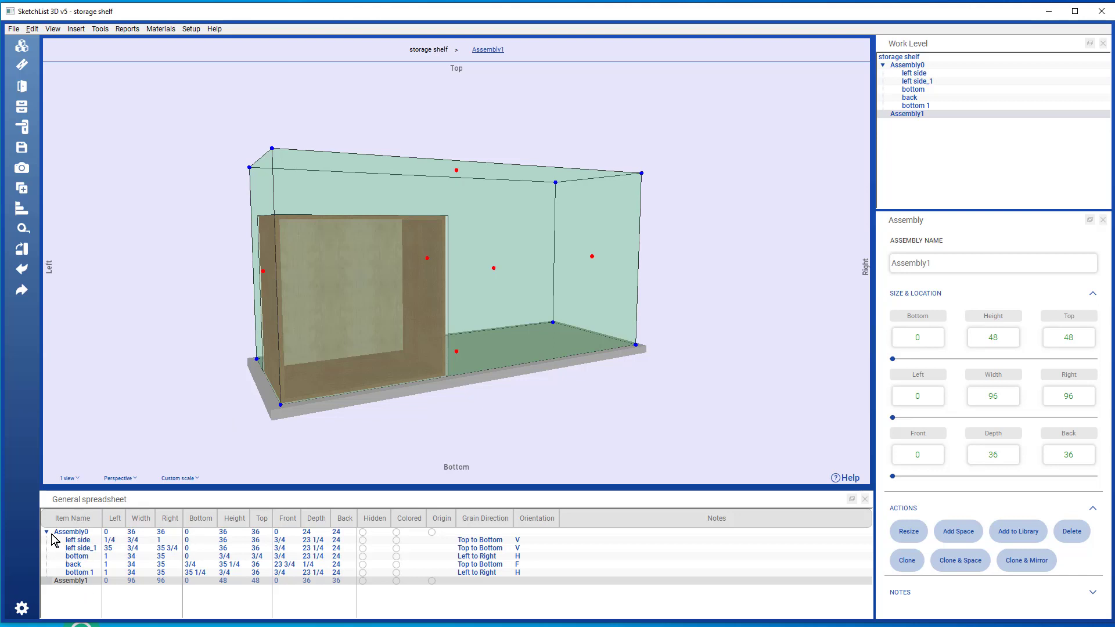
# - Set Assembly1's Right, Top and Back cells to 36, 36 and 24
pyautogui.click(46, 532)
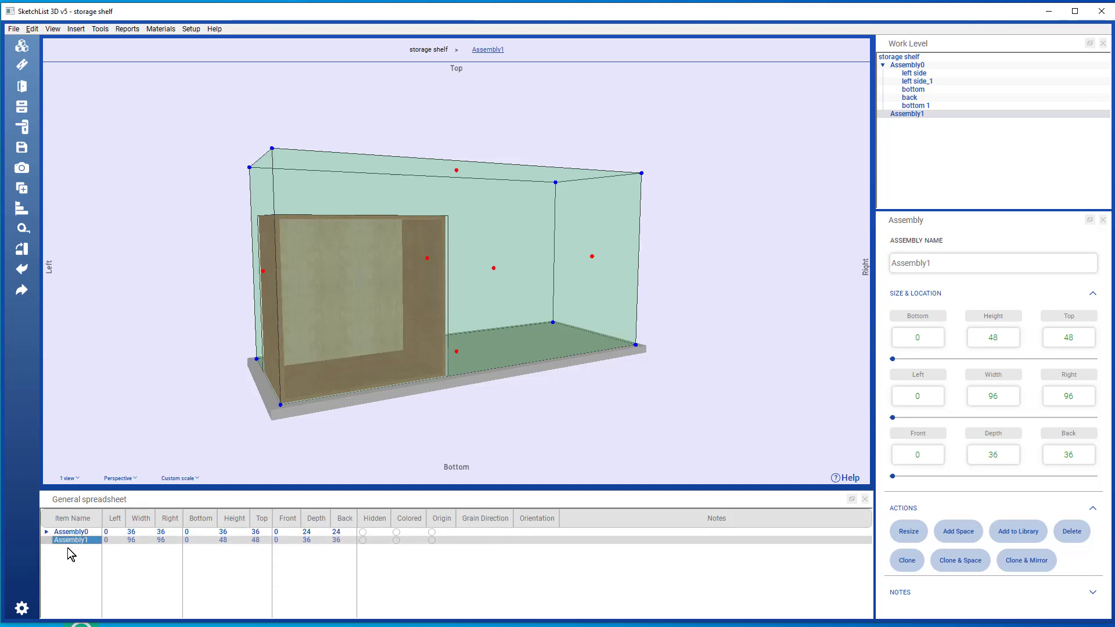
pyautogui.moveTo(98, 565)
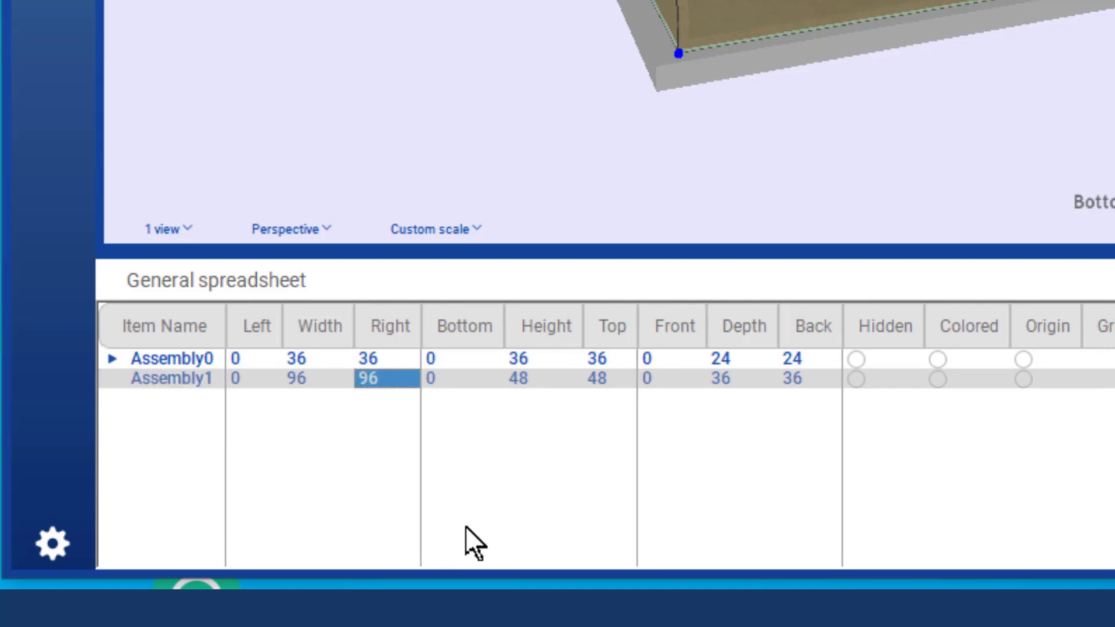
pyautogui.moveTo(380, 434)
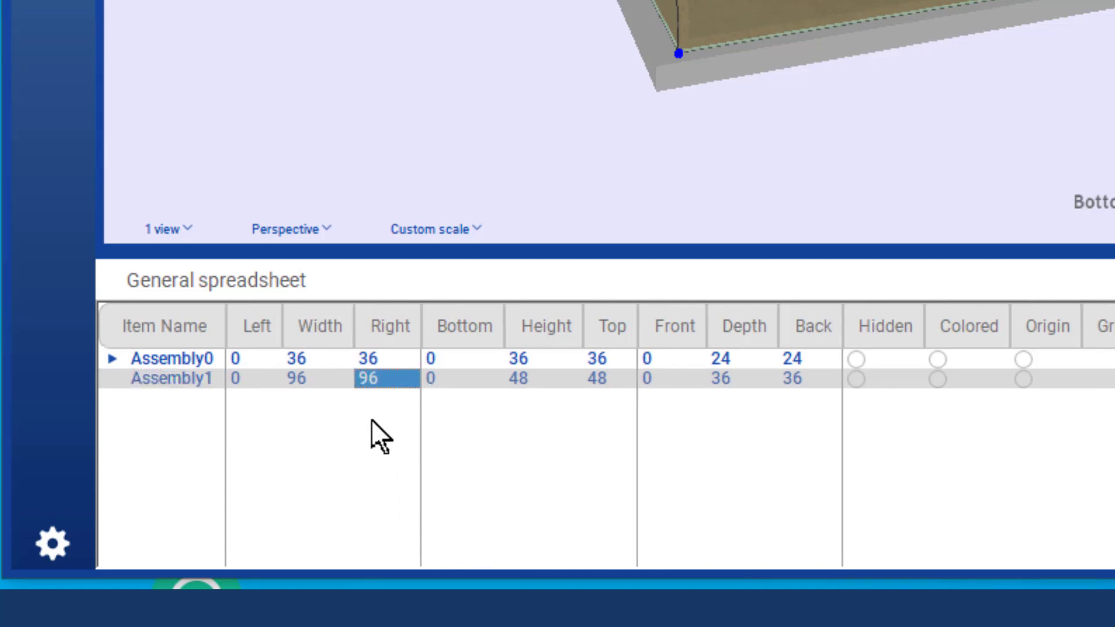
pyautogui.doubleClick(389, 377)
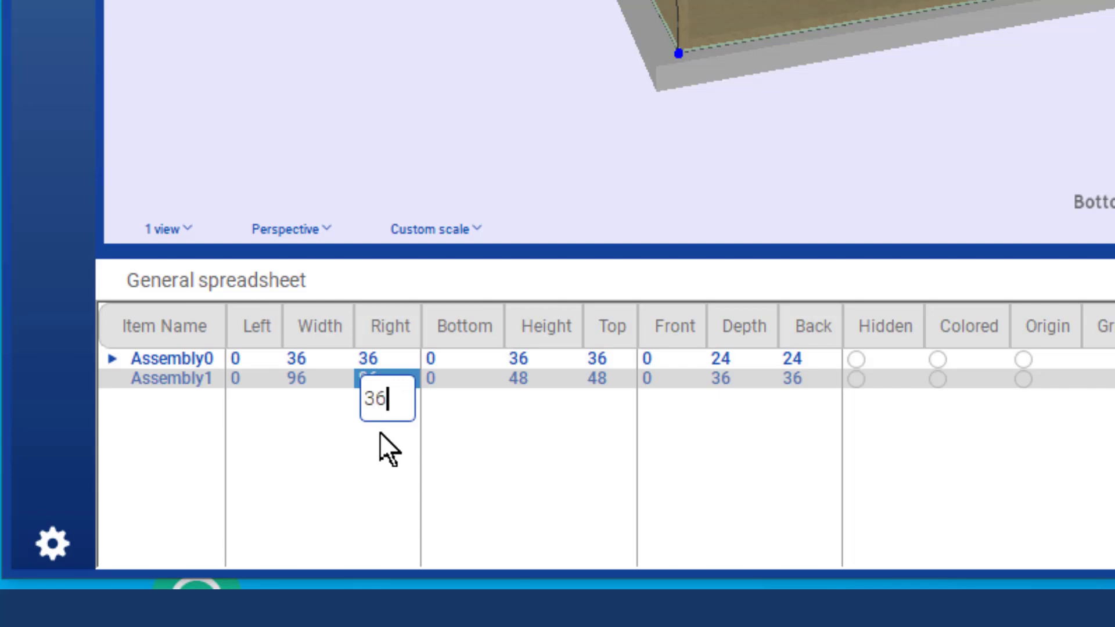
pyautogui.moveTo(322, 343)
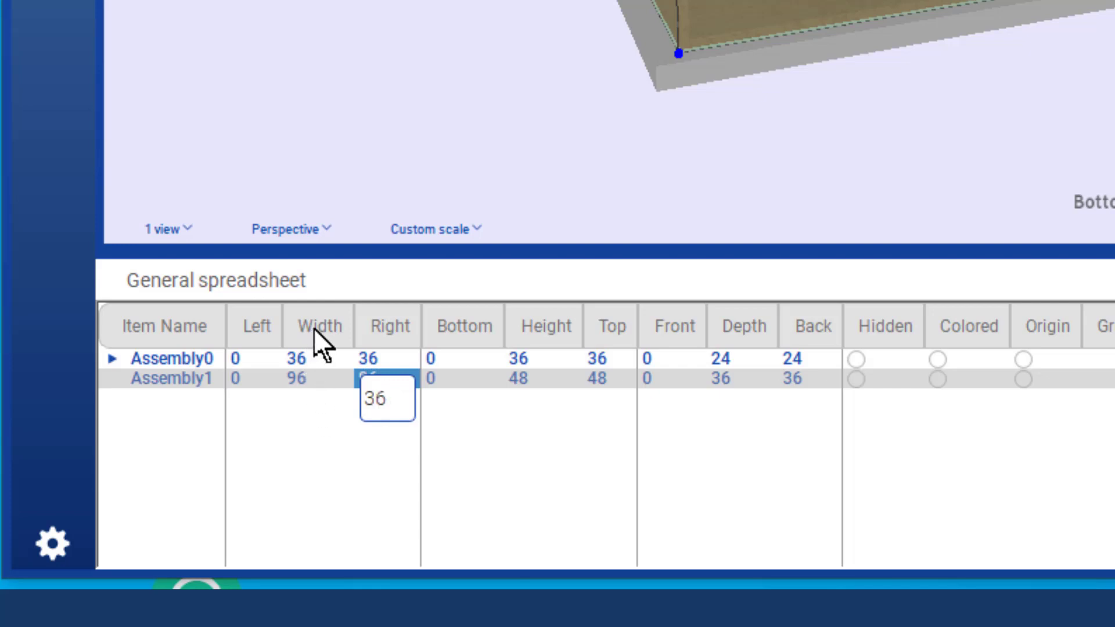
pyautogui.press('Return')
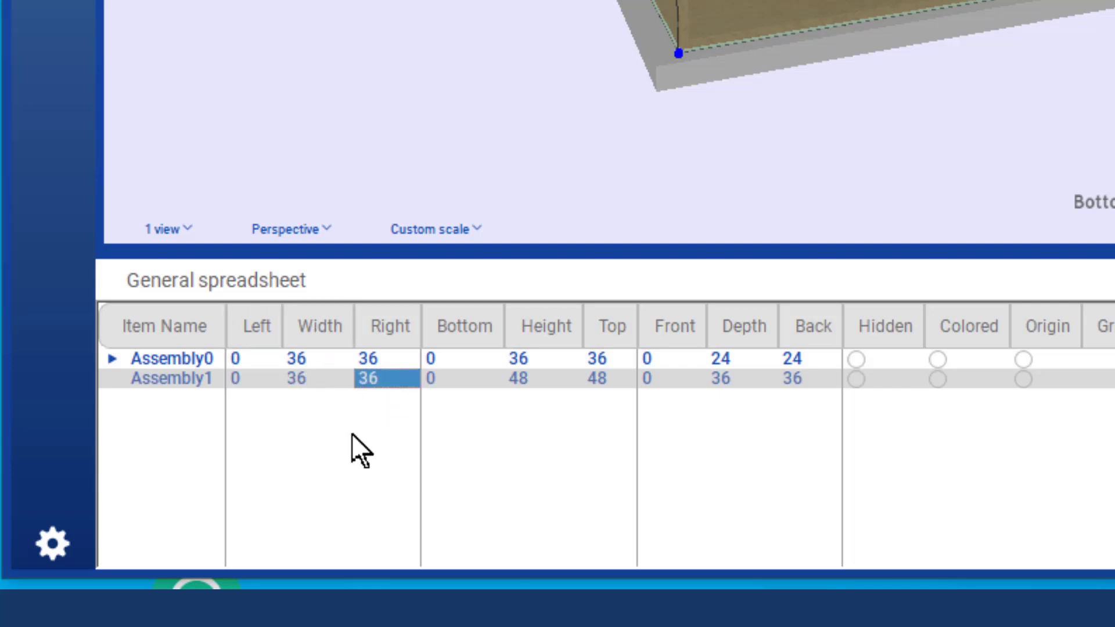
pyautogui.moveTo(610, 409)
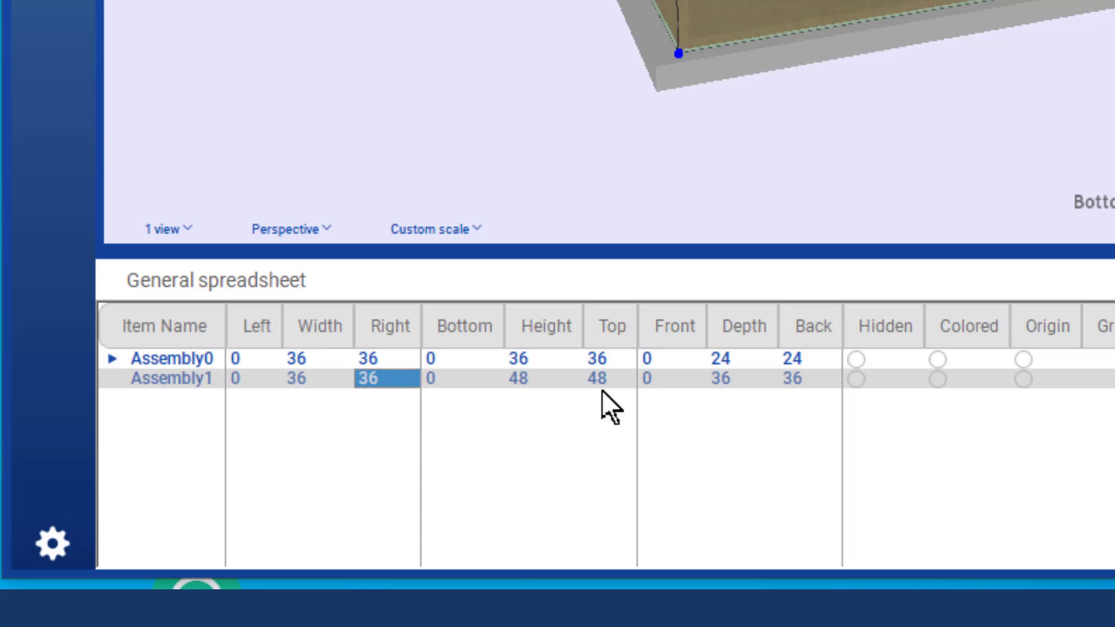
pyautogui.moveTo(624, 390)
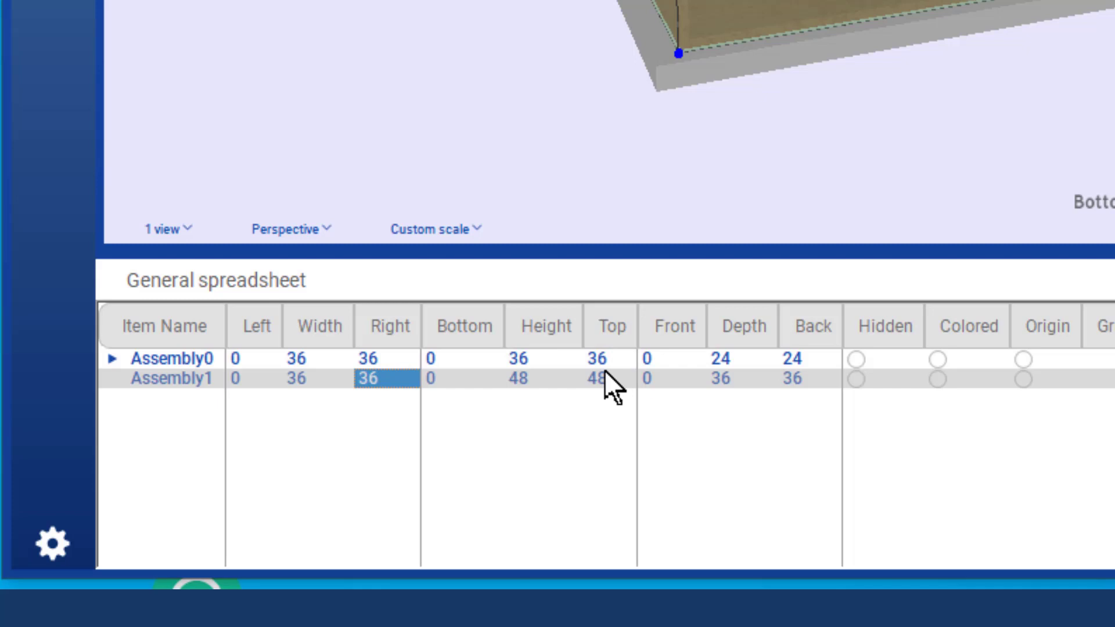
pyautogui.click(610, 377)
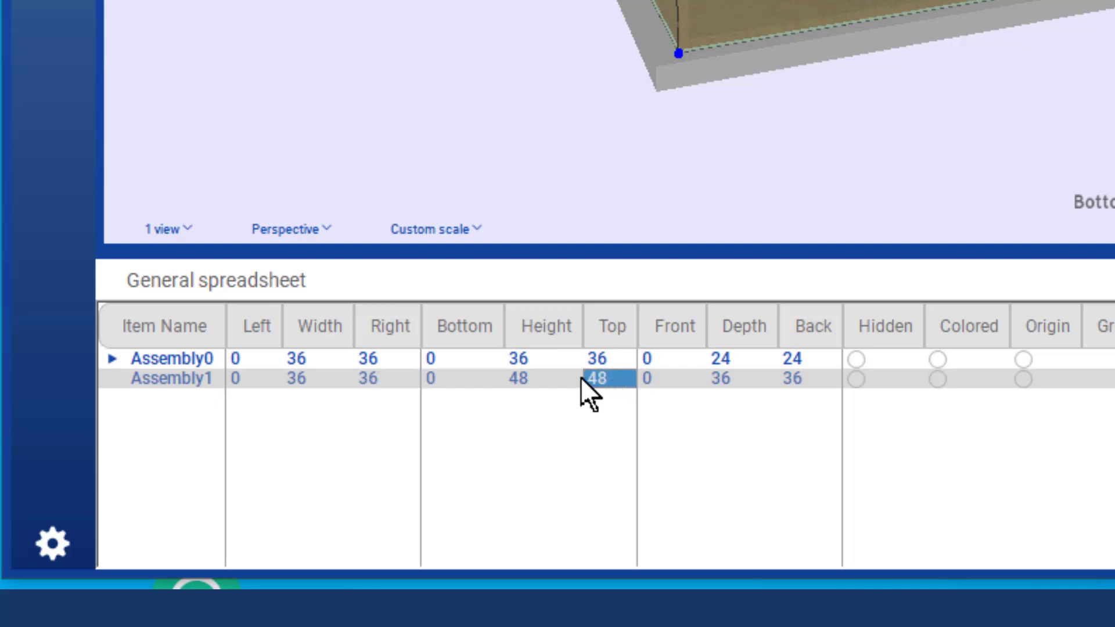
pyautogui.doubleClick(516, 377)
pyautogui.write('36')
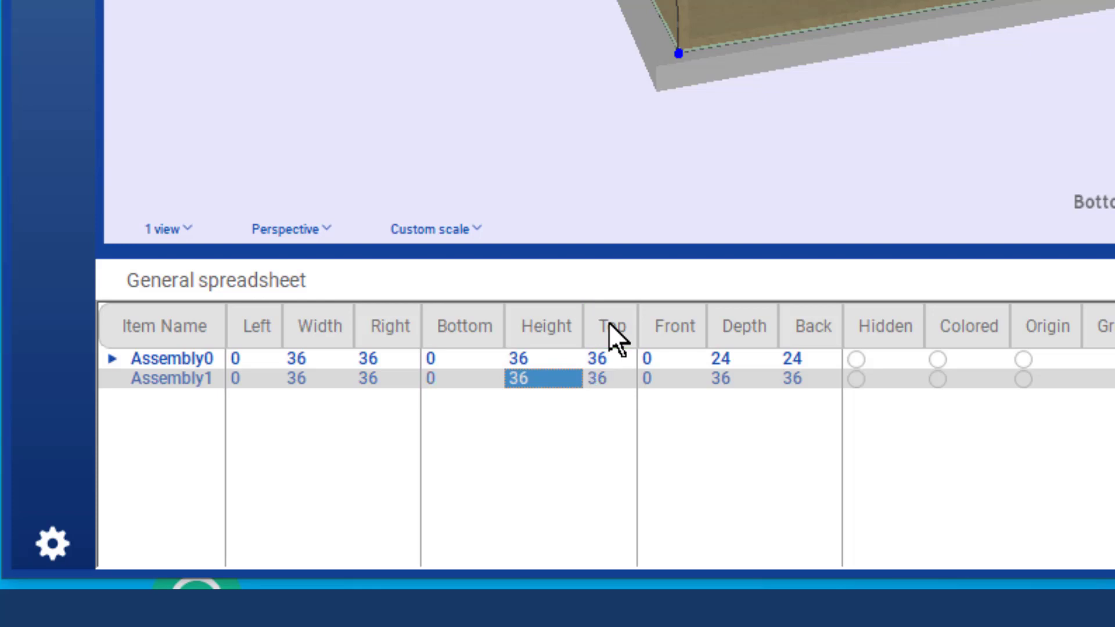
pyautogui.moveTo(807, 402)
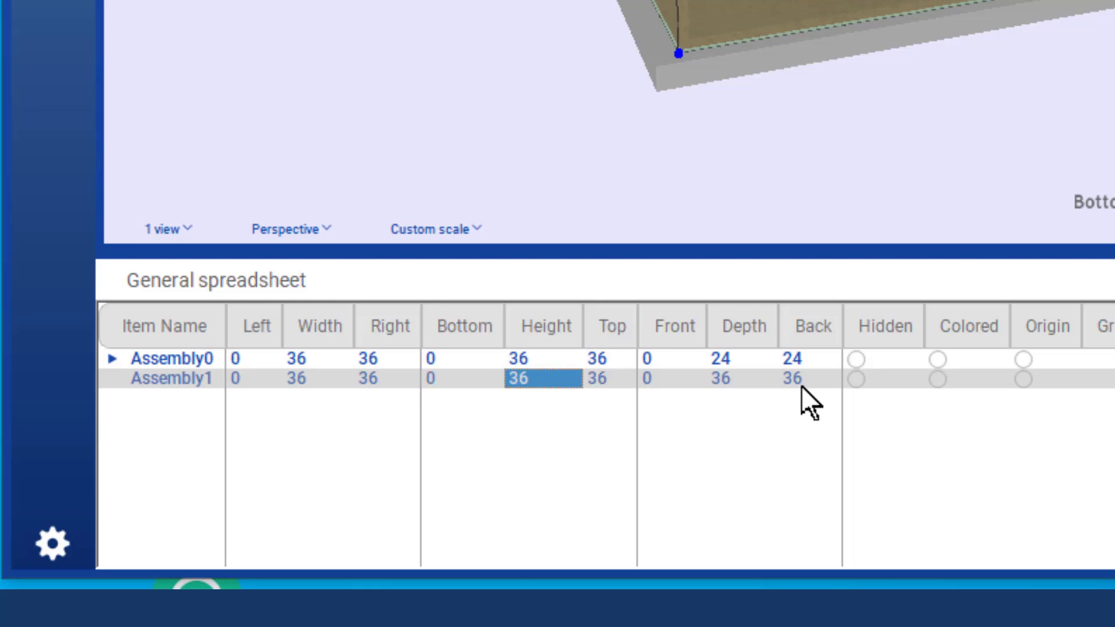
pyautogui.moveTo(814, 399)
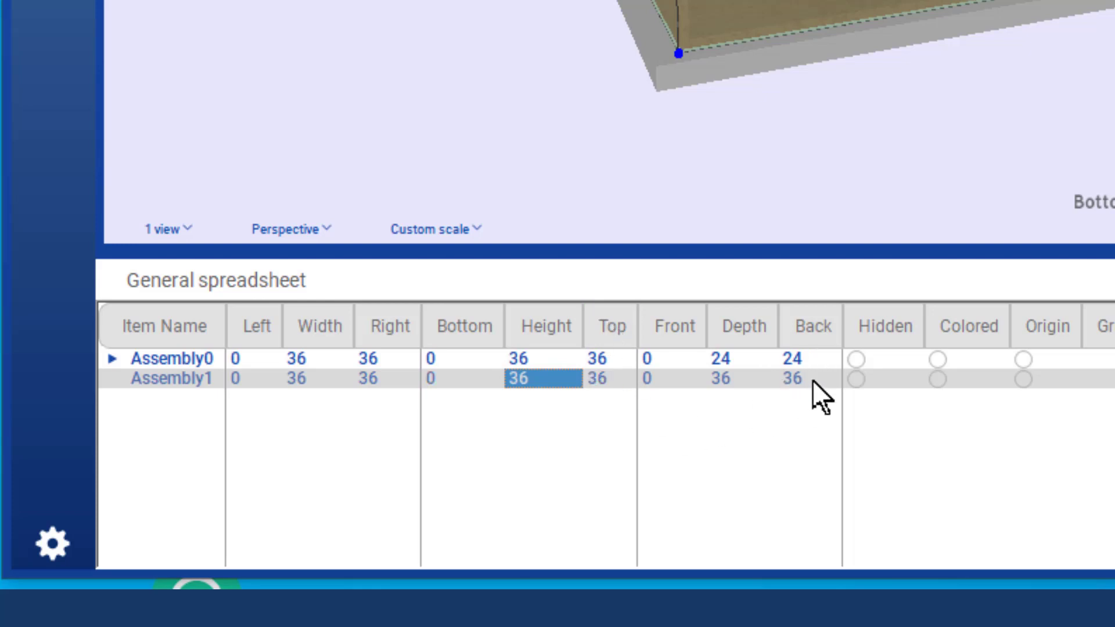
pyautogui.doubleClick(811, 377)
pyautogui.write('24')
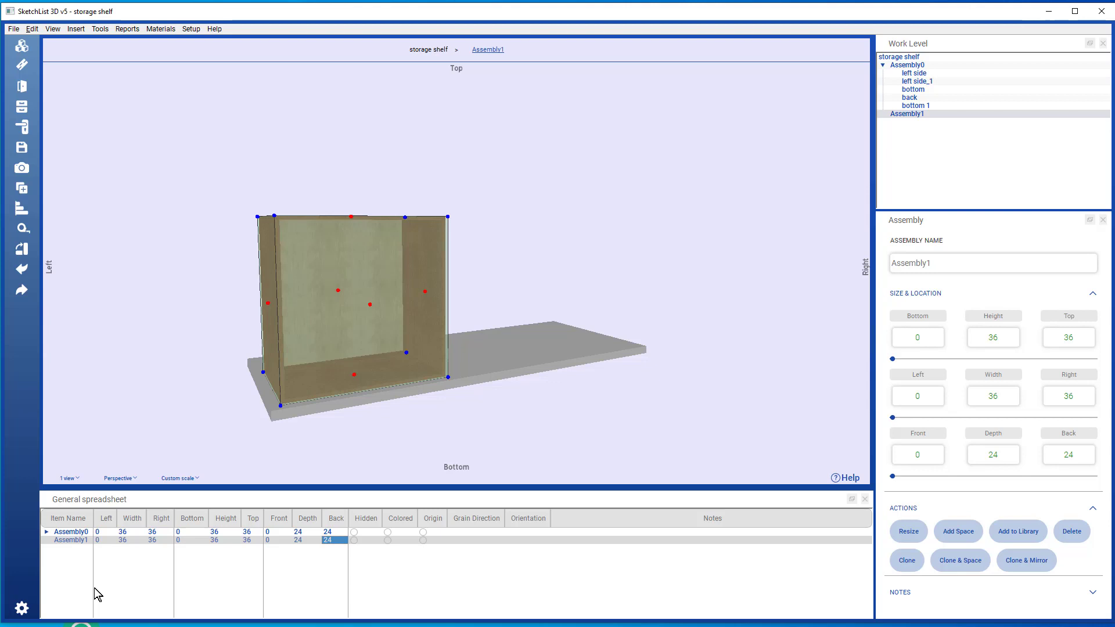
pyautogui.moveTo(177, 534)
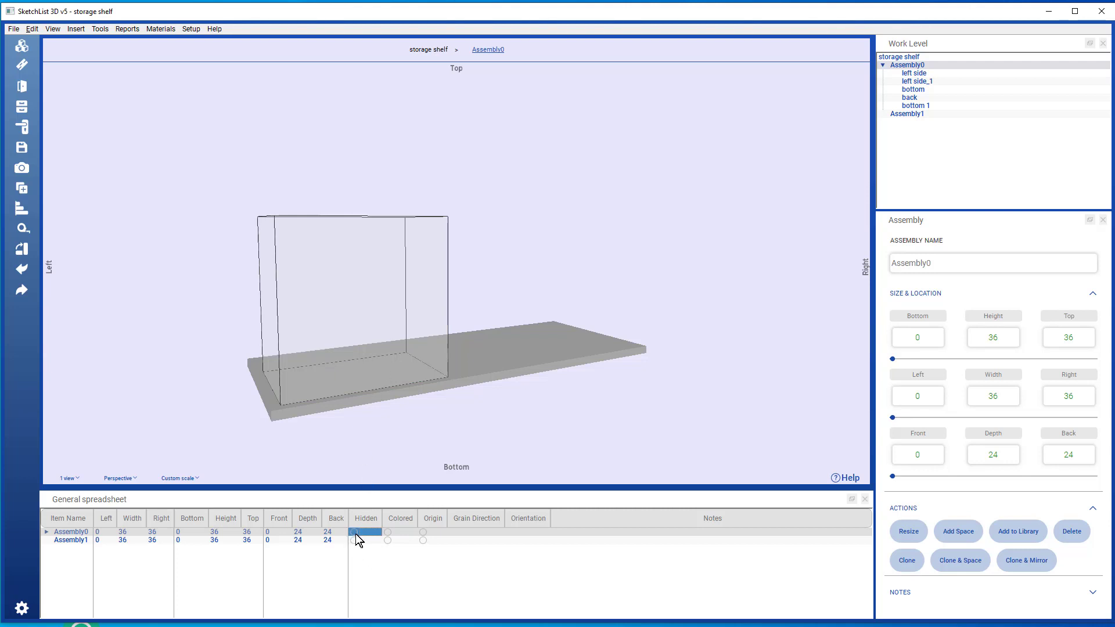
pyautogui.click(70, 539)
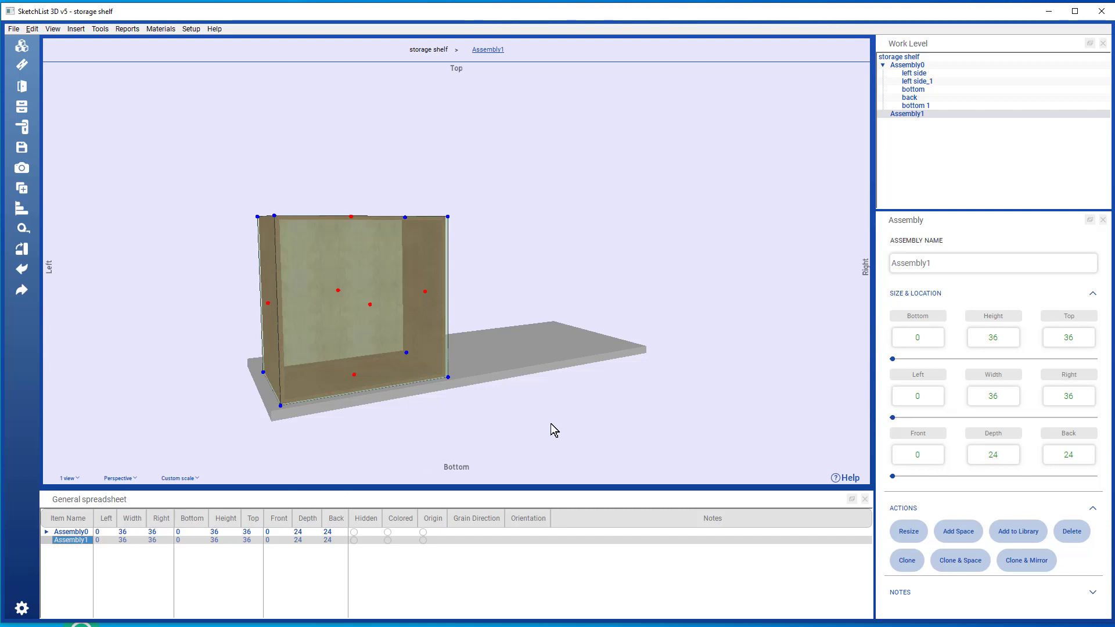
pyautogui.moveTo(298, 597)
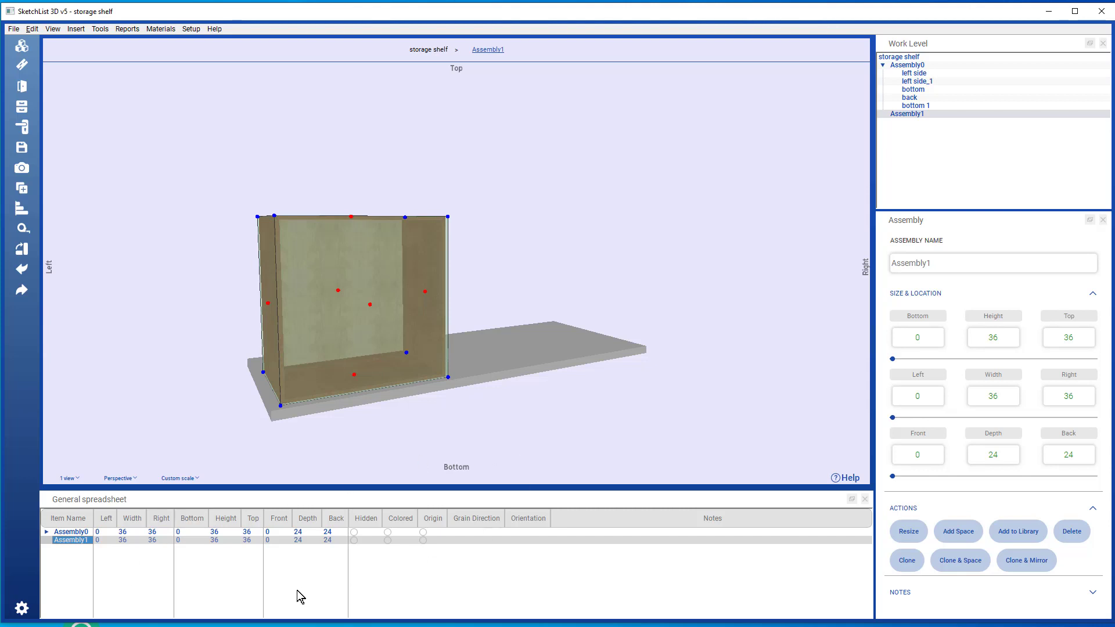
pyautogui.moveTo(176, 538)
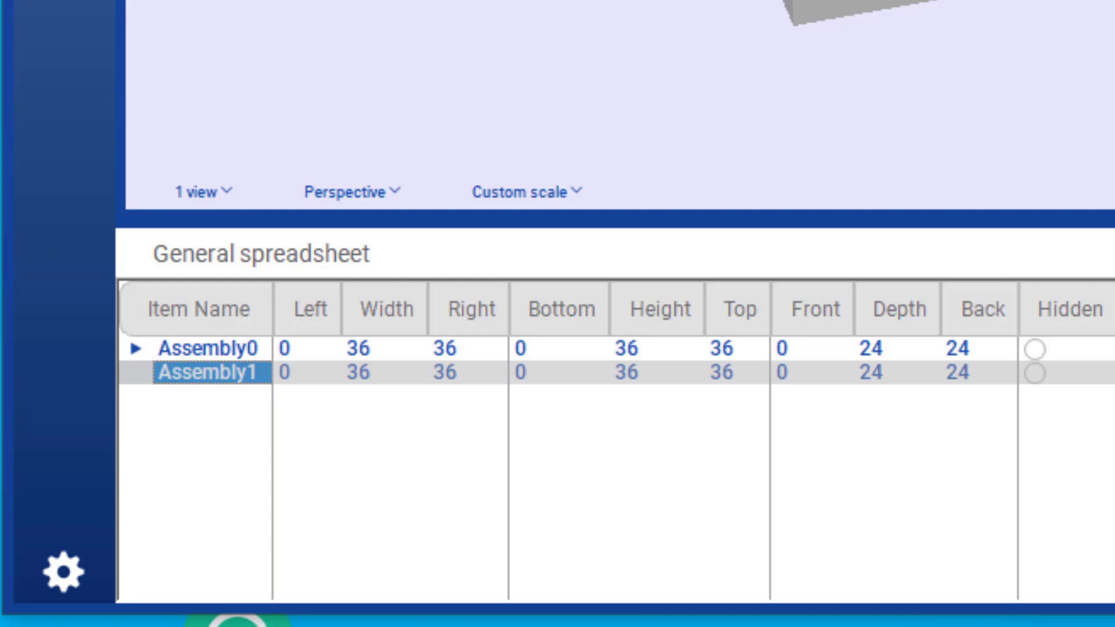
pyautogui.moveTo(861, 39)
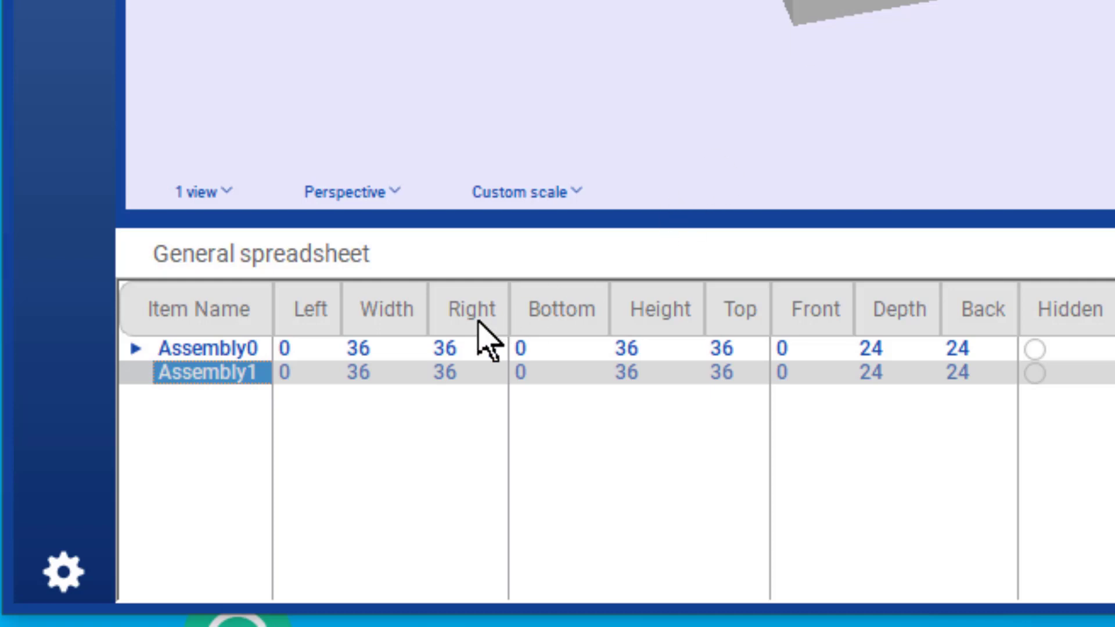
# - Set Assembly1's Left value to 40 so it spans 40 to 76
pyautogui.click(308, 374)
pyautogui.write('40')
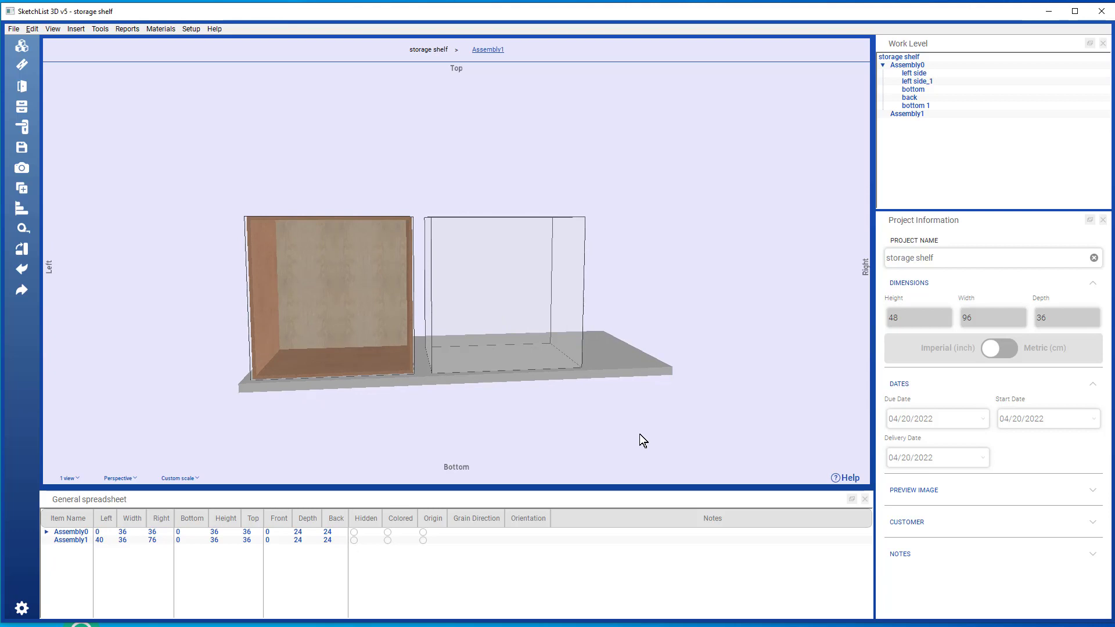
pyautogui.moveTo(653, 240)
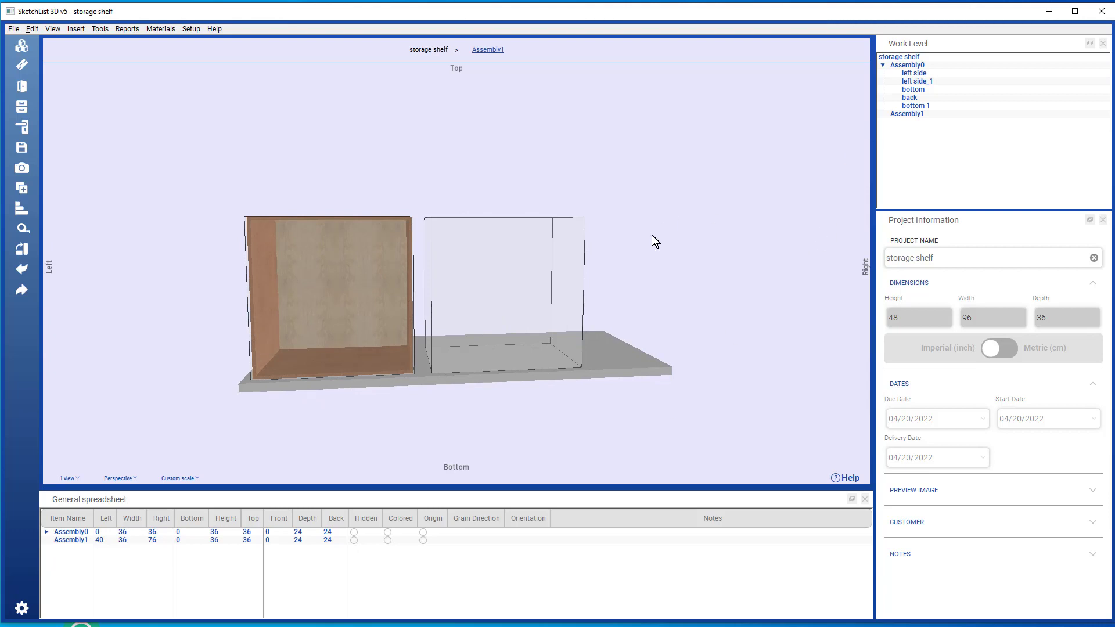
pyautogui.moveTo(689, 265)
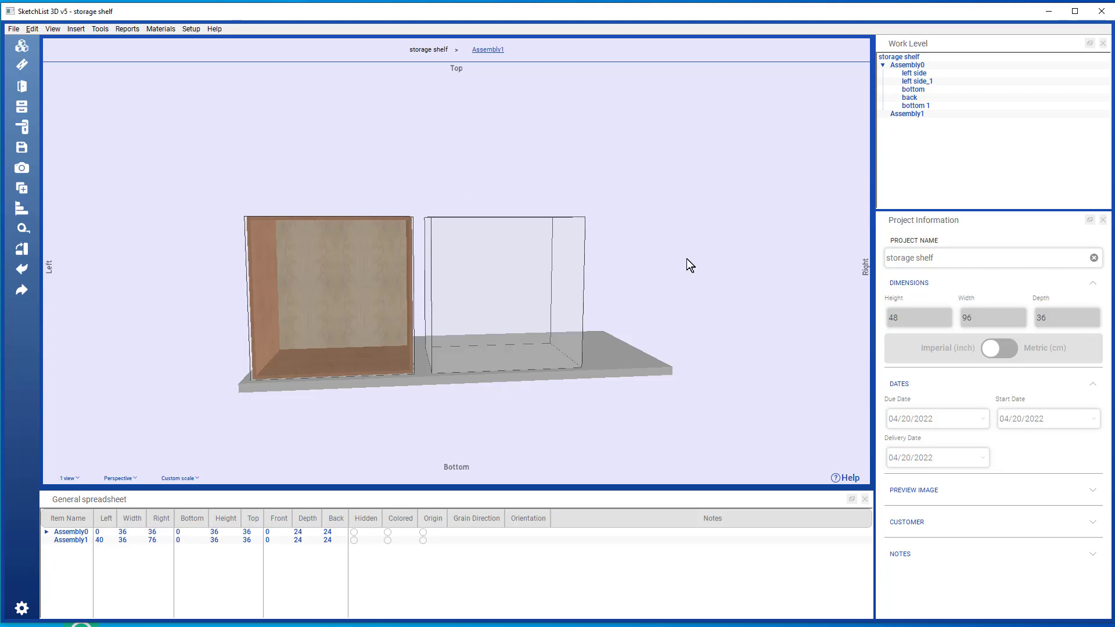
# - Select Assembly1 in the Work Level tree and enter it via the breadcrumb
pyautogui.click(907, 114)
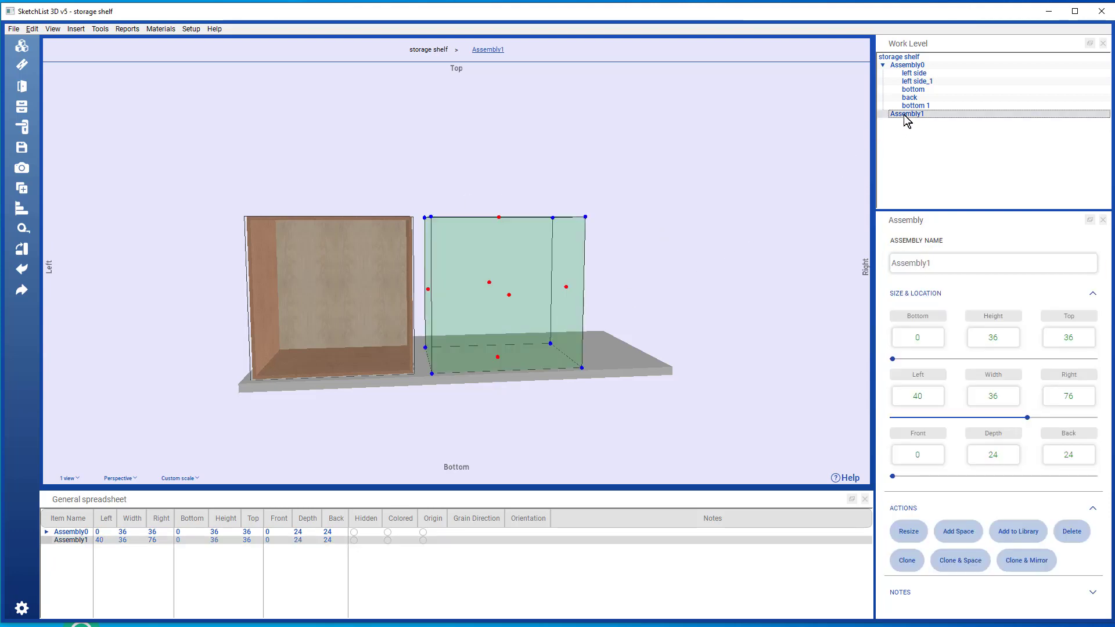
pyautogui.moveTo(469, 70)
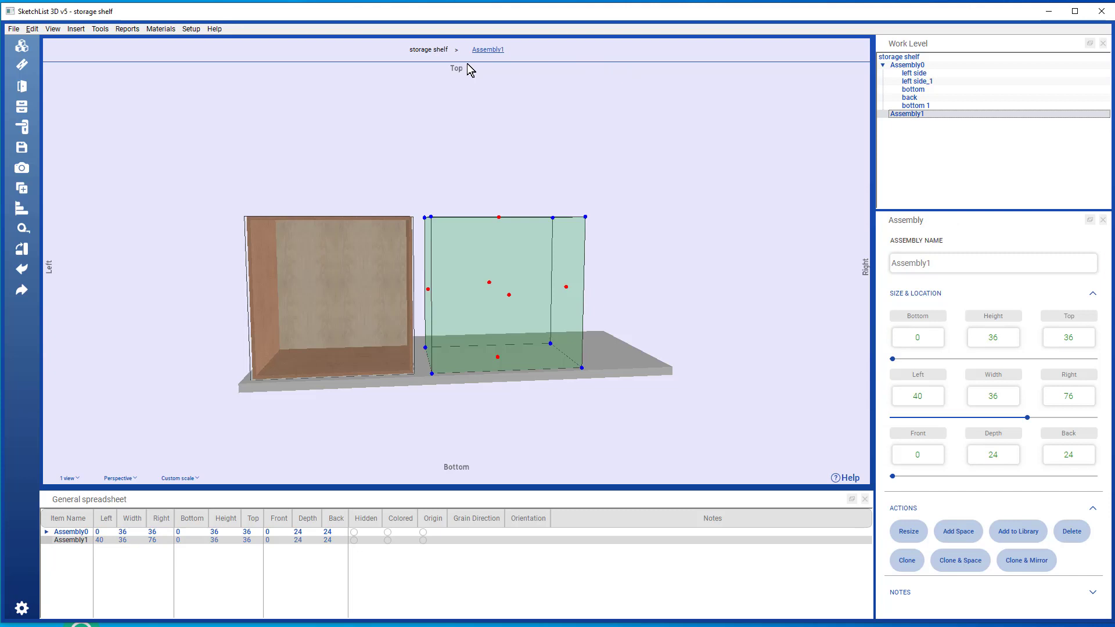
pyautogui.click(488, 50)
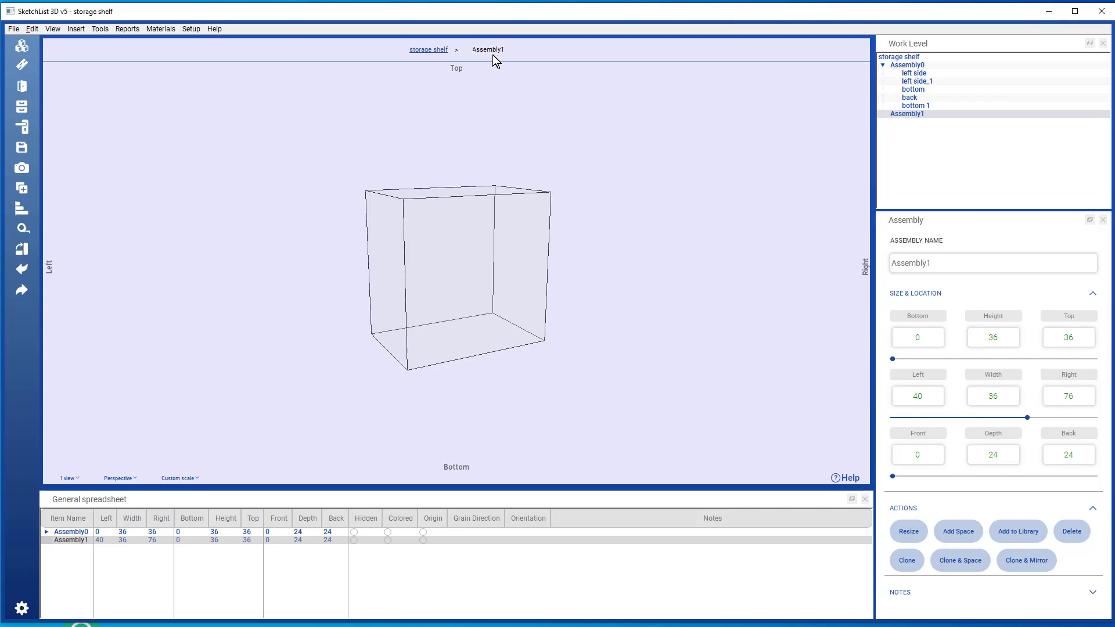
pyautogui.moveTo(224, 227)
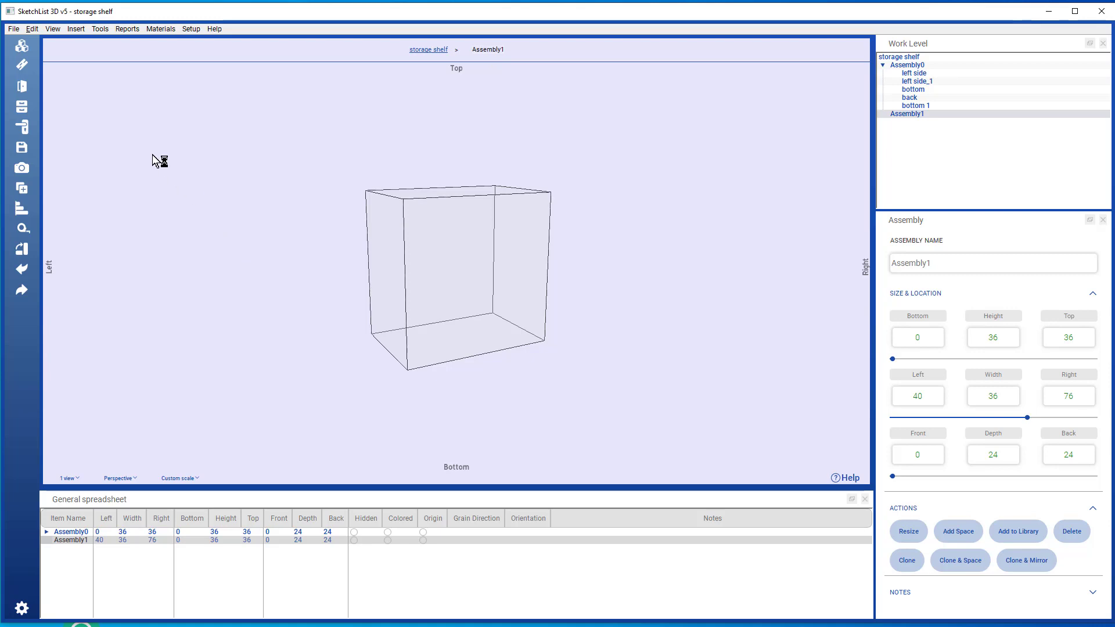
pyautogui.moveTo(25, 66)
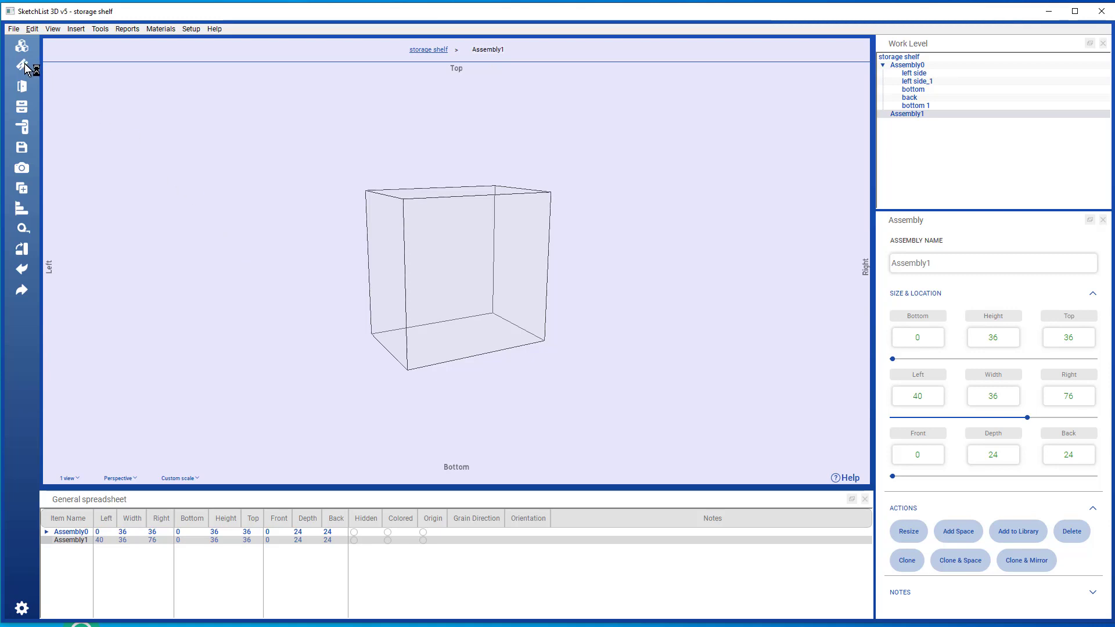
# - Start a new maple board named 'side left'
pyautogui.click(22, 69)
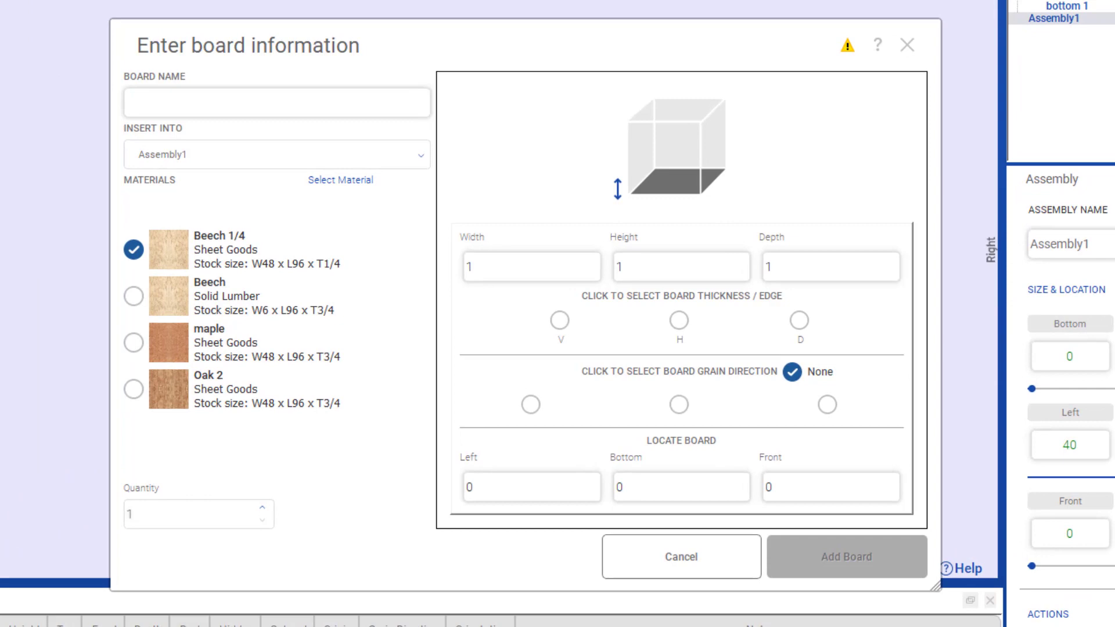
pyautogui.click(276, 102)
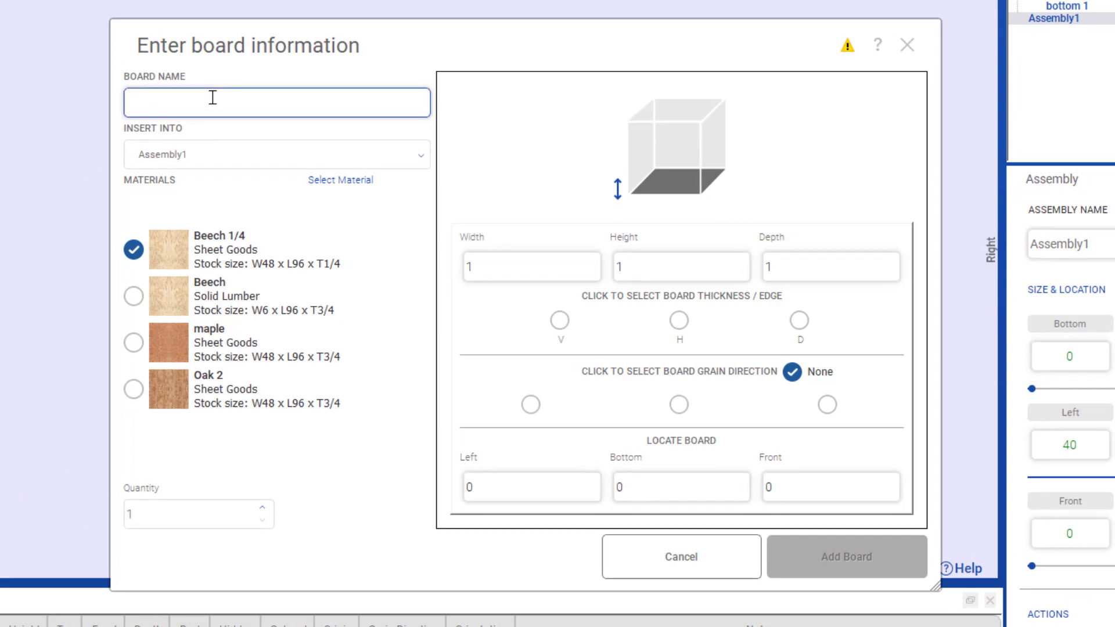
pyautogui.write('side left')
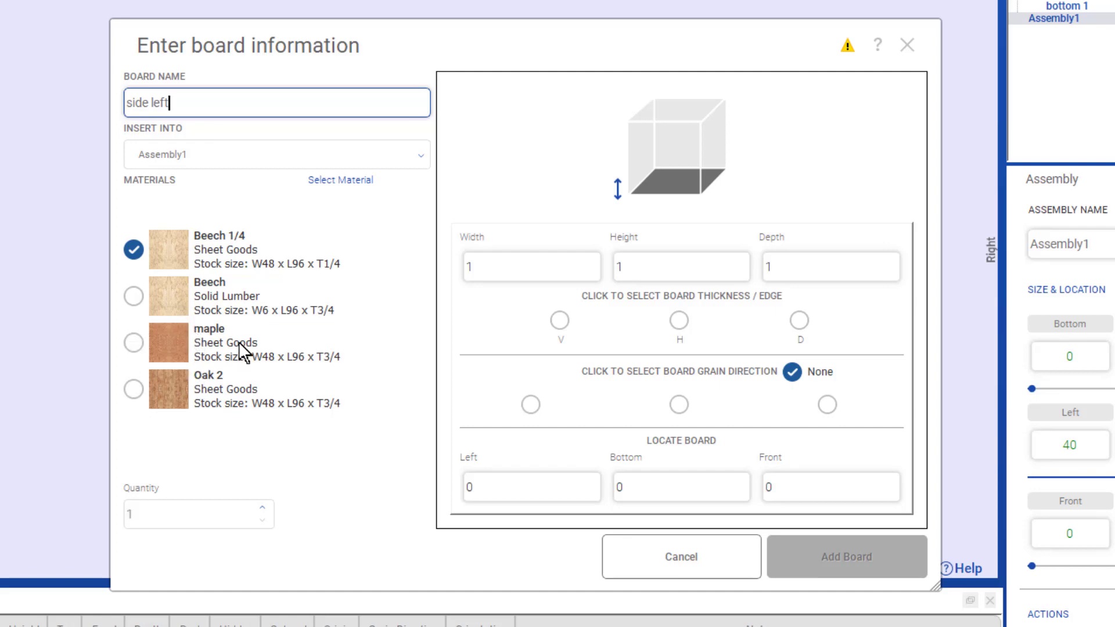
pyautogui.moveTo(338, 373)
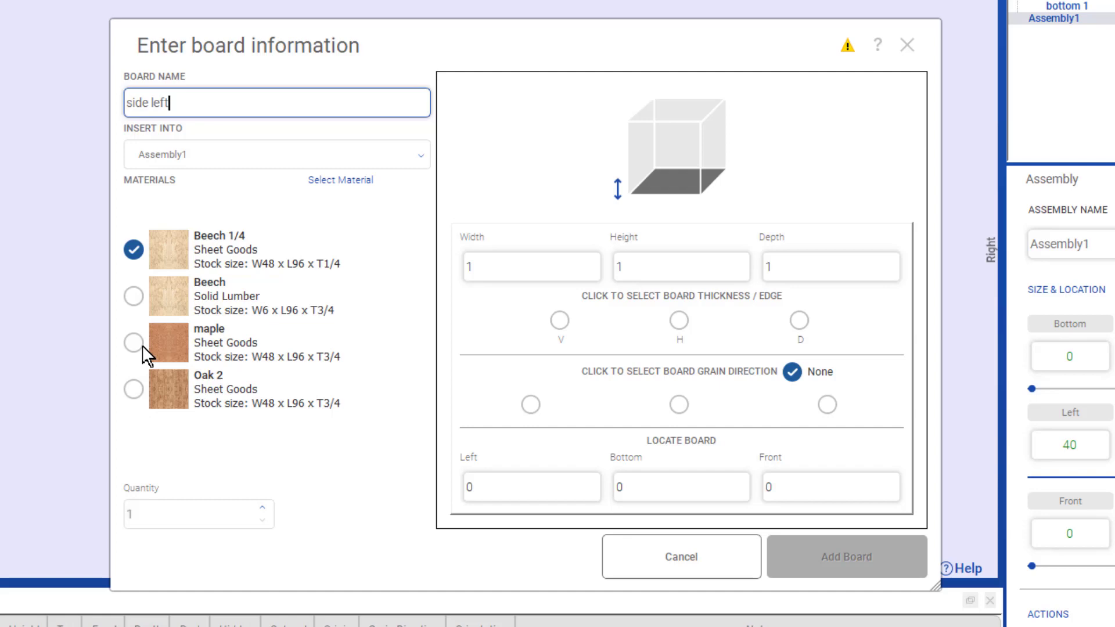
pyautogui.click(133, 342)
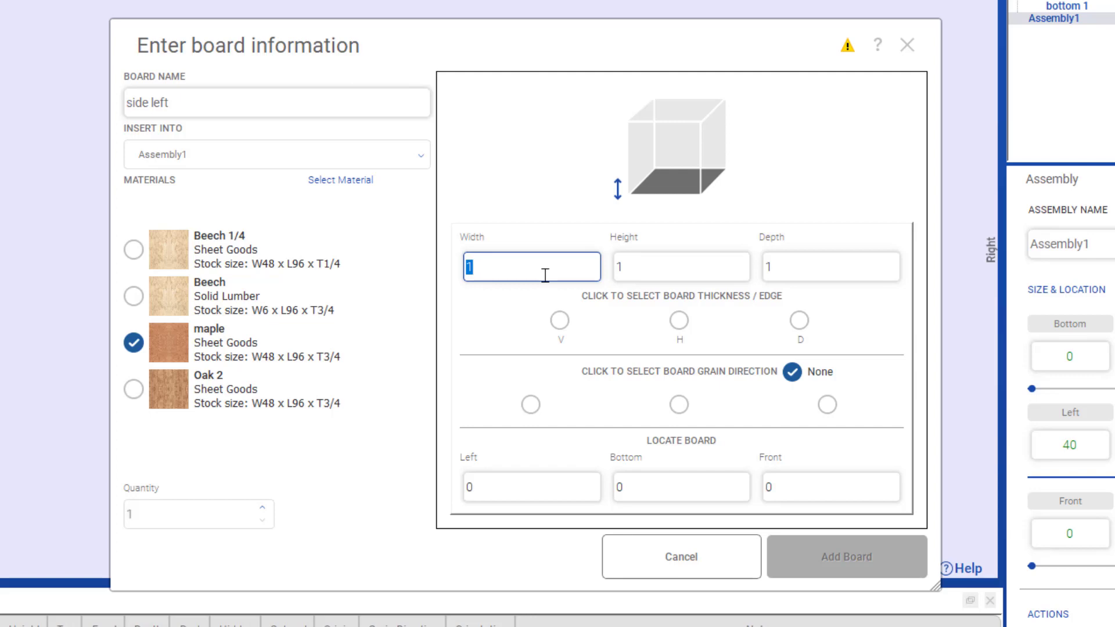
# - Give the board 3/4 thickness, 36 height, 24 depth, vertical thickness and grain, and add it
pyautogui.write('3/4')
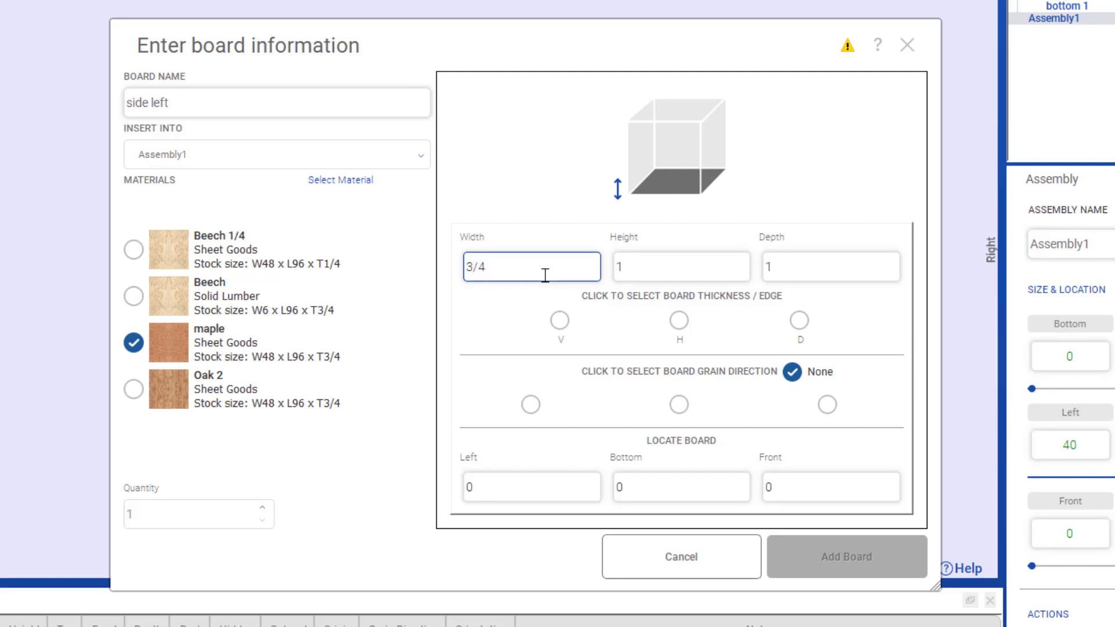
pyautogui.click(679, 267)
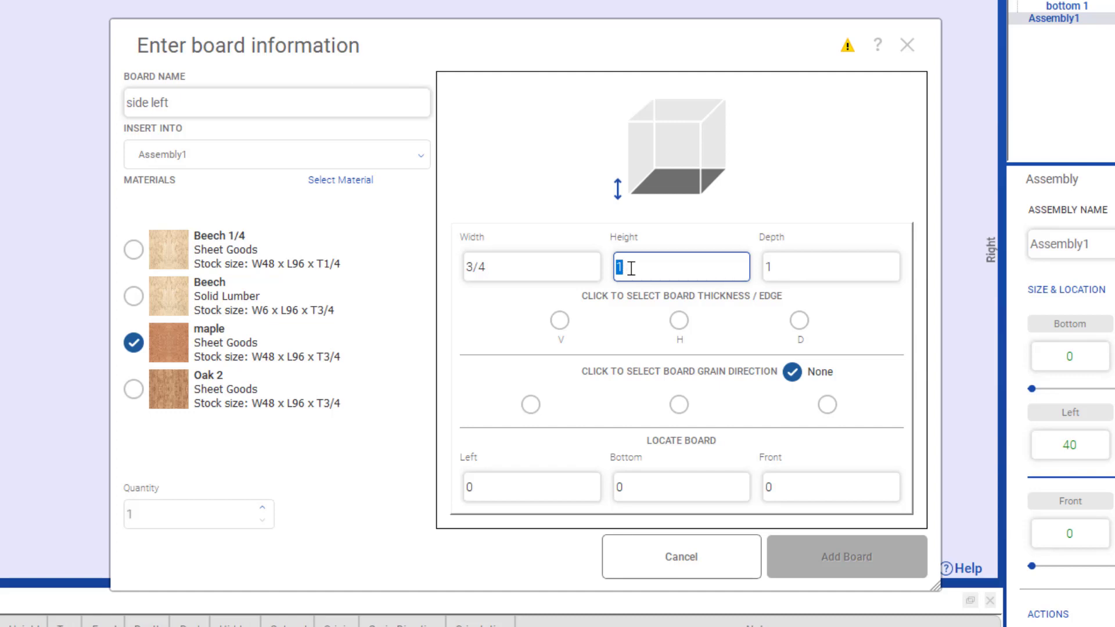
pyautogui.write('36')
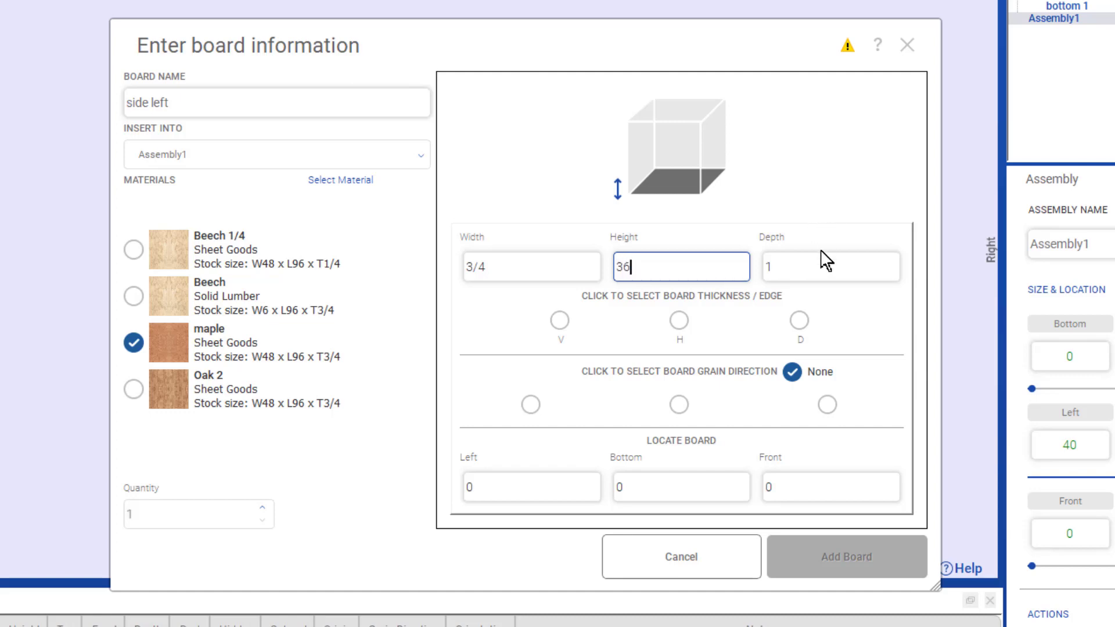
pyautogui.click(830, 266)
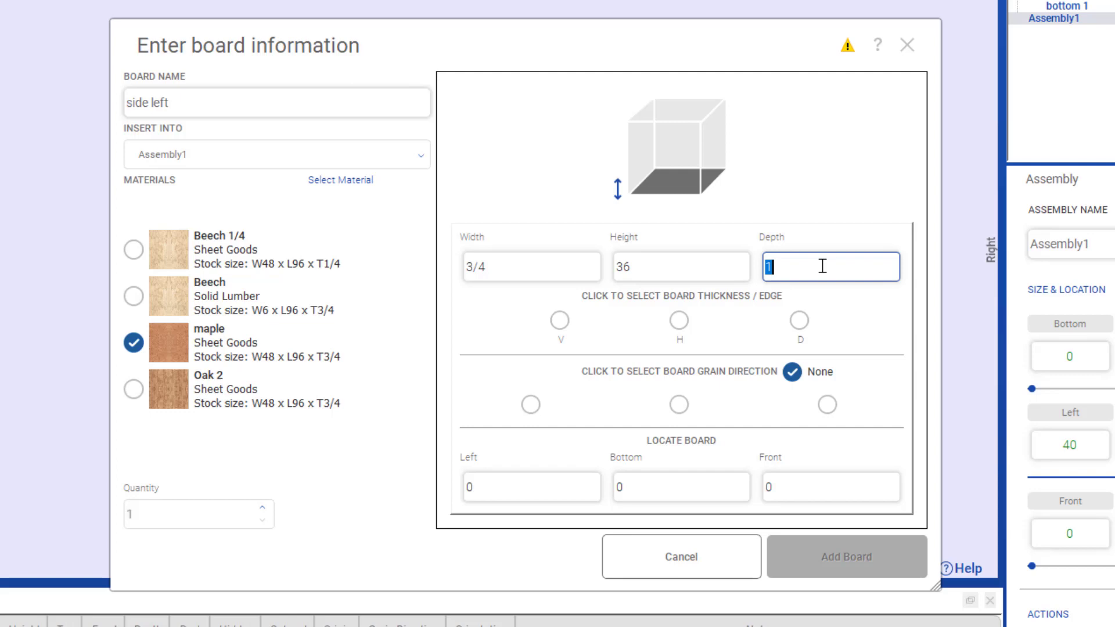
pyautogui.write('2')
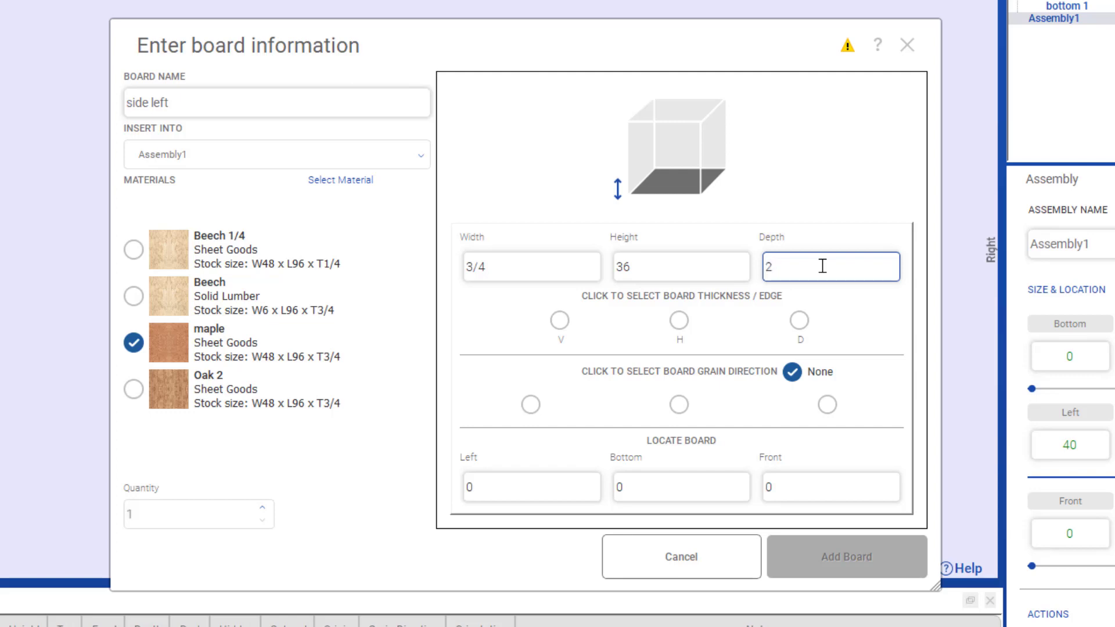
pyautogui.write('4')
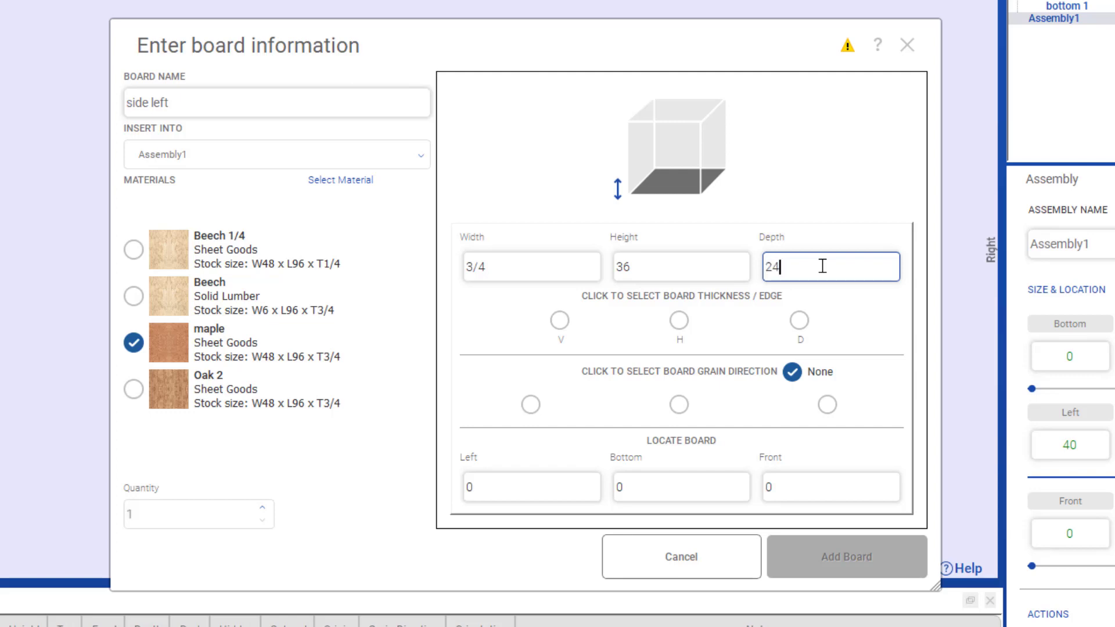
pyautogui.moveTo(559, 338)
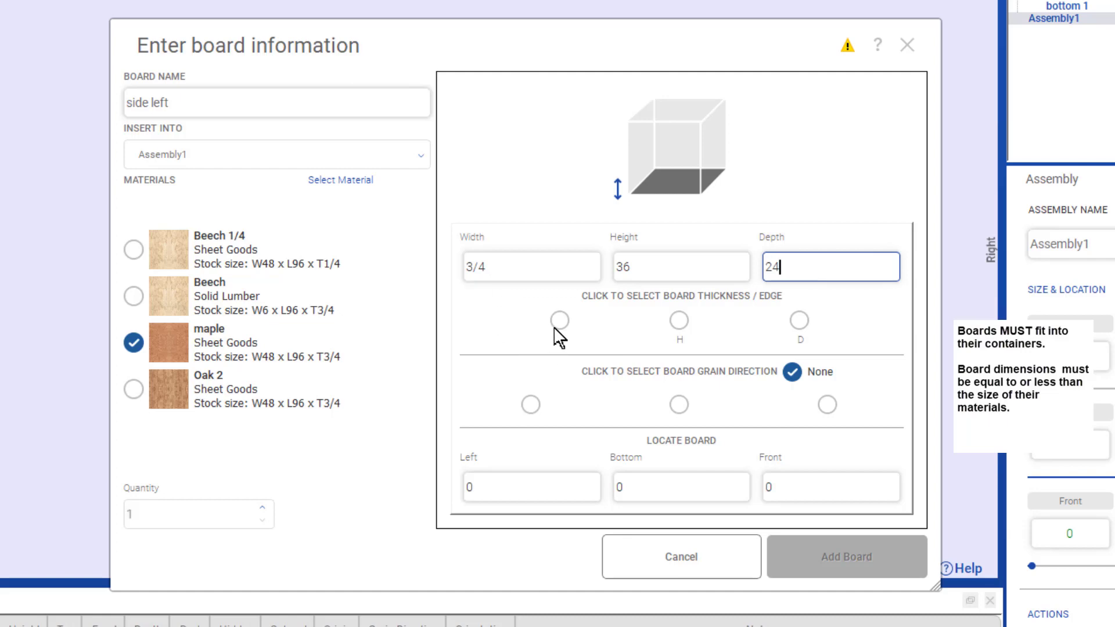
pyautogui.click(560, 321)
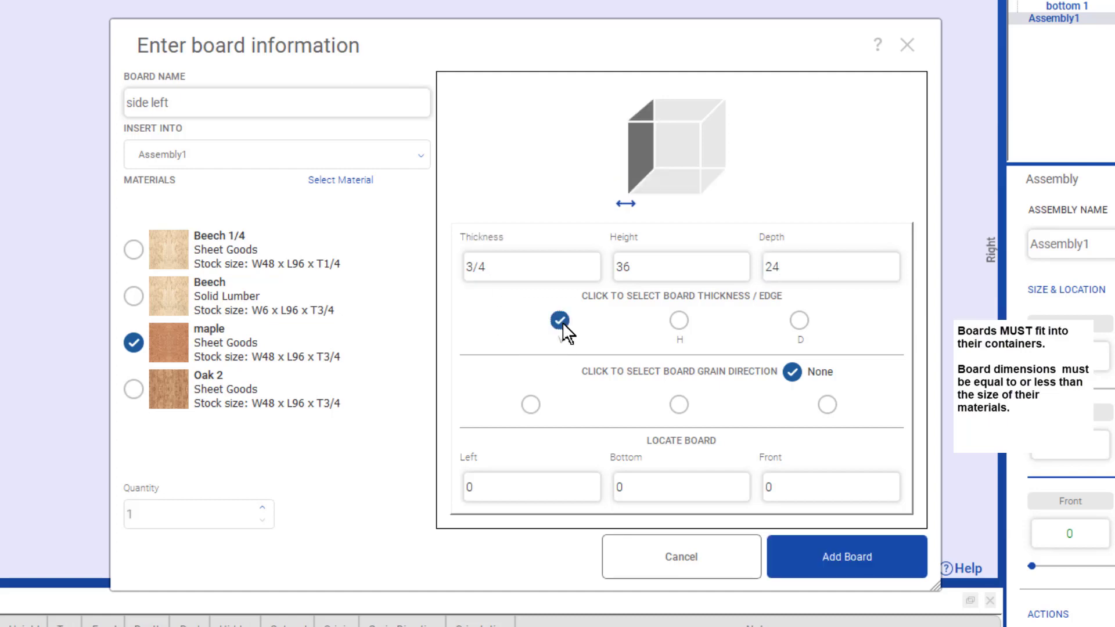
pyautogui.moveTo(677, 404)
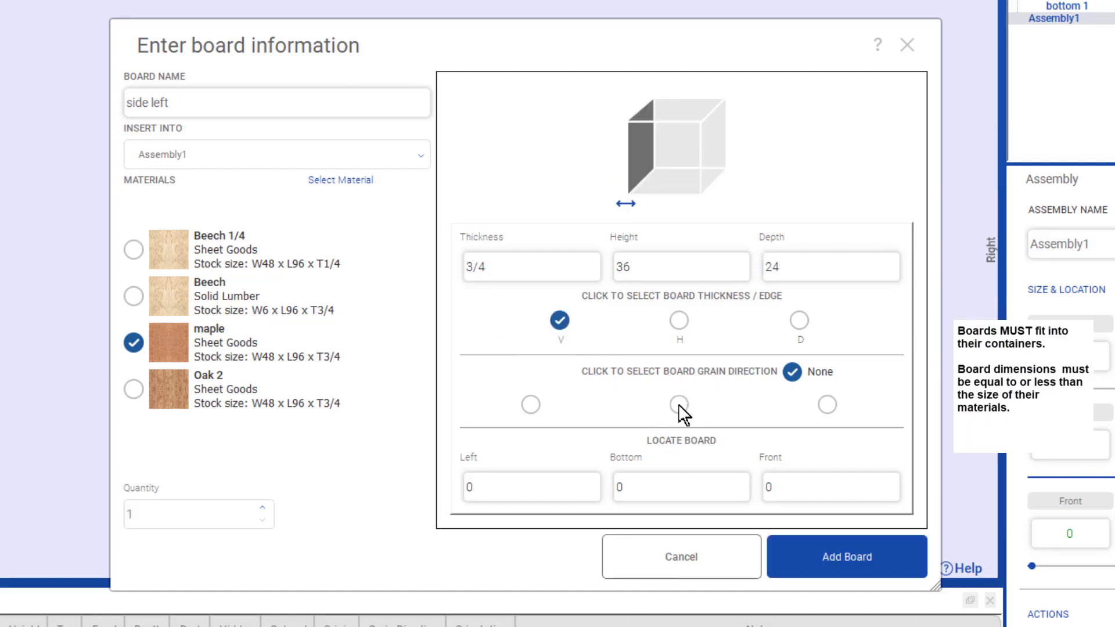
pyautogui.click(678, 404)
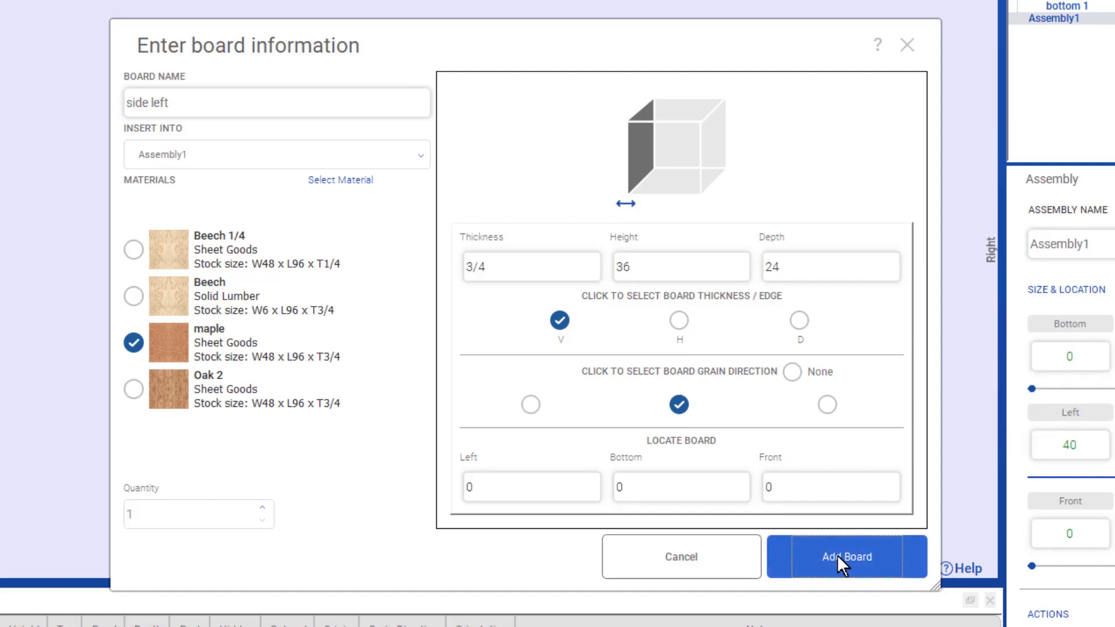
pyautogui.click(846, 557)
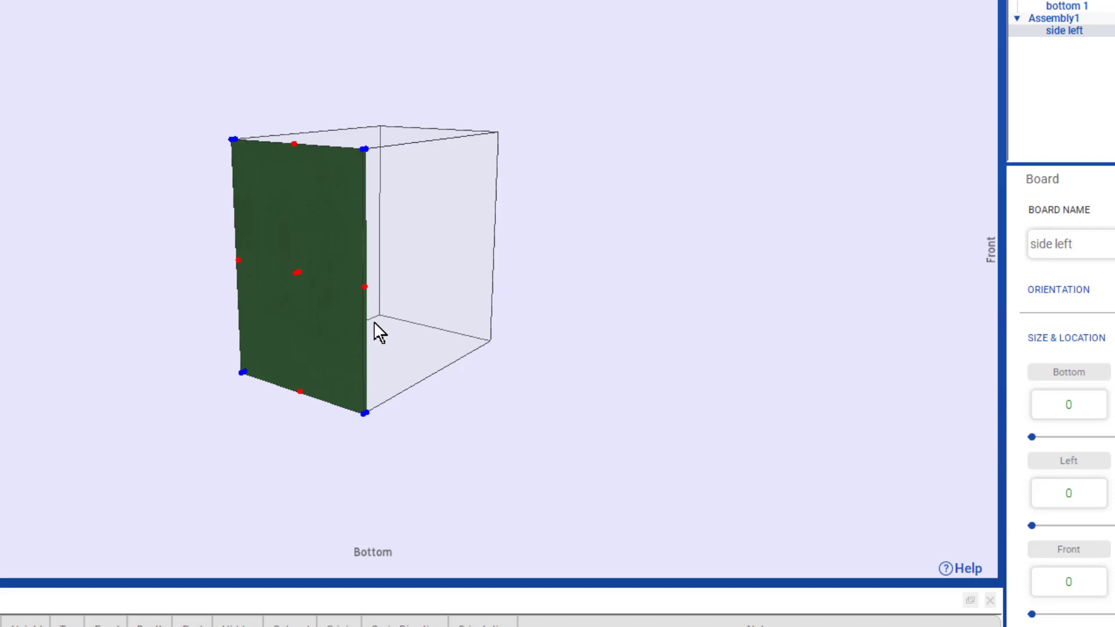
pyautogui.moveTo(354, 377)
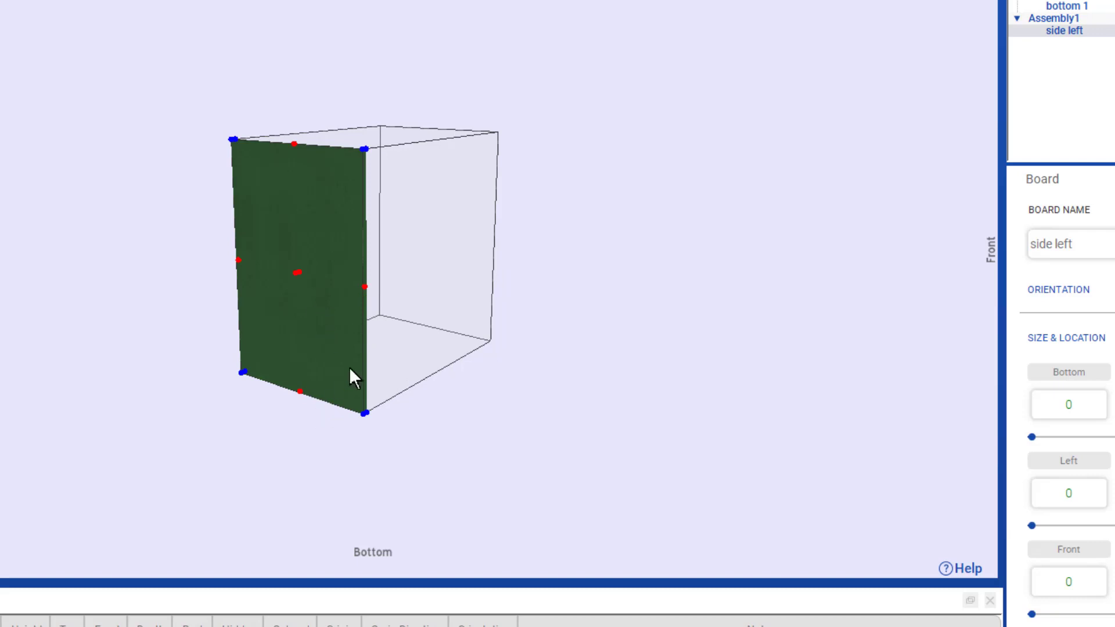
pyautogui.moveTo(212, 563)
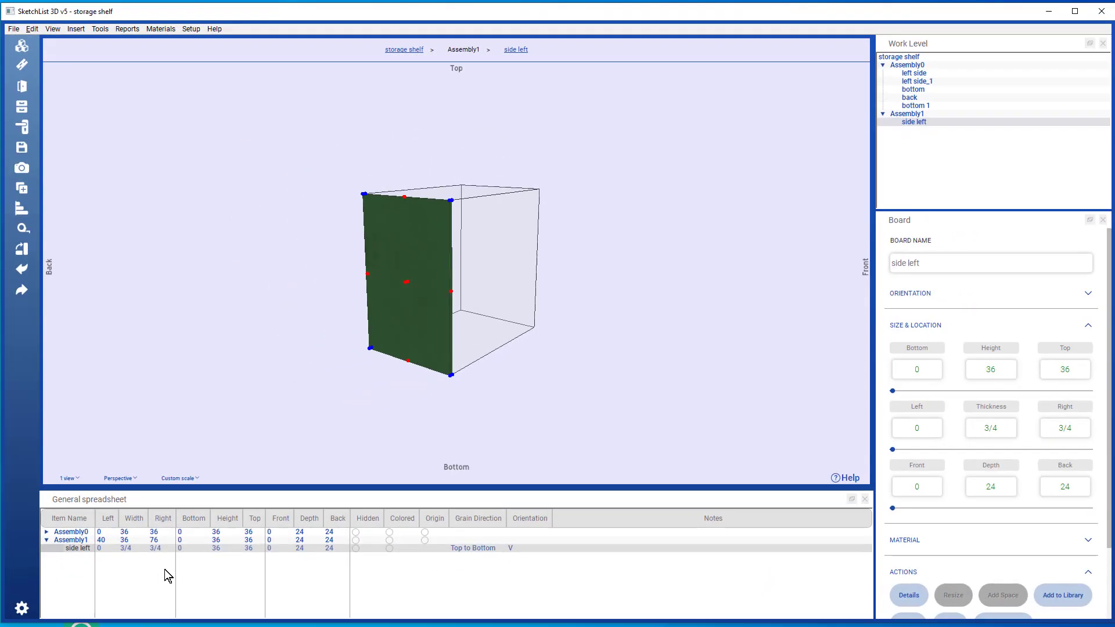
pyautogui.moveTo(291, 553)
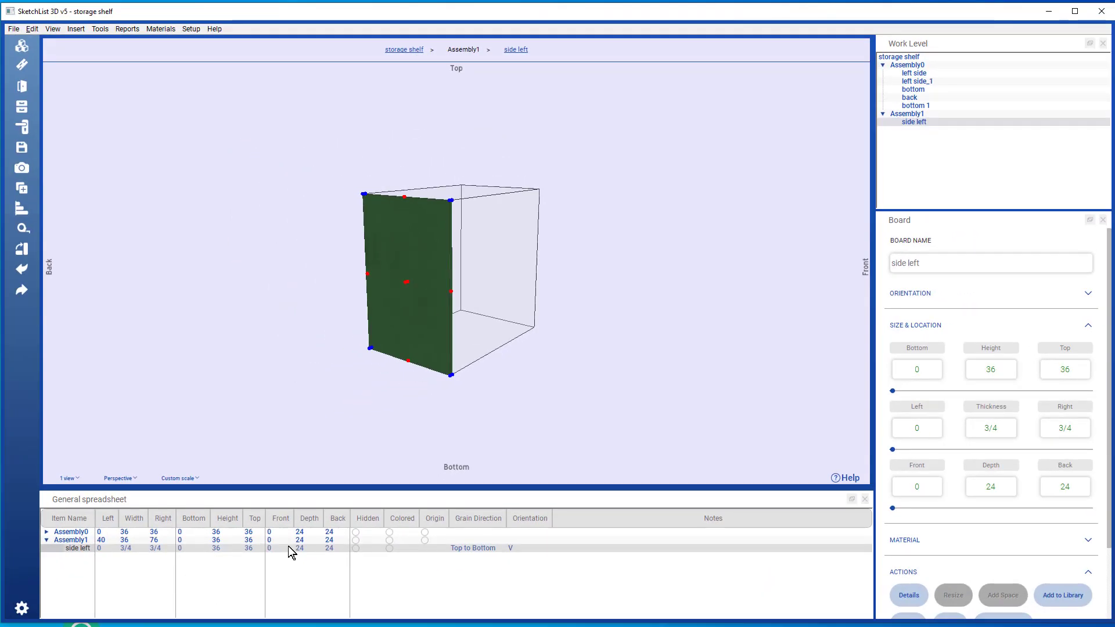
# - Type .75 into the side left board's Front cell
pyautogui.click(280, 547)
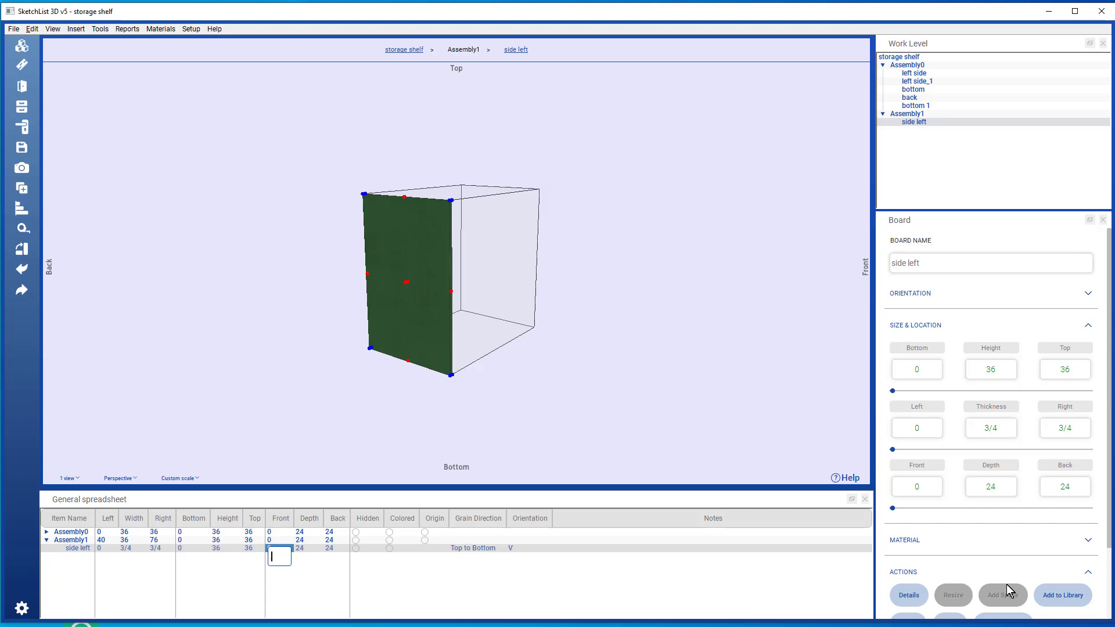
pyautogui.write('.75')
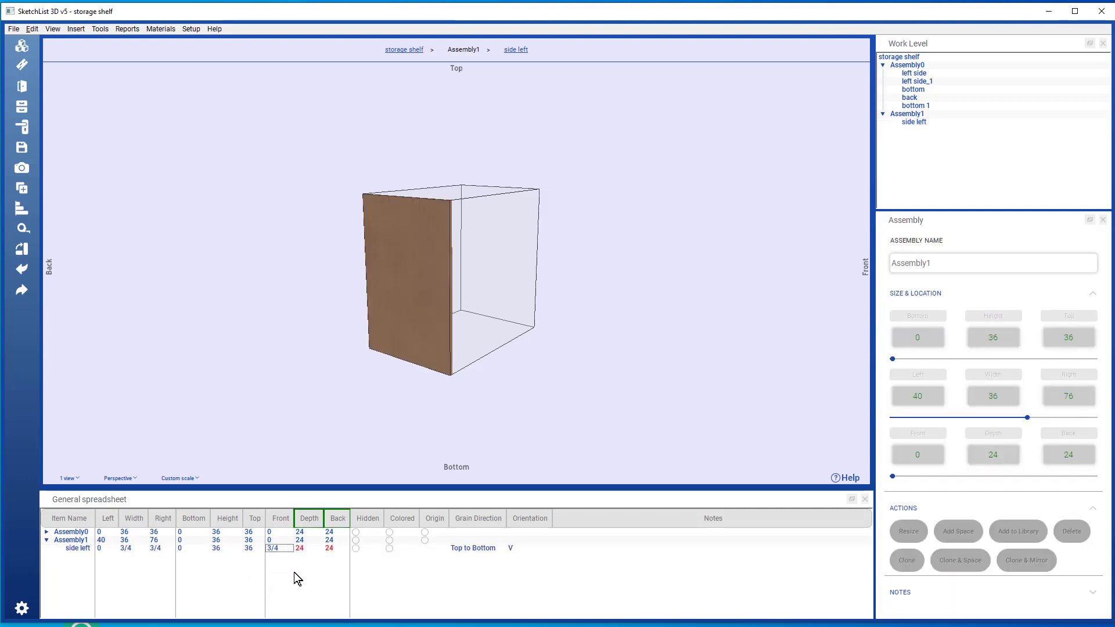
pyautogui.moveTo(308, 525)
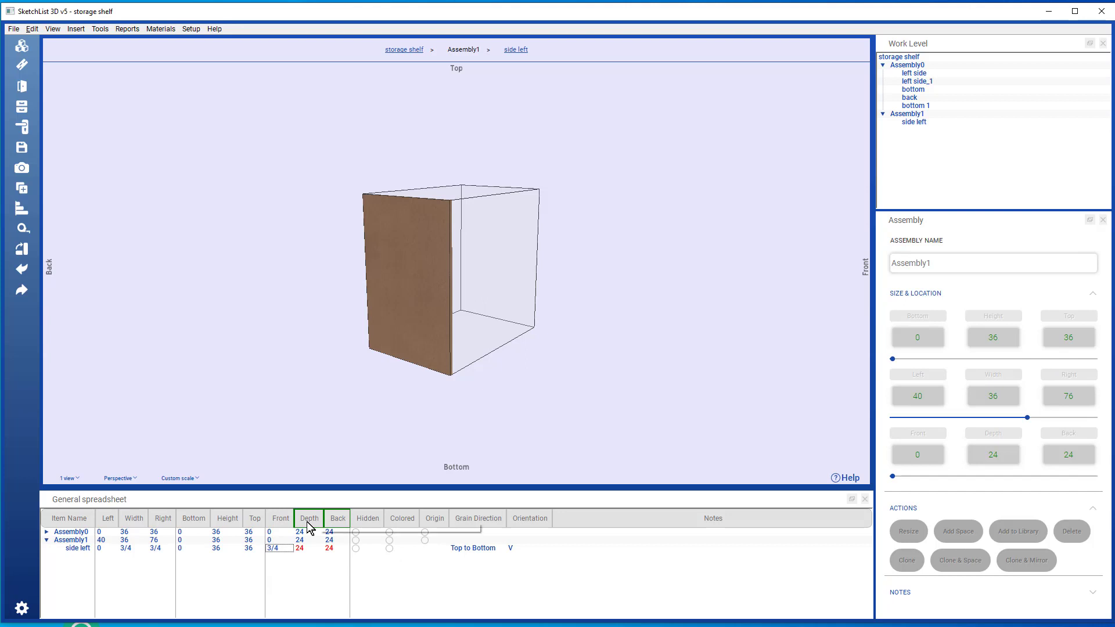
pyautogui.moveTo(336, 519)
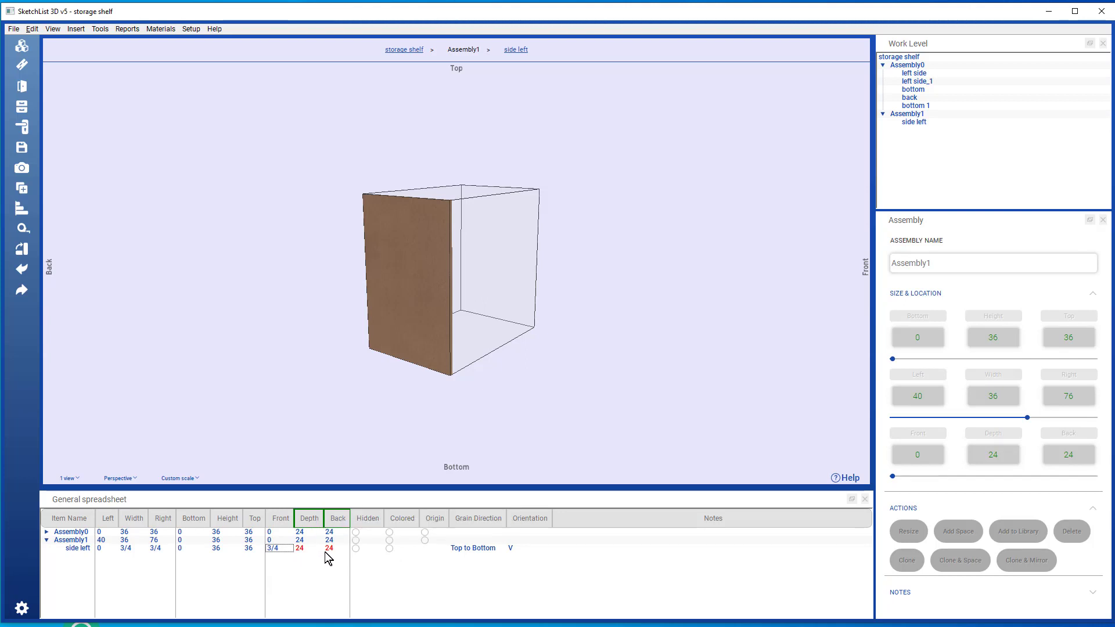
pyautogui.moveTo(342, 556)
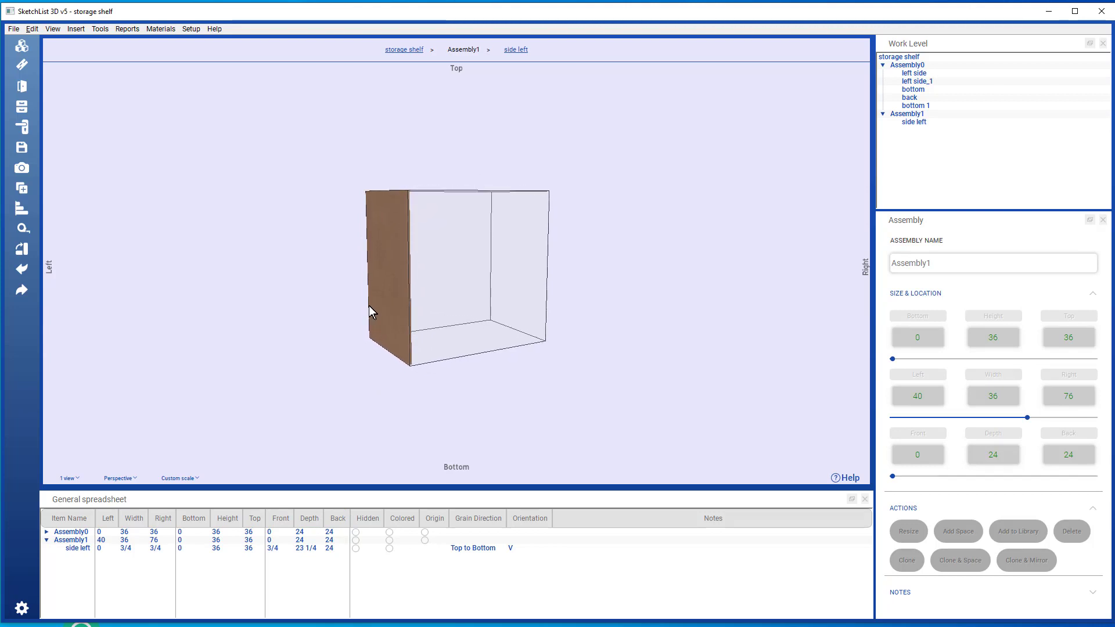
pyautogui.moveTo(475, 335)
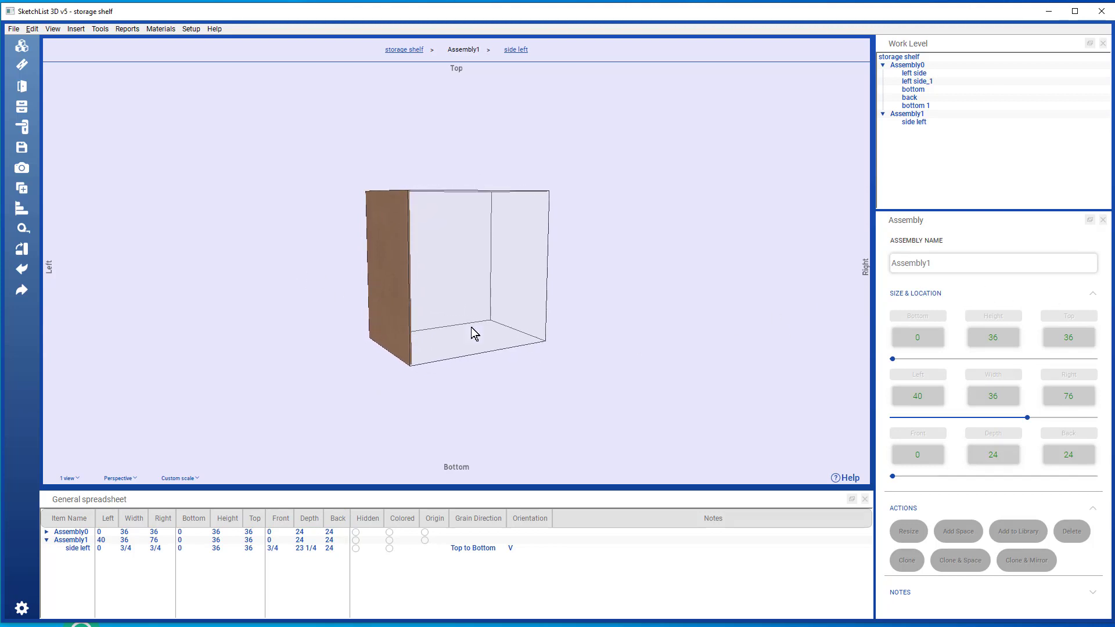
pyautogui.moveTo(22, 67)
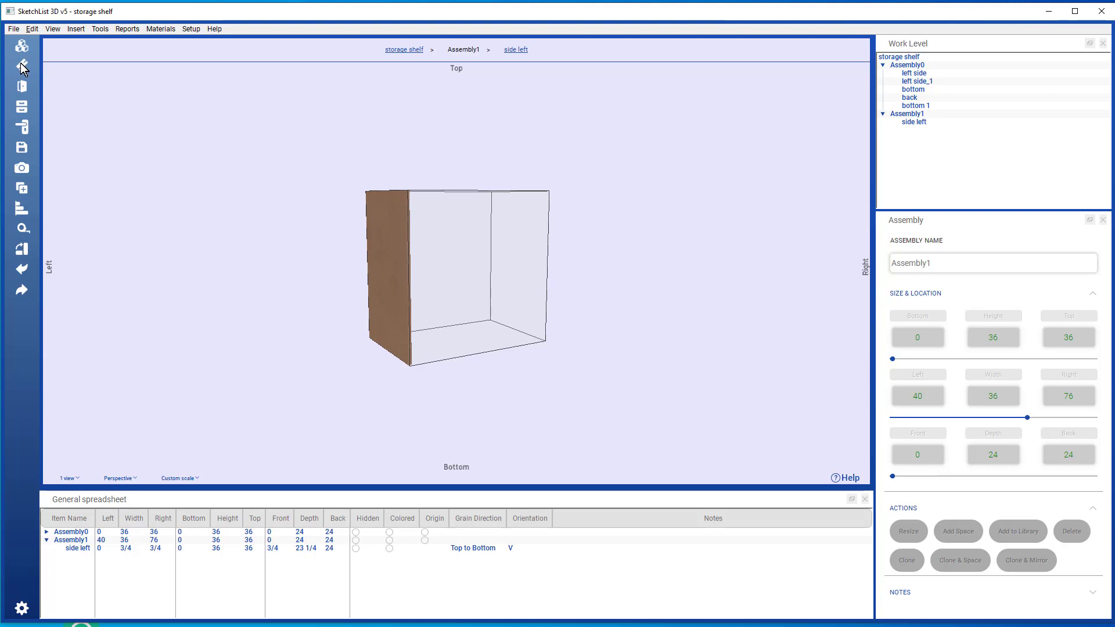
# - Start a maple board named 'bottom', 12 wide
pyautogui.click(21, 69)
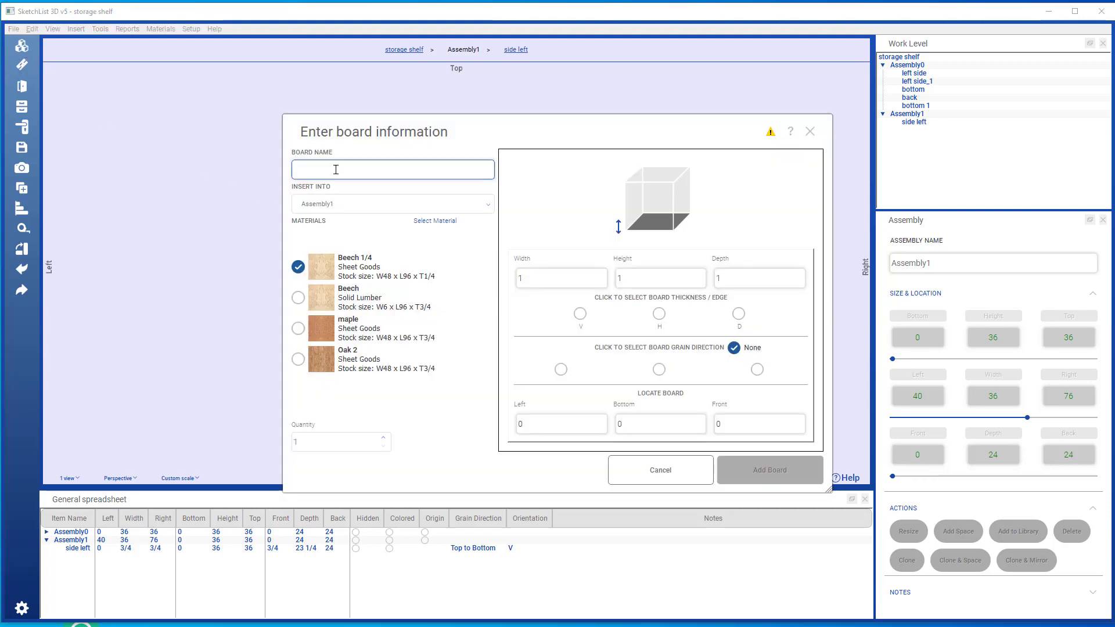
pyautogui.write('botto')
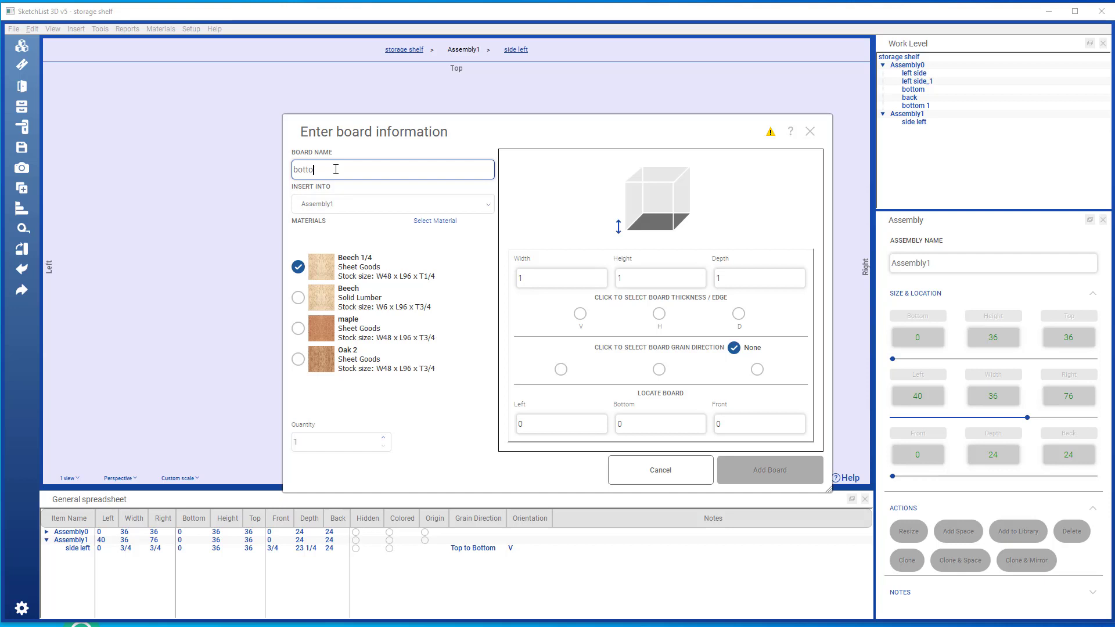
pyautogui.write('om')
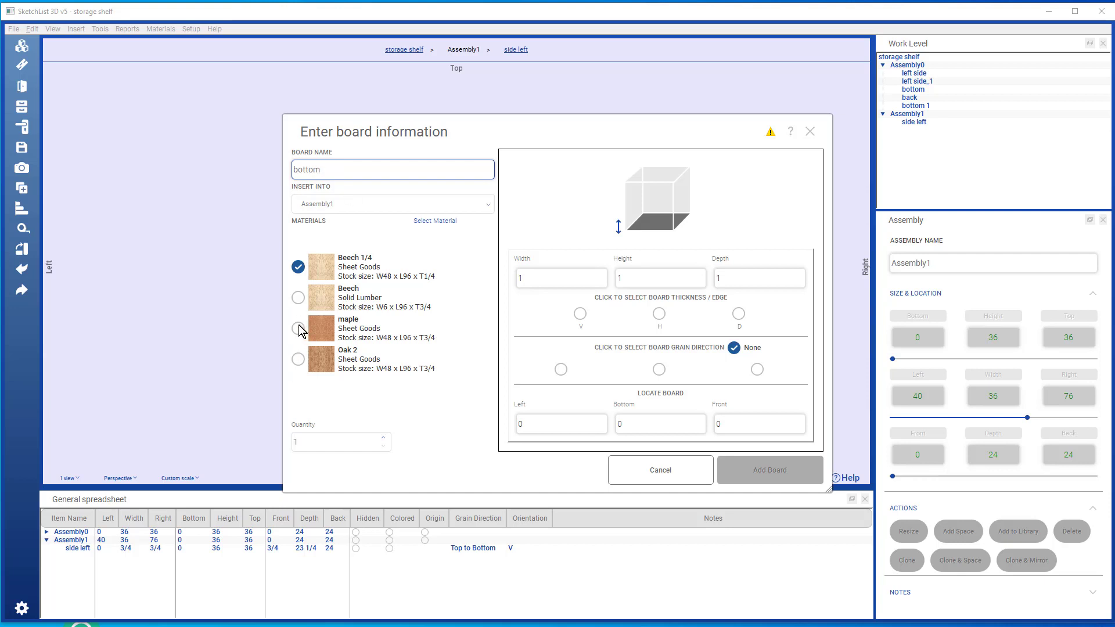
pyautogui.click(298, 327)
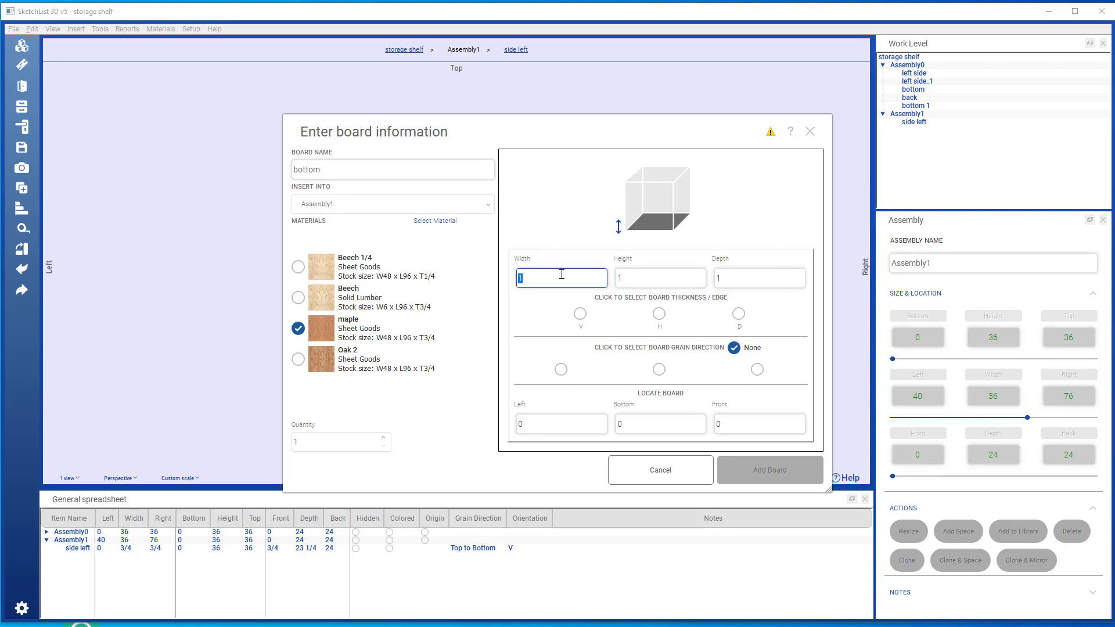
pyautogui.write('2')
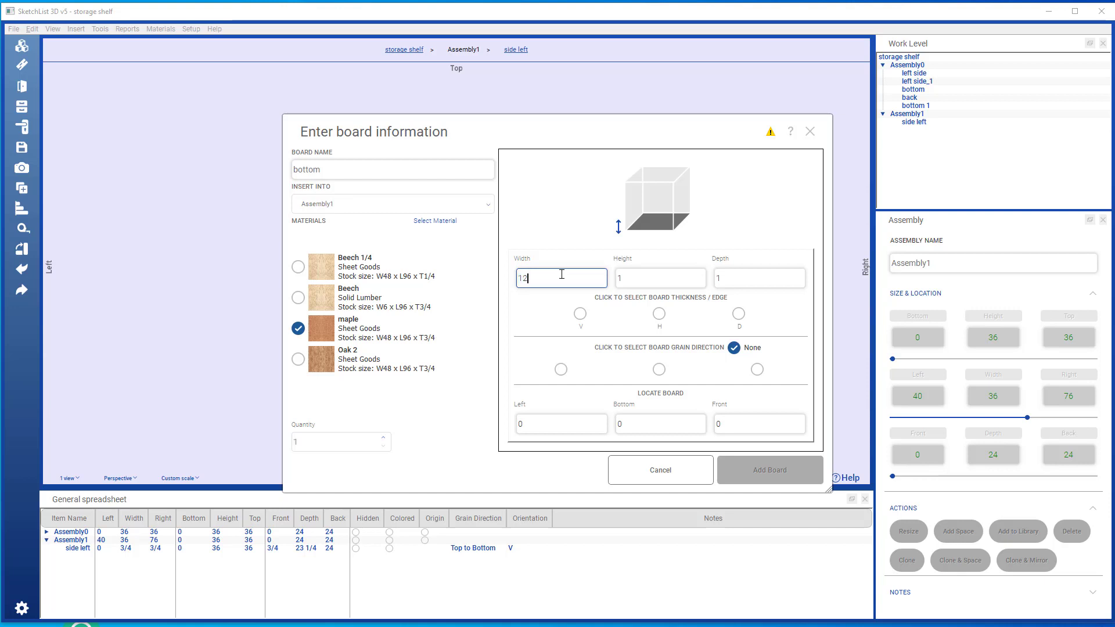
# - Set 0.75 horizontal thickness, 23.25 depth, grain direction and left 0.75, then add the board
pyautogui.click(659, 278)
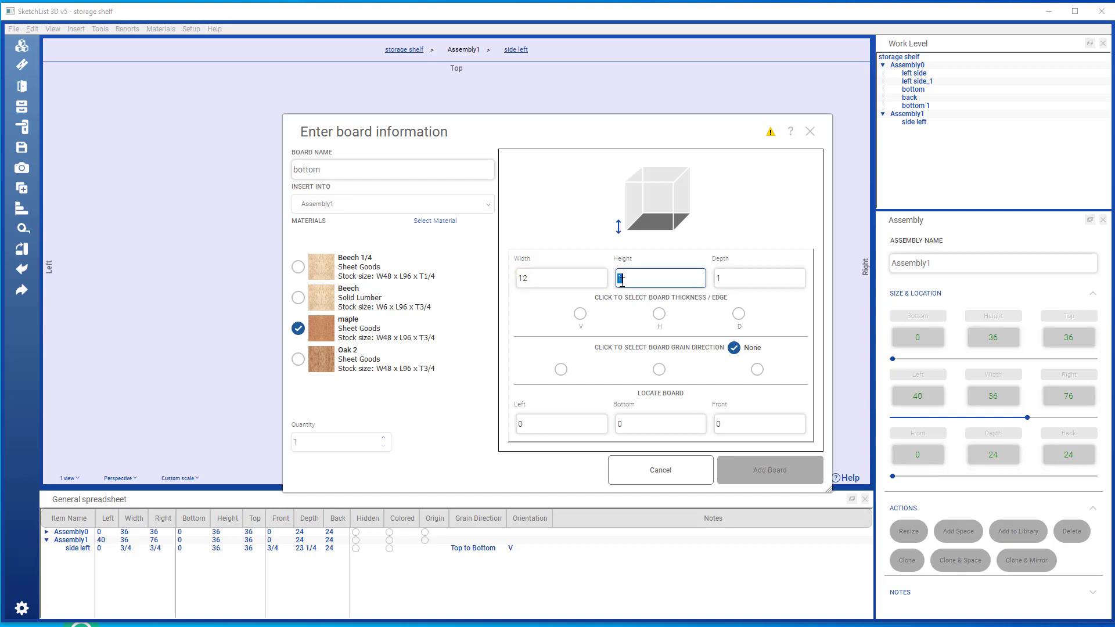
pyautogui.write('.75')
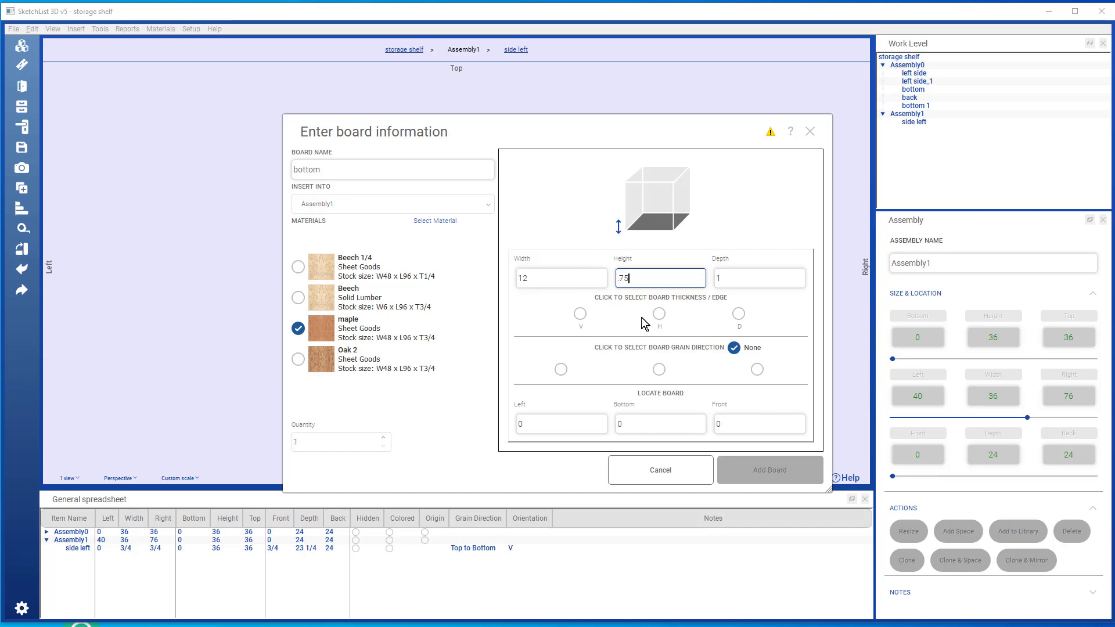
pyautogui.click(656, 313)
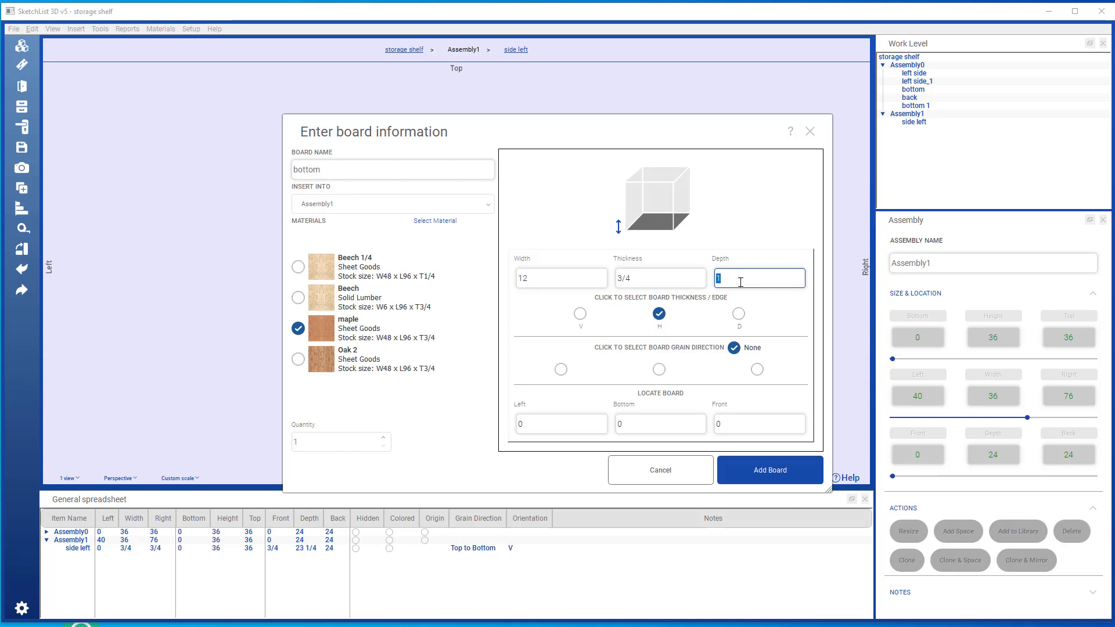
pyautogui.write('23')
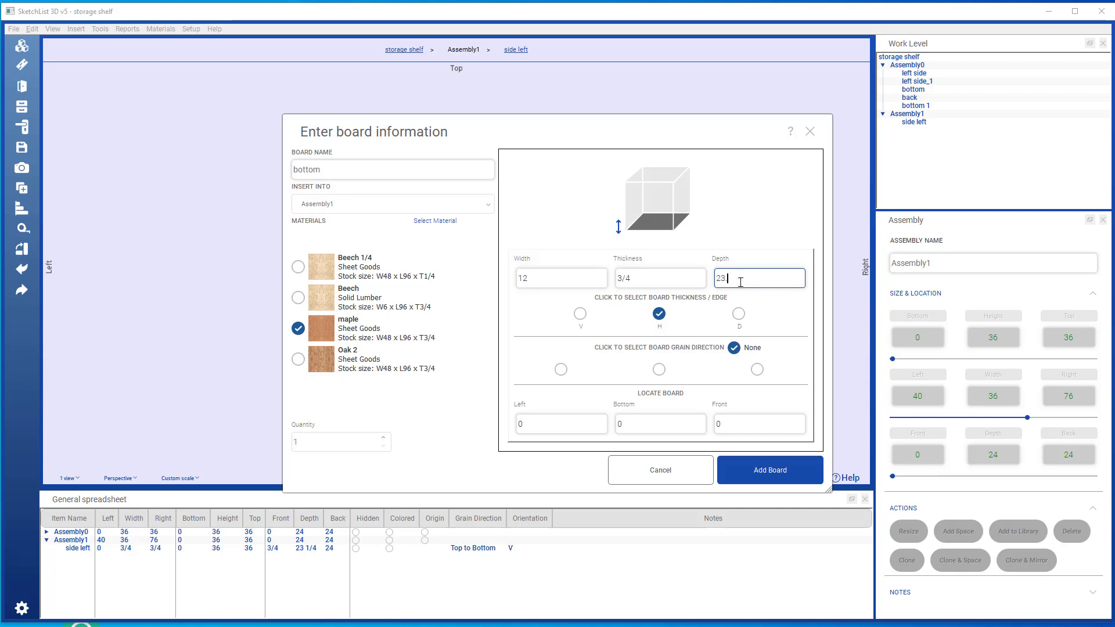
pyautogui.write('.25')
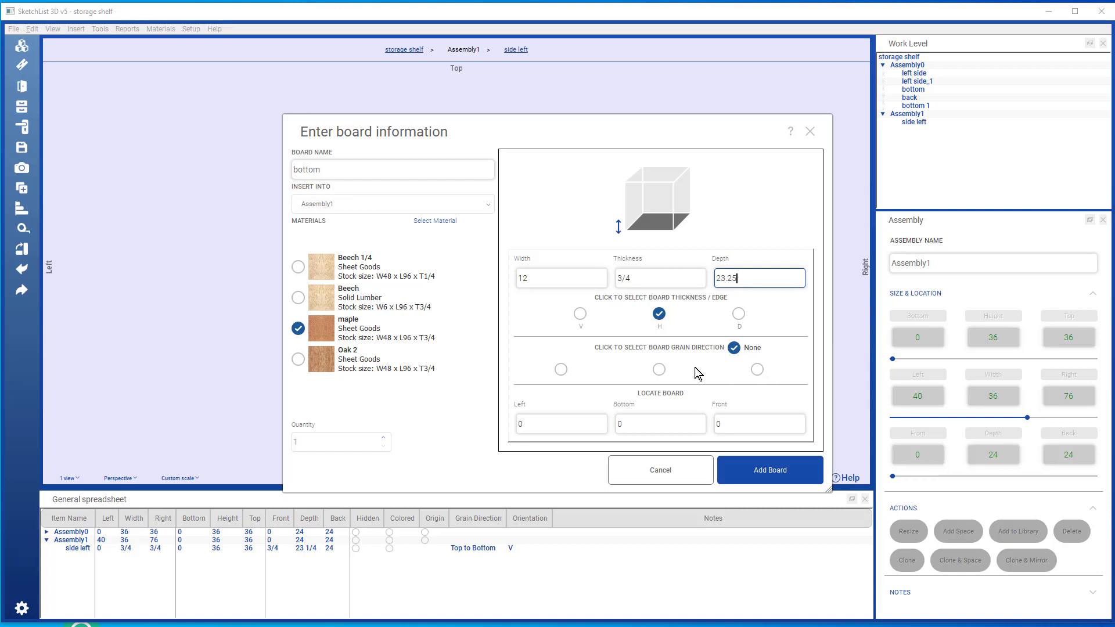
pyautogui.click(560, 369)
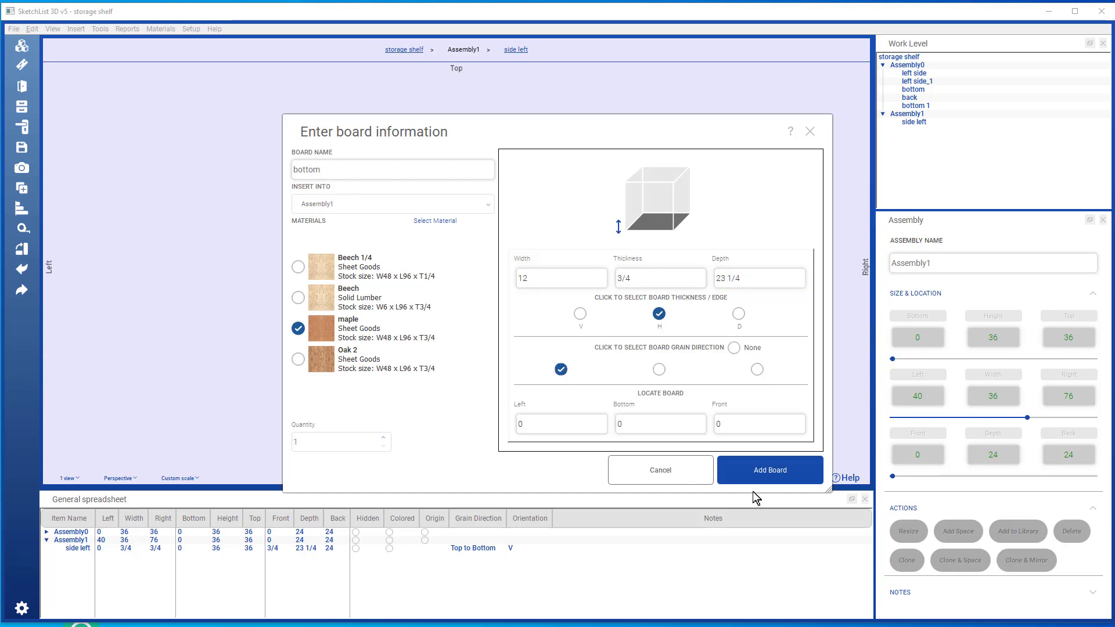
pyautogui.click(561, 424)
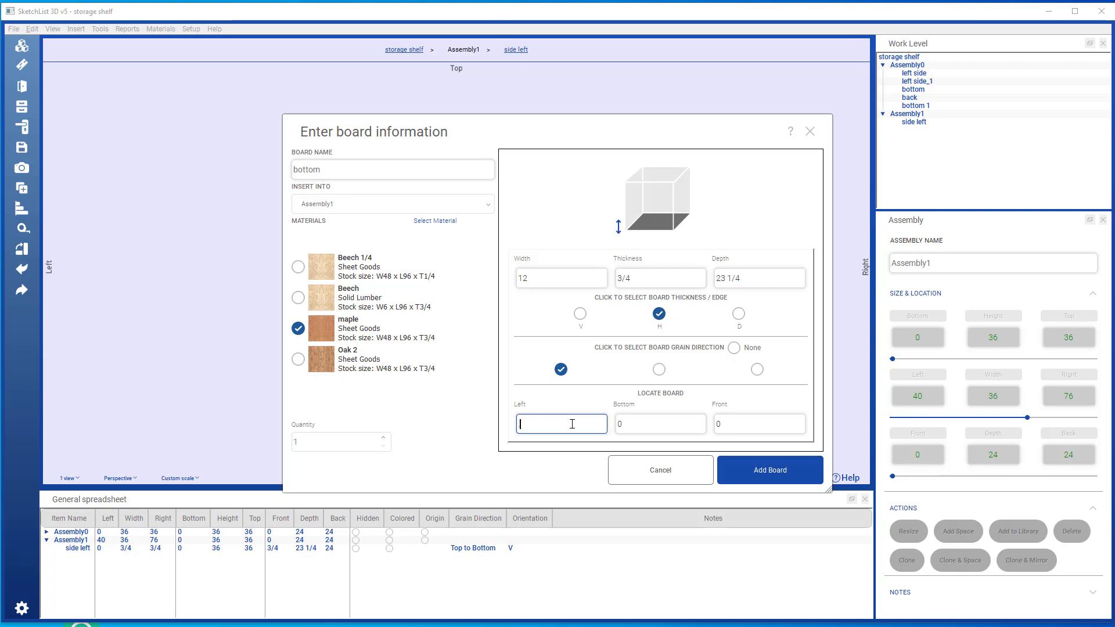
pyautogui.write('.75')
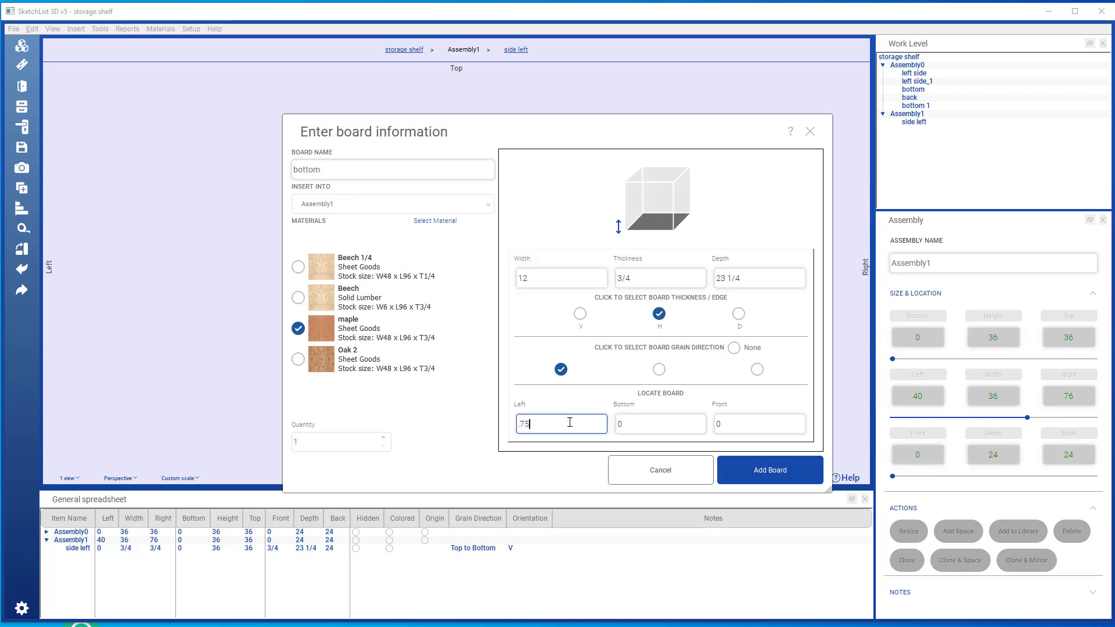
pyautogui.click(769, 470)
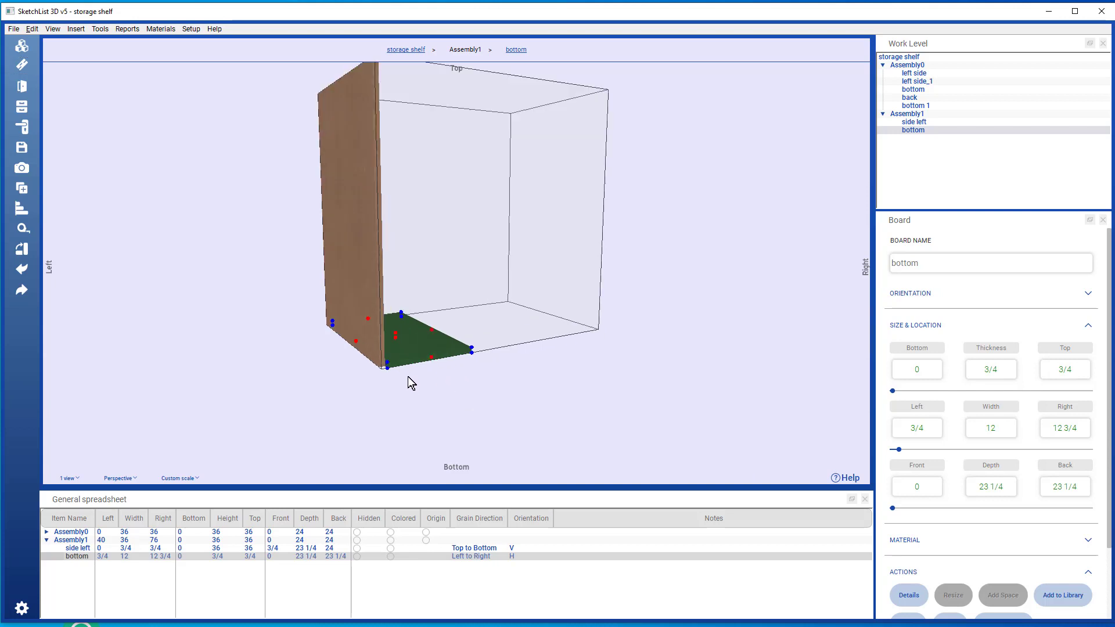
# - Select the bottom board and enter 7 in its Board panel Front field
pyautogui.click(907, 114)
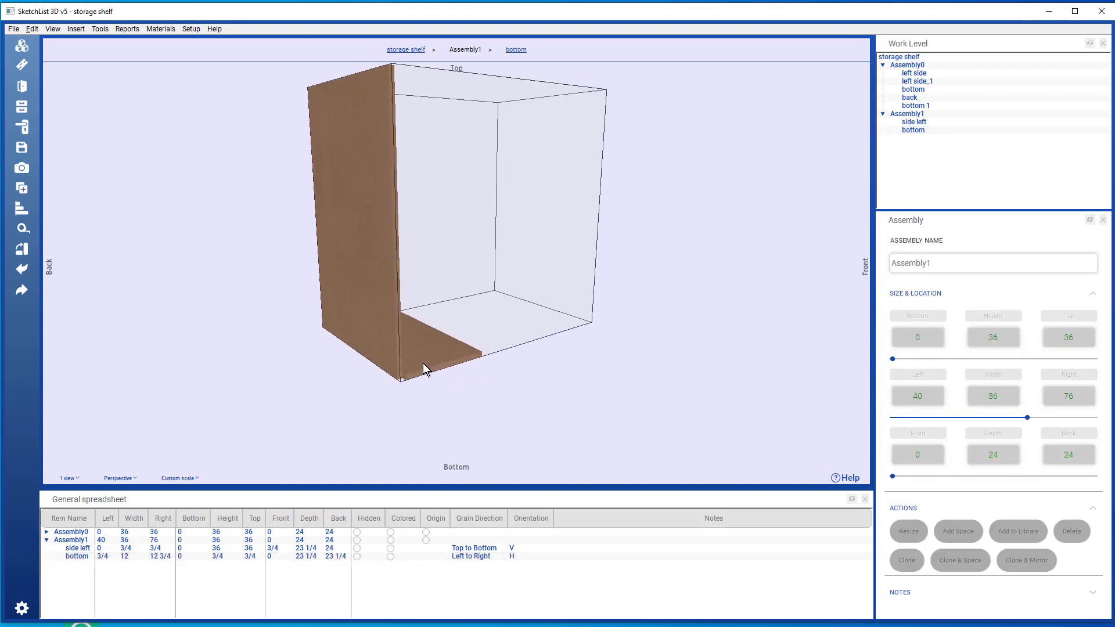
pyautogui.click(427, 366)
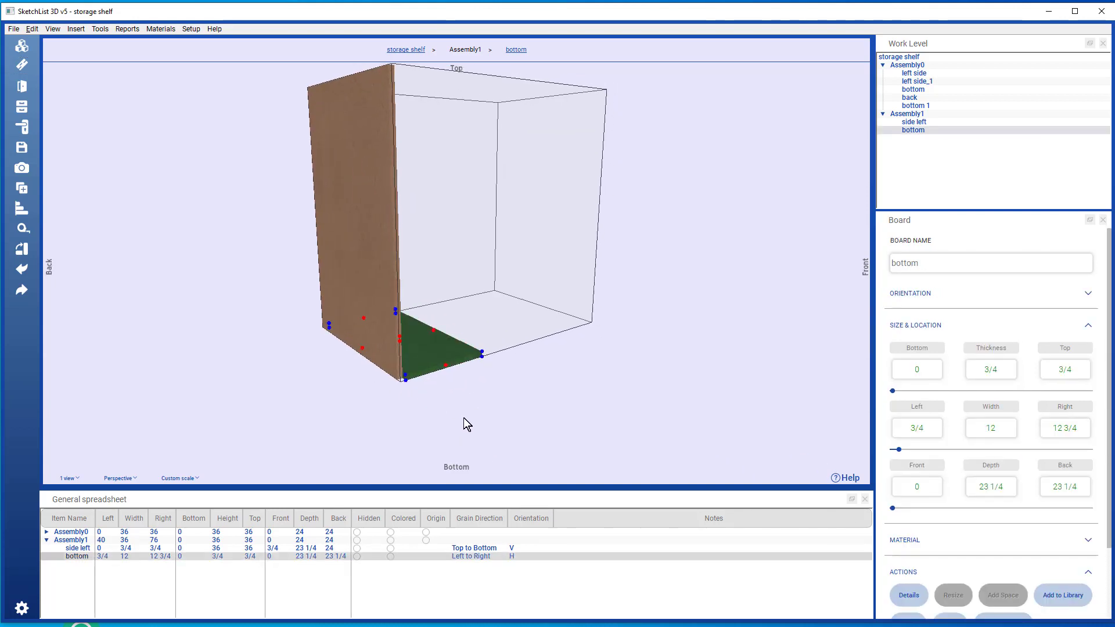
pyautogui.moveTo(362, 574)
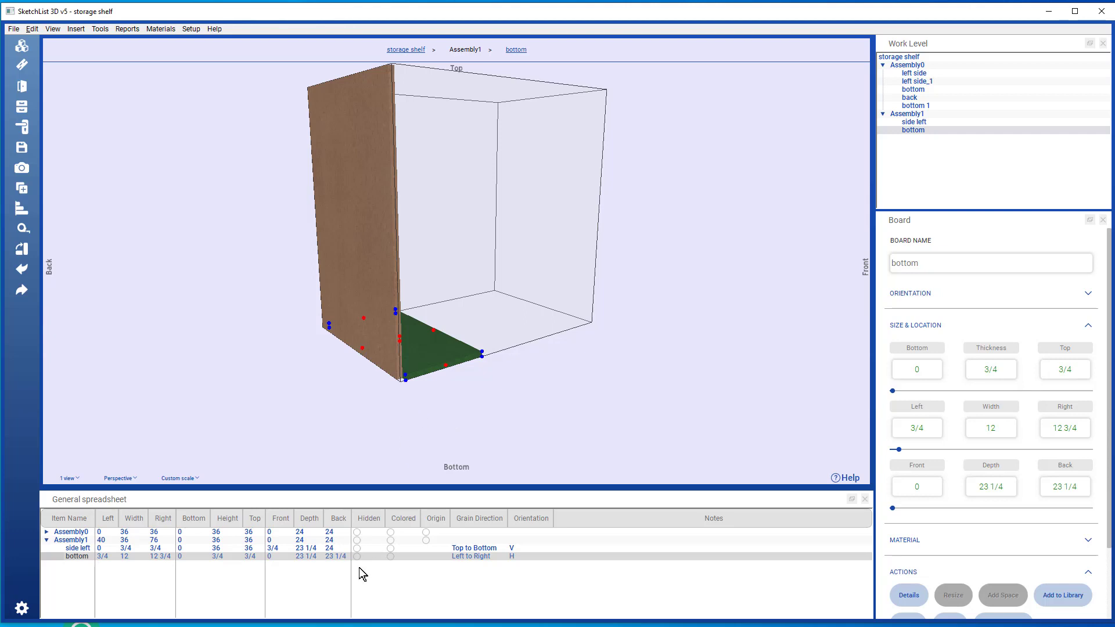
pyautogui.moveTo(469, 489)
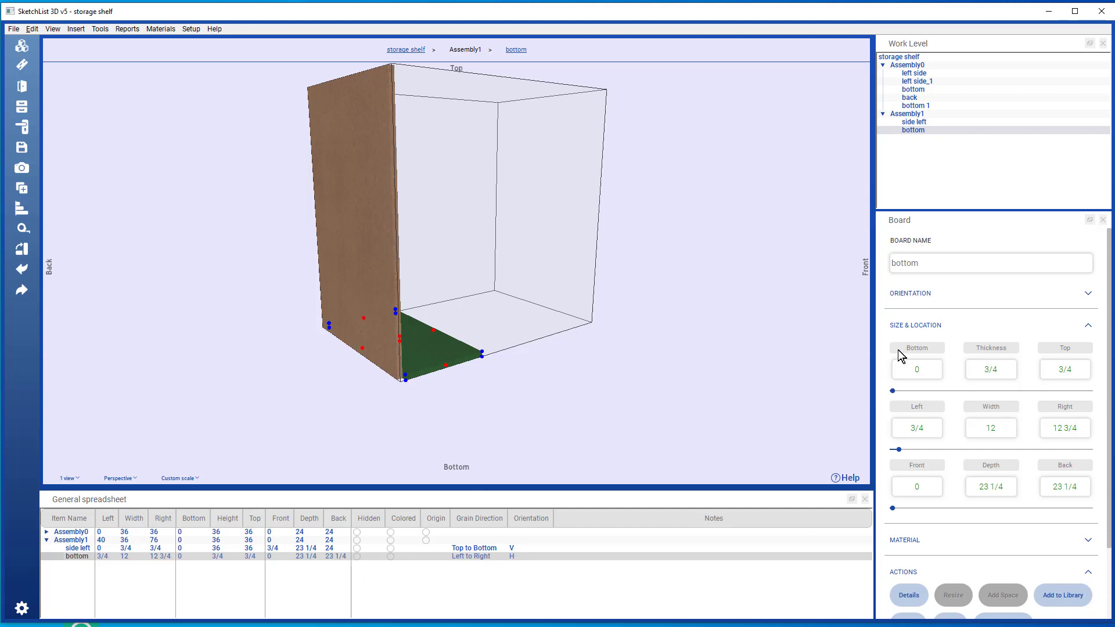
pyautogui.click(916, 486)
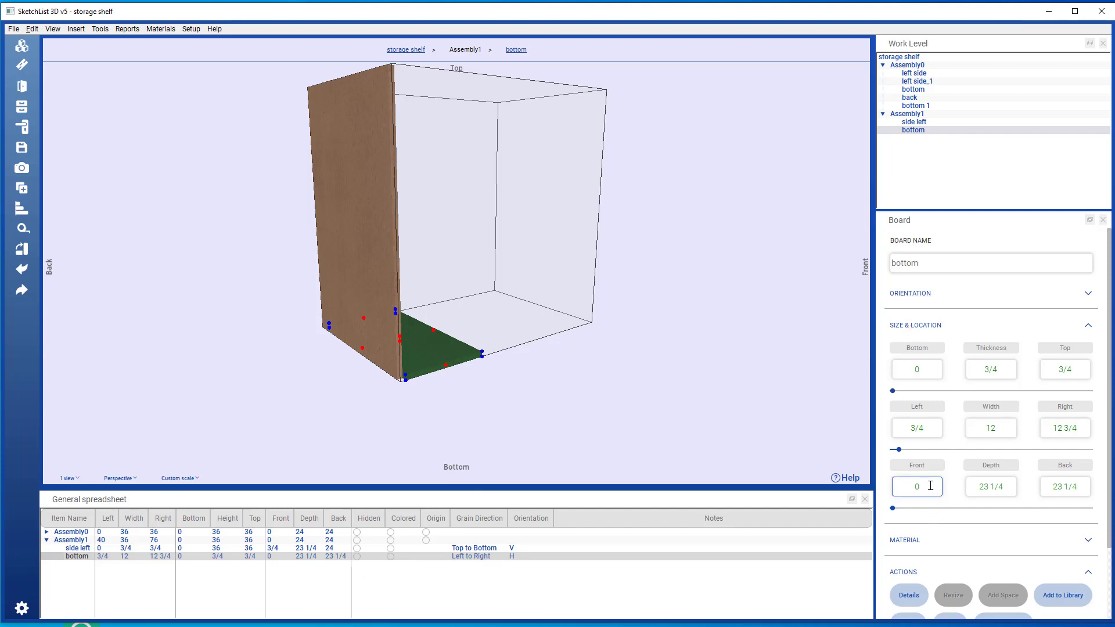
pyautogui.write('7')
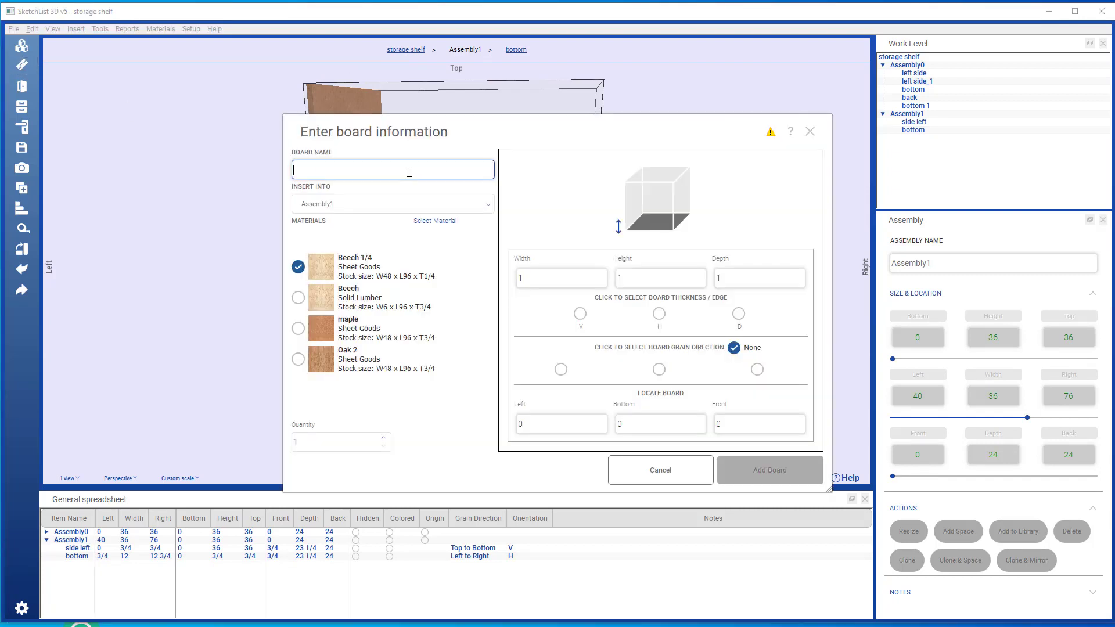
# - Add a 12×12 board named 'back', 0.25 deep in Beech 1/4, using depth as thickness
pyautogui.write('back')
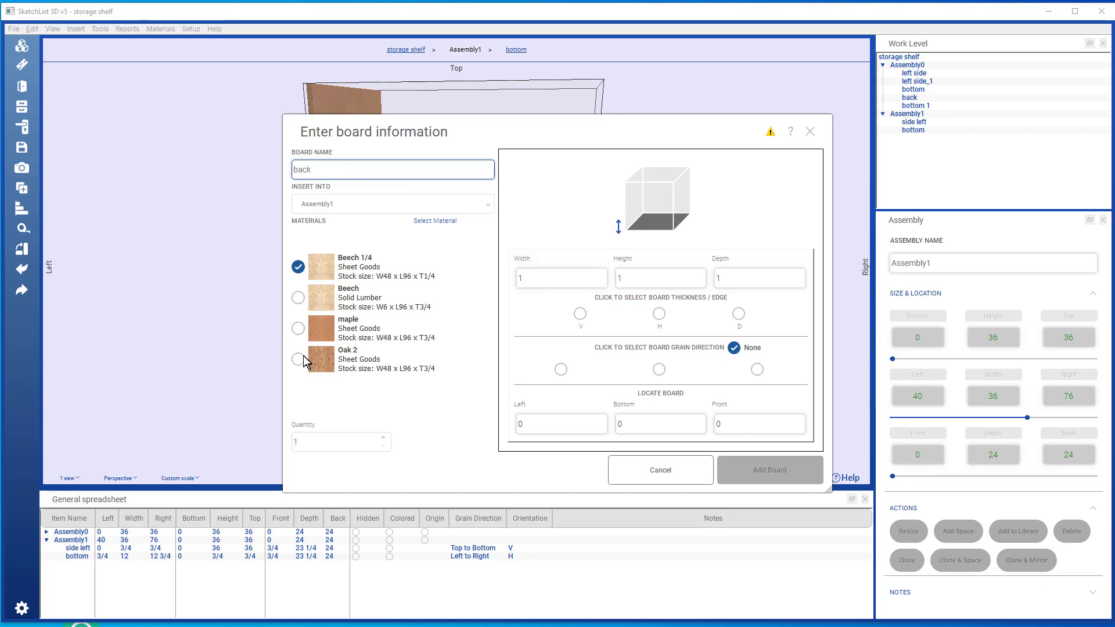
pyautogui.click(298, 359)
pyautogui.write('2')
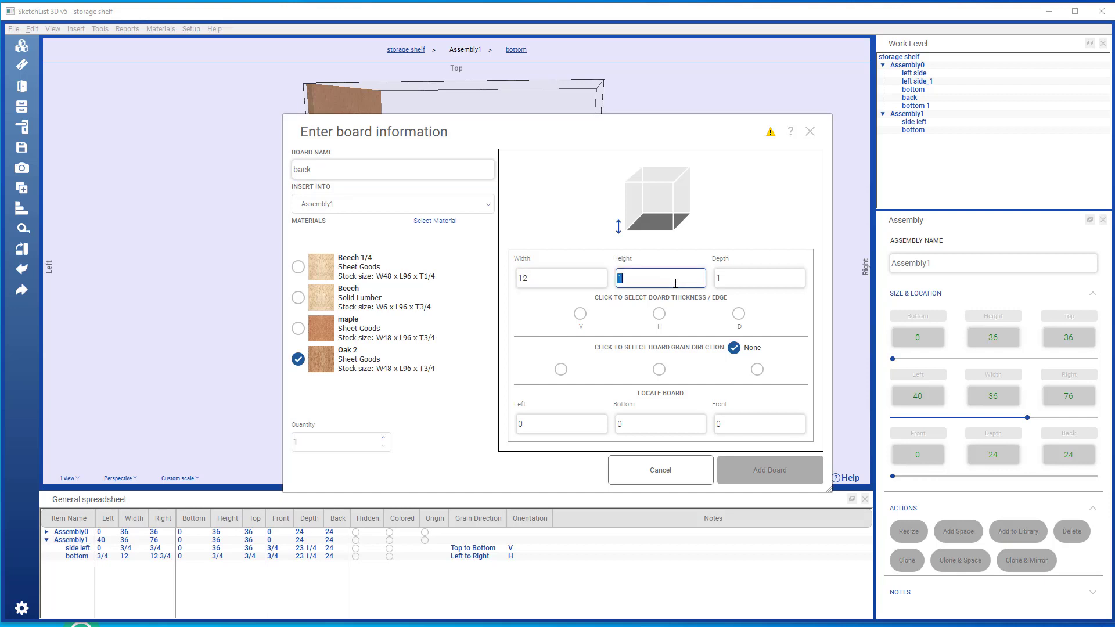
pyautogui.click(757, 278)
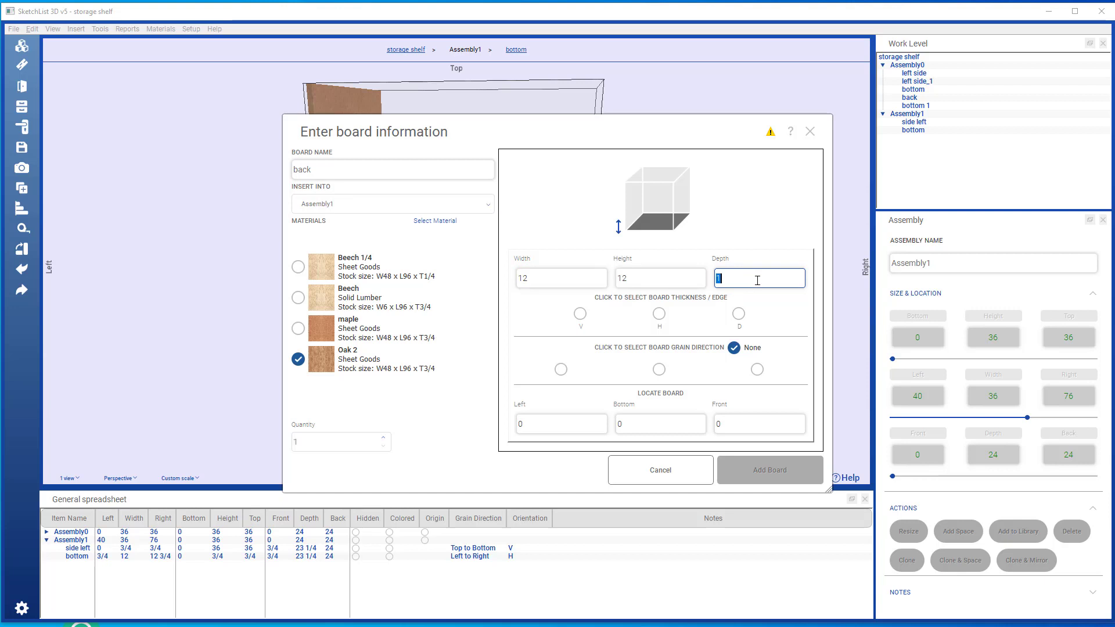
pyautogui.write('.25')
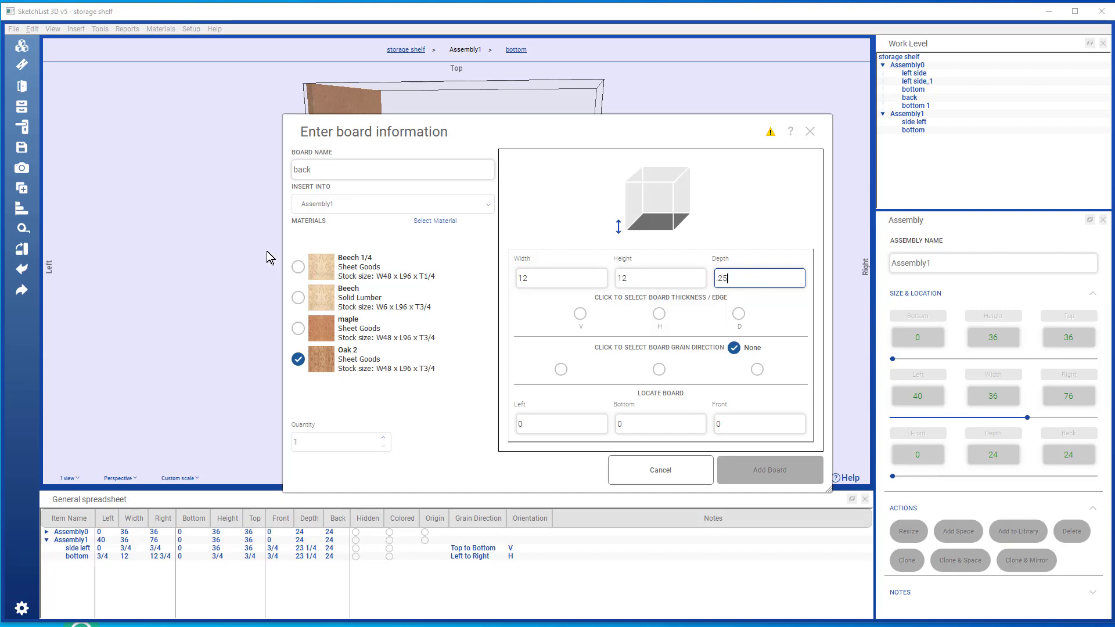
pyautogui.click(298, 267)
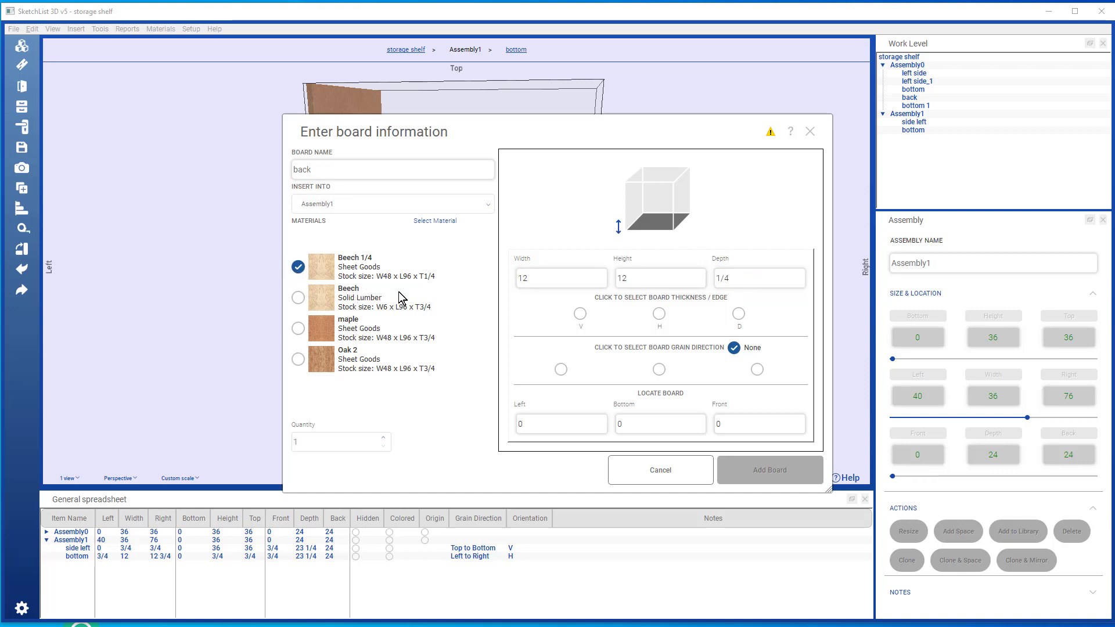
pyautogui.moveTo(728, 340)
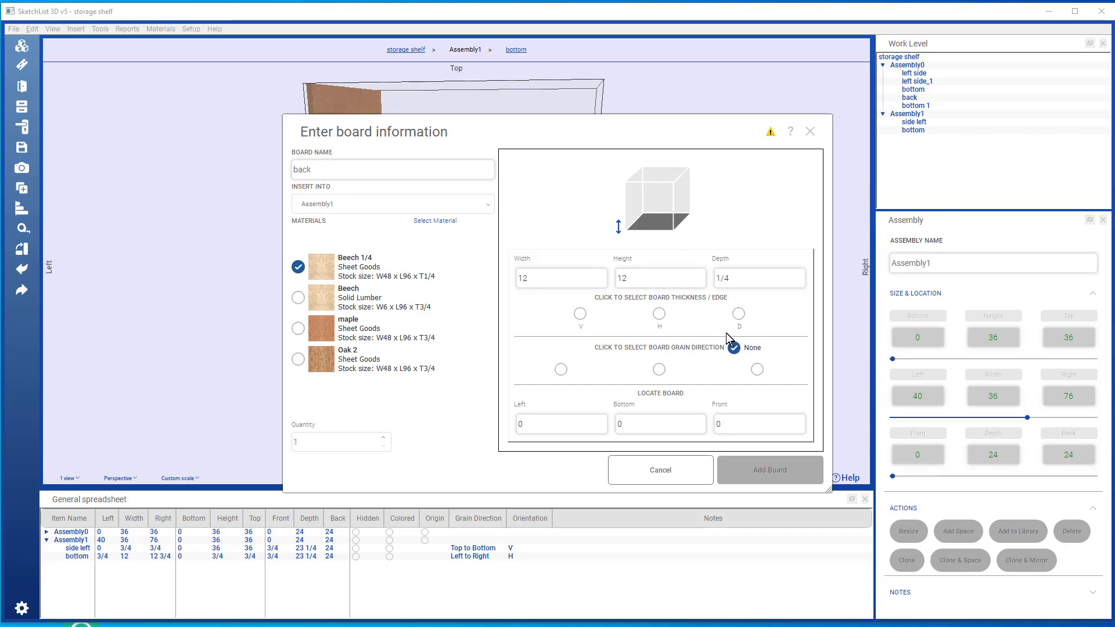
pyautogui.click(737, 315)
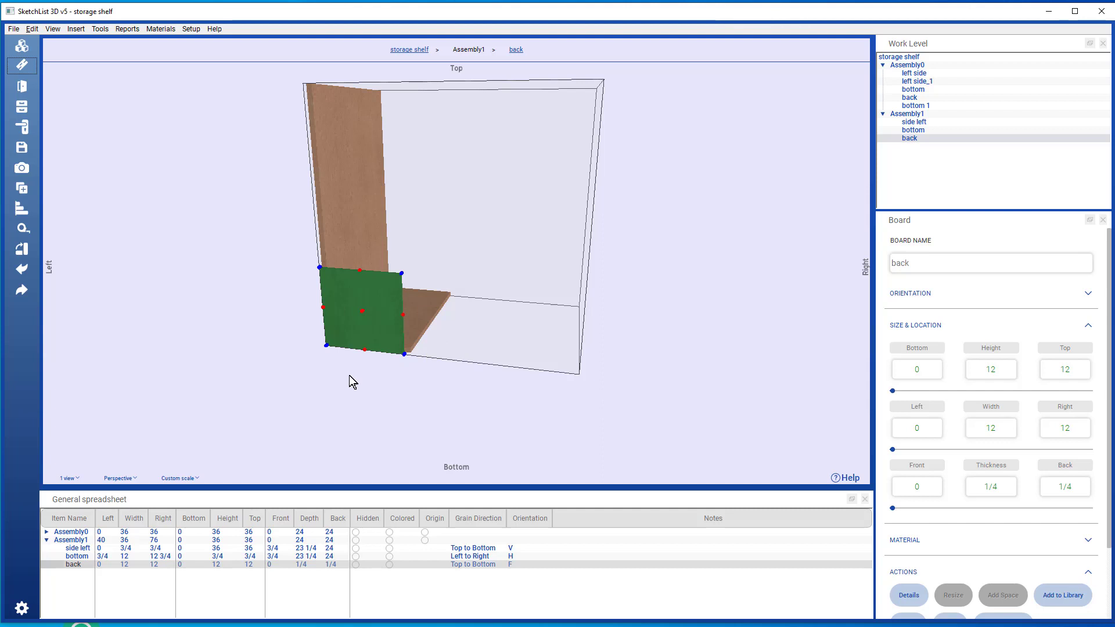
pyautogui.moveTo(324, 352)
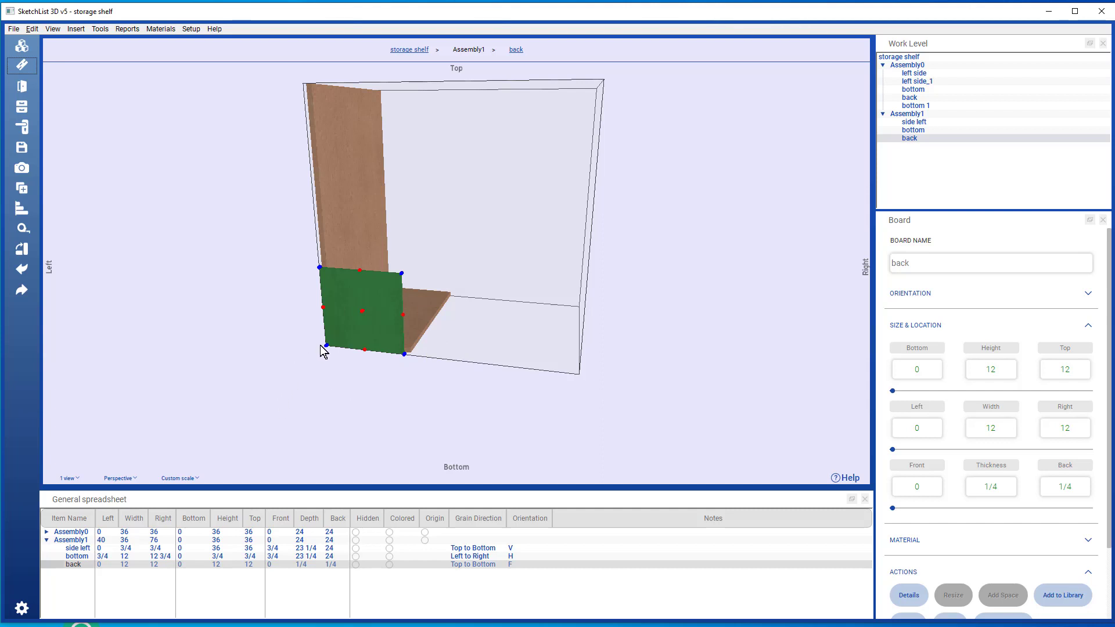
pyautogui.moveTo(327, 350)
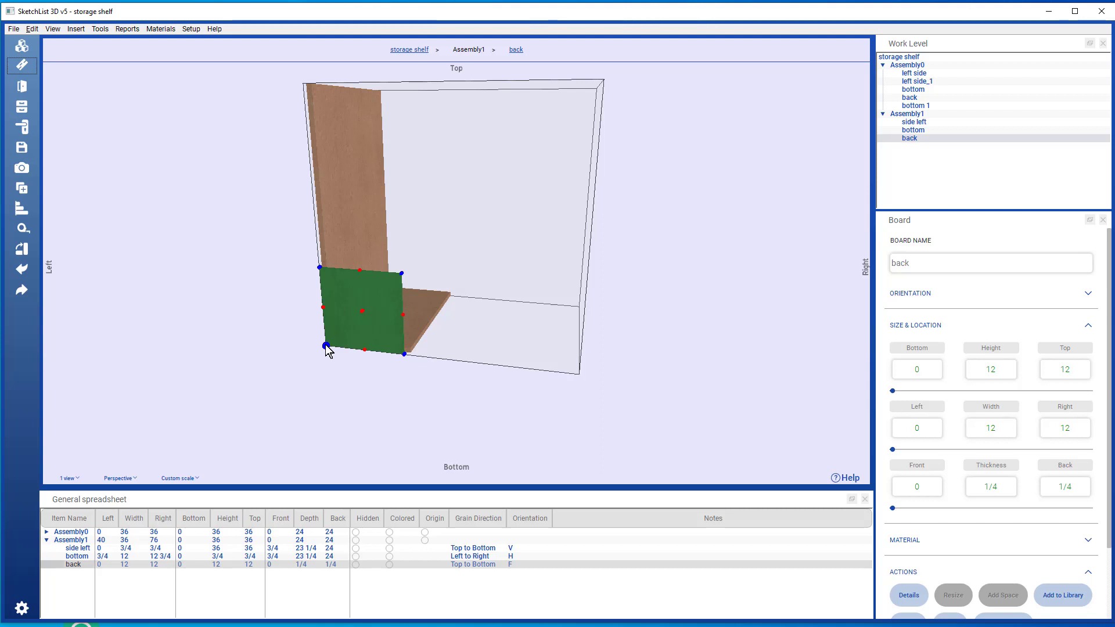
pyautogui.moveTo(407, 313)
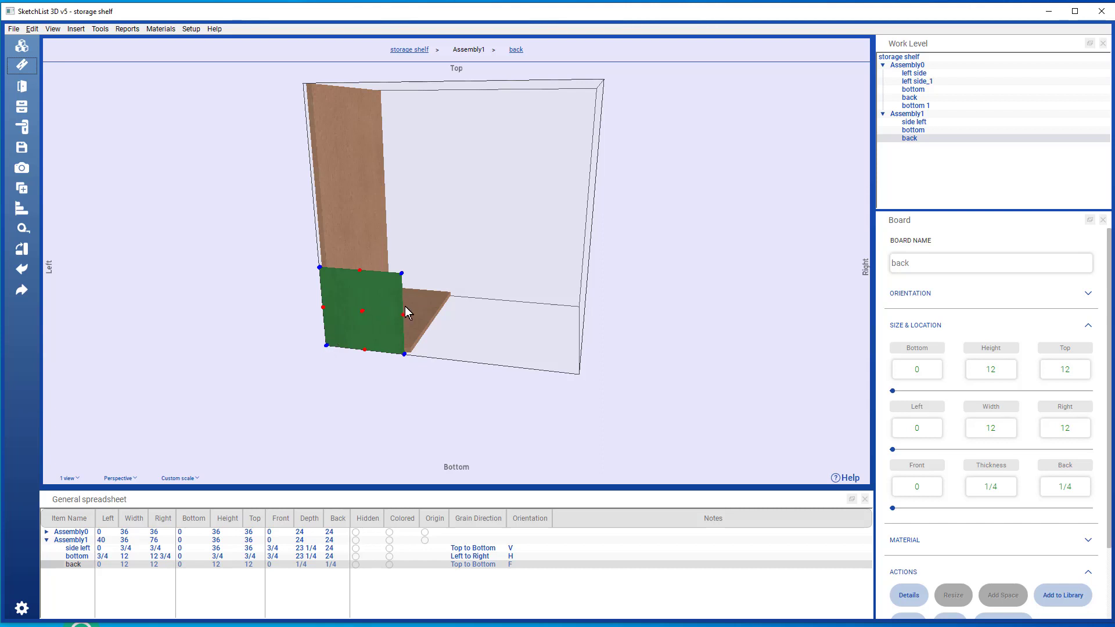
# - Copy the bottom board's corner coordinates onto the back board: left 3/4, bottom 3/4, front 23 3/4
pyautogui.click(913, 129)
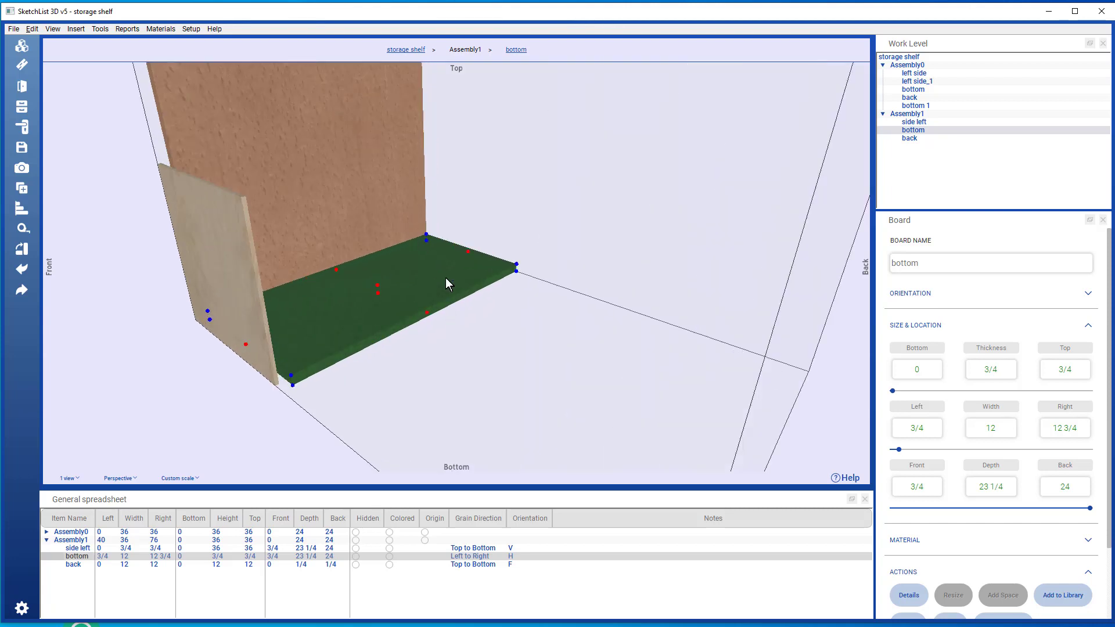
pyautogui.moveTo(439, 276)
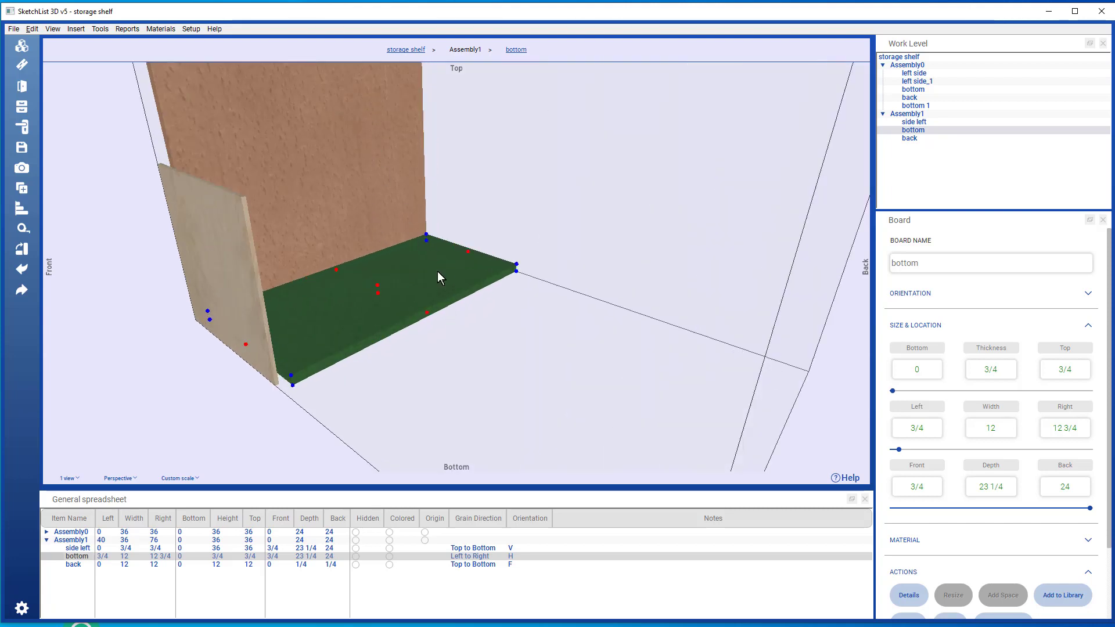
pyautogui.moveTo(427, 238)
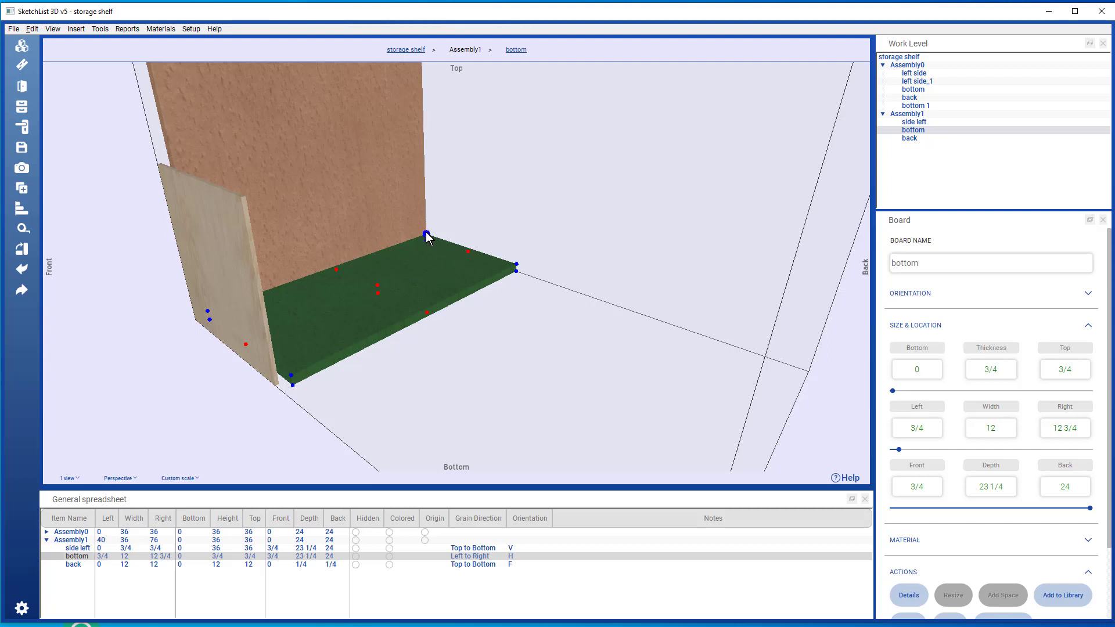
pyautogui.click(426, 234)
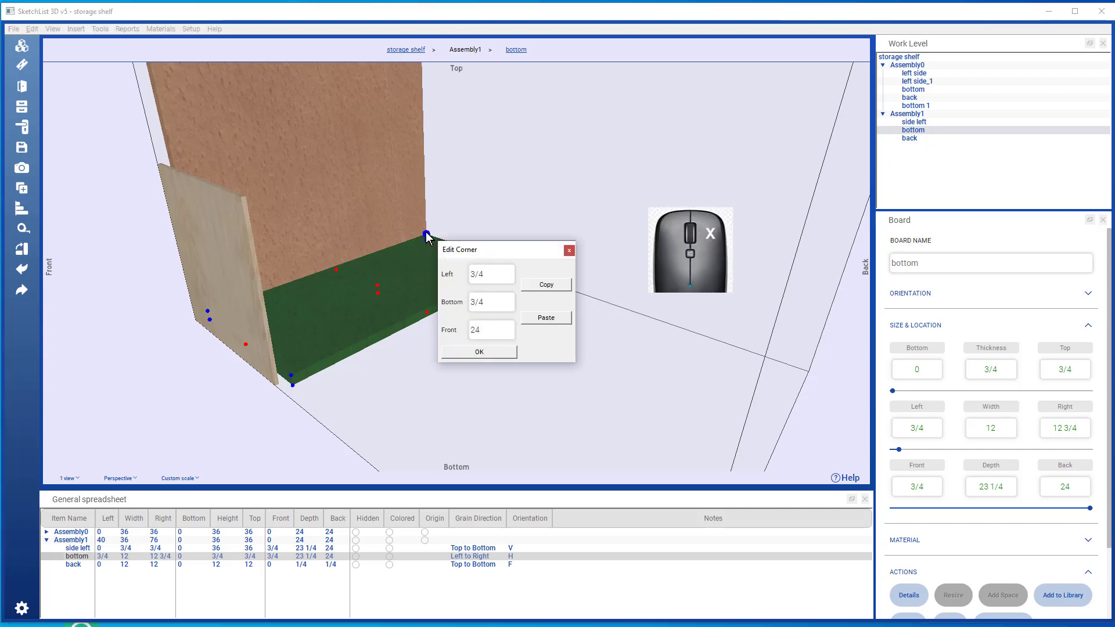
pyautogui.click(491, 273)
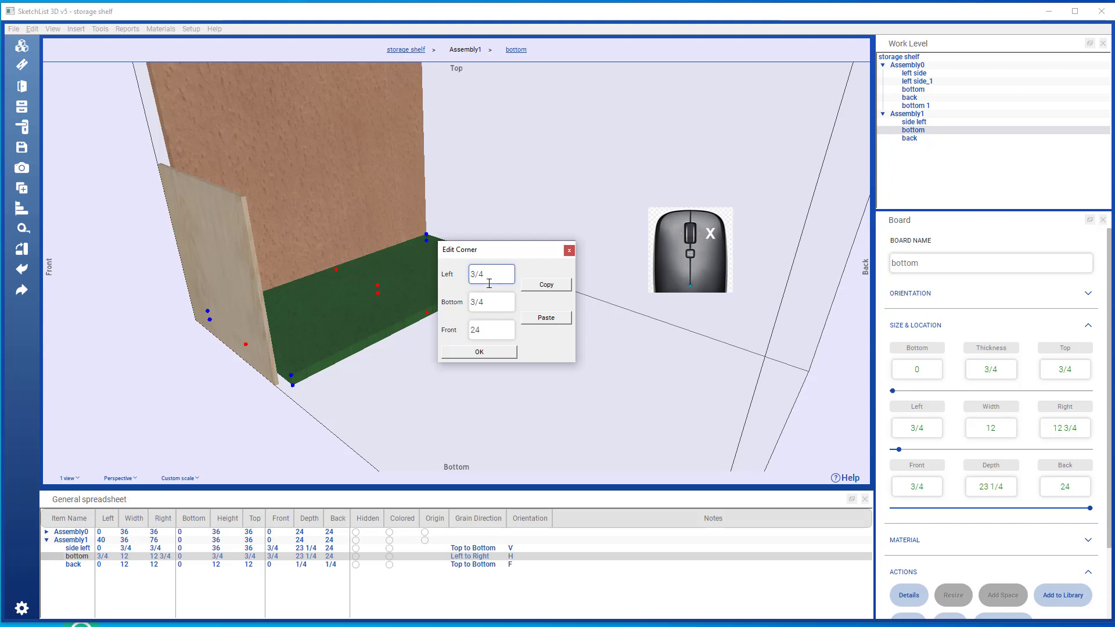
pyautogui.moveTo(500, 268)
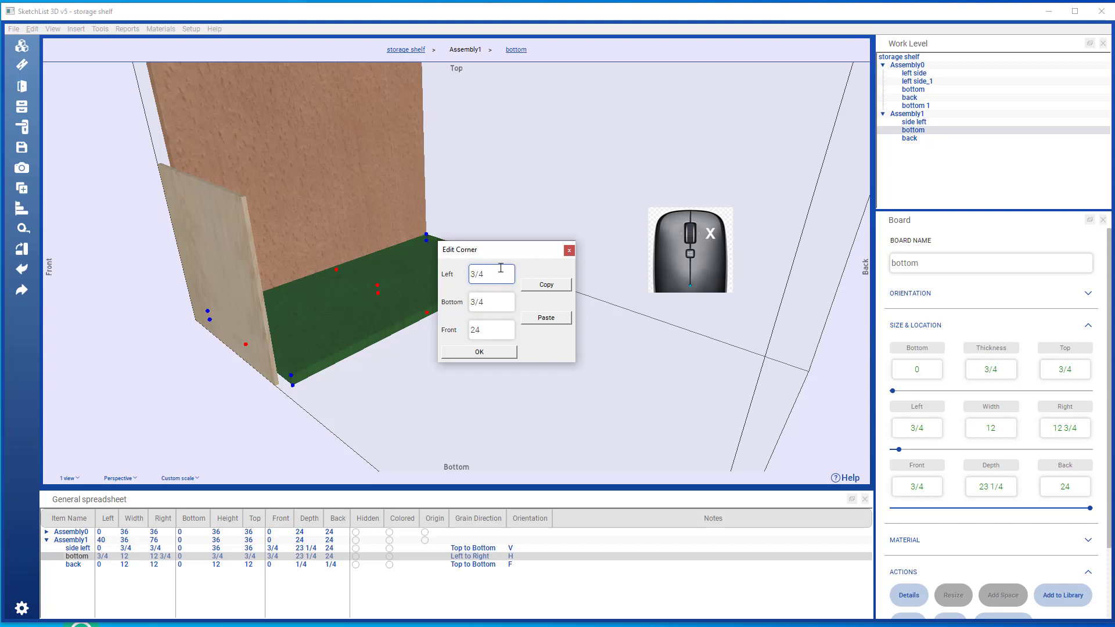
pyautogui.click(490, 301)
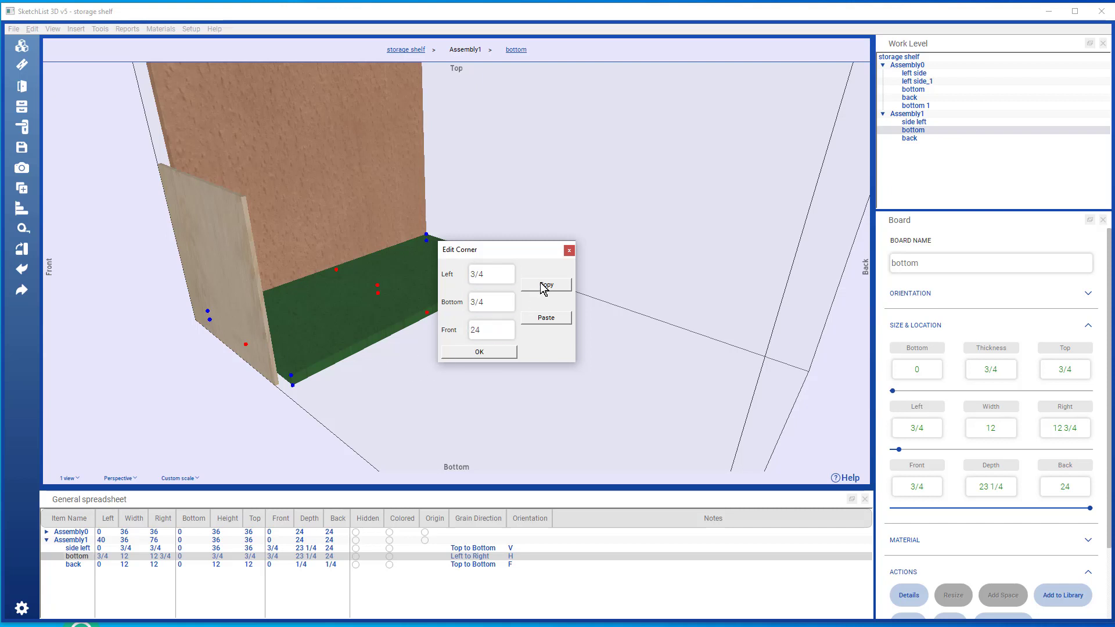
pyautogui.moveTo(237, 299)
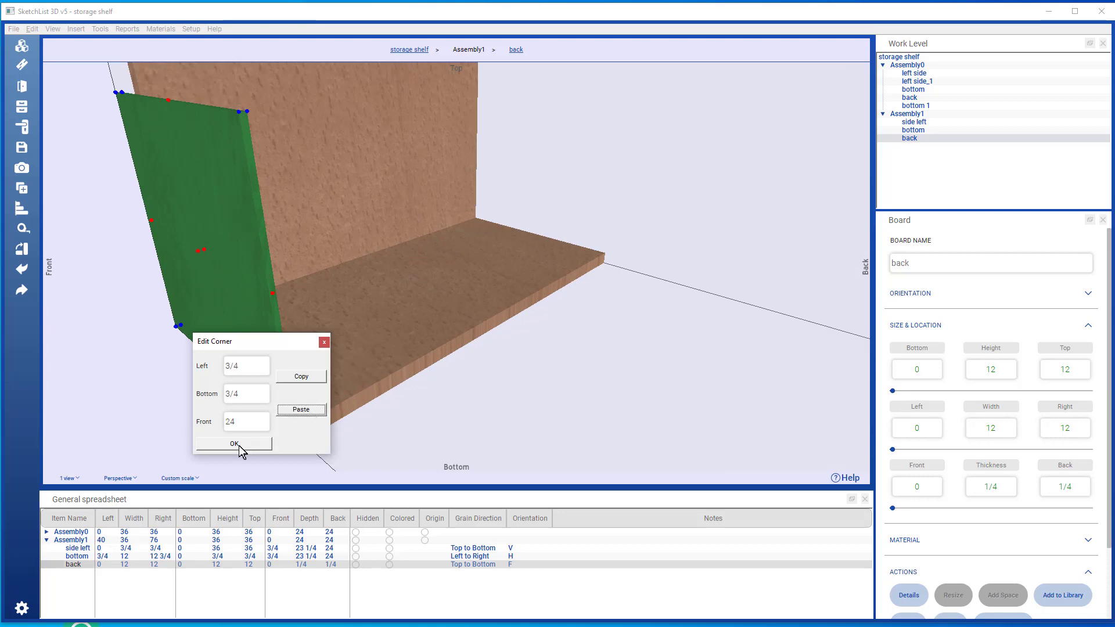
pyautogui.click(234, 443)
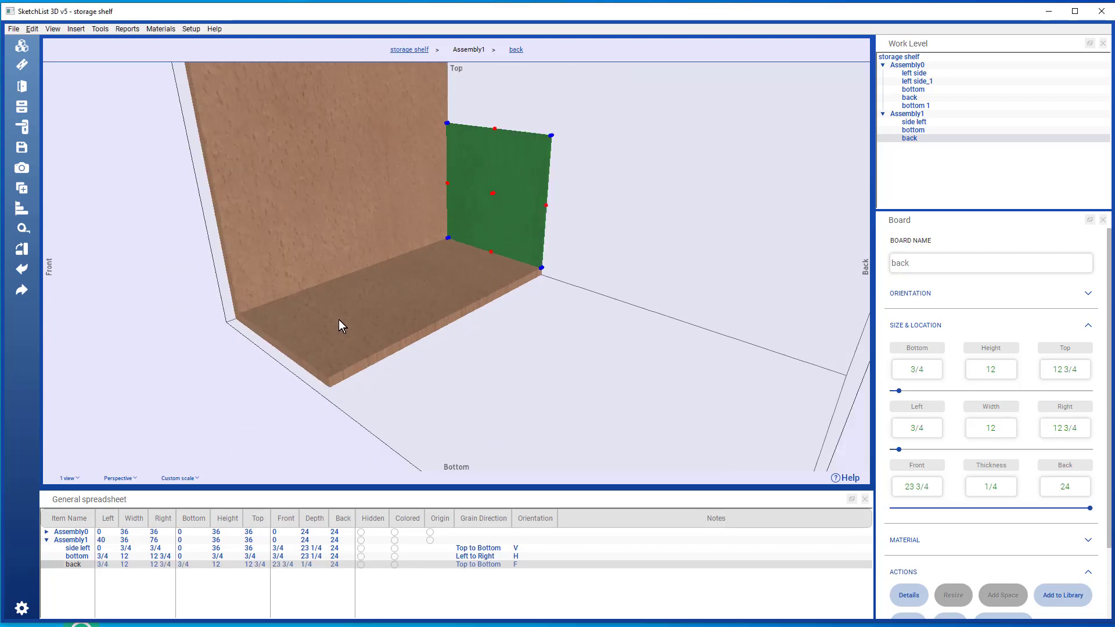
# - Select the second box's left side board
pyautogui.click(913, 130)
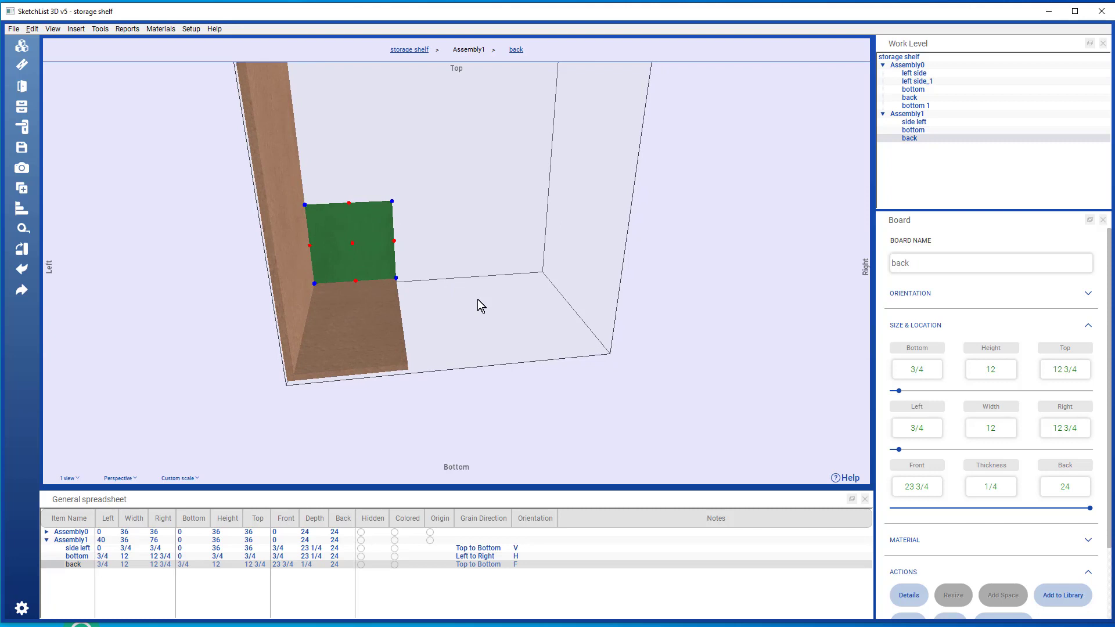
pyautogui.moveTo(295, 277)
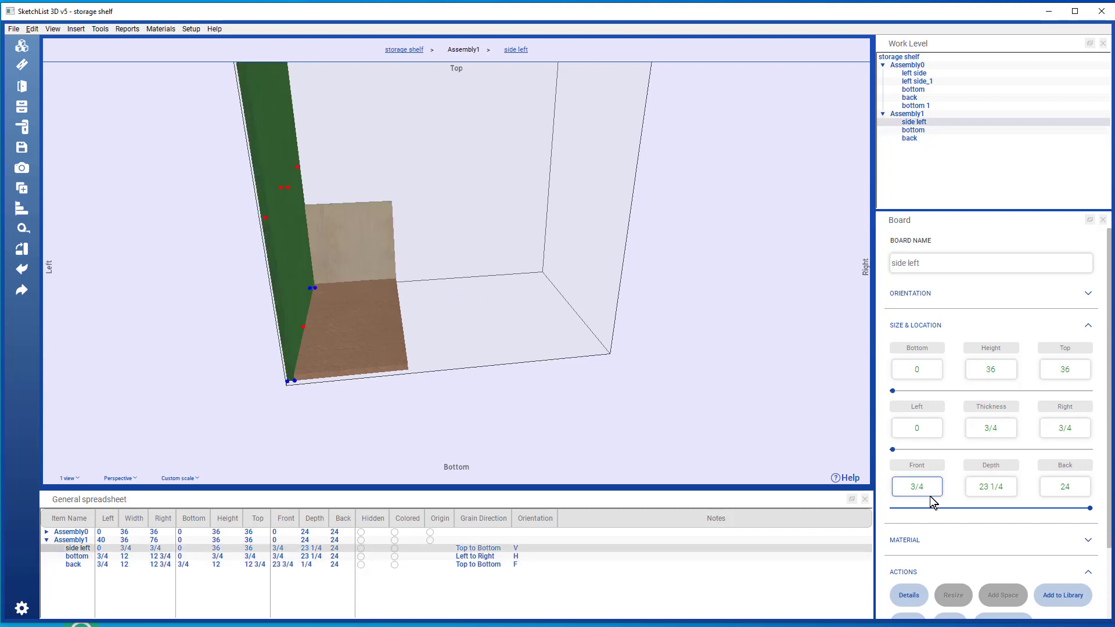
pyautogui.moveTo(919, 566)
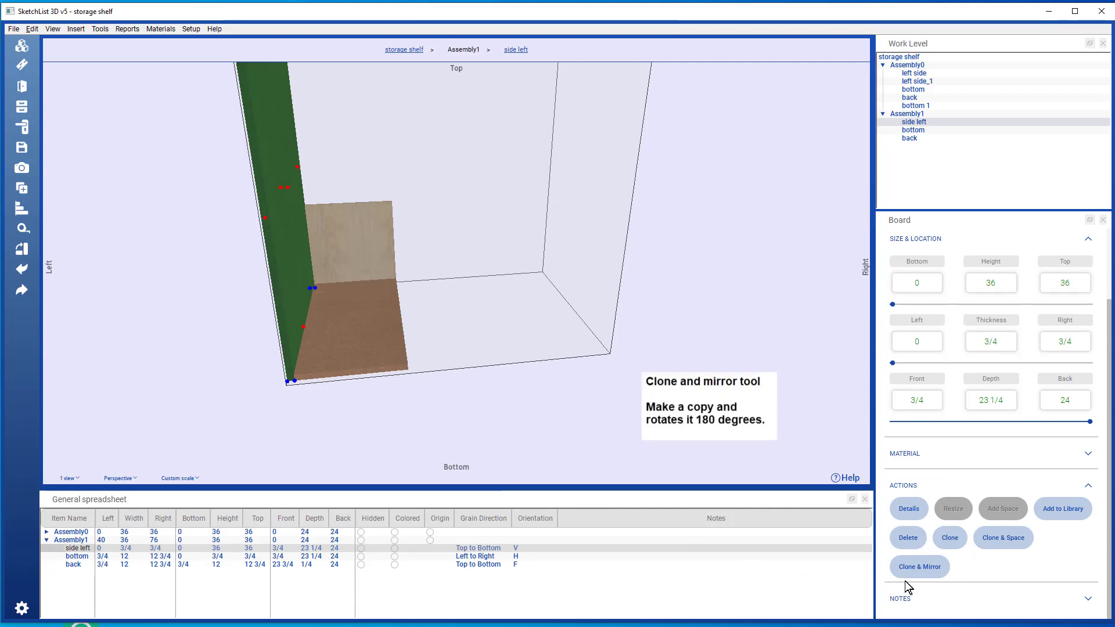
# - Clone & Mirror the left side and rename the copy 'side right'
pyautogui.click(920, 566)
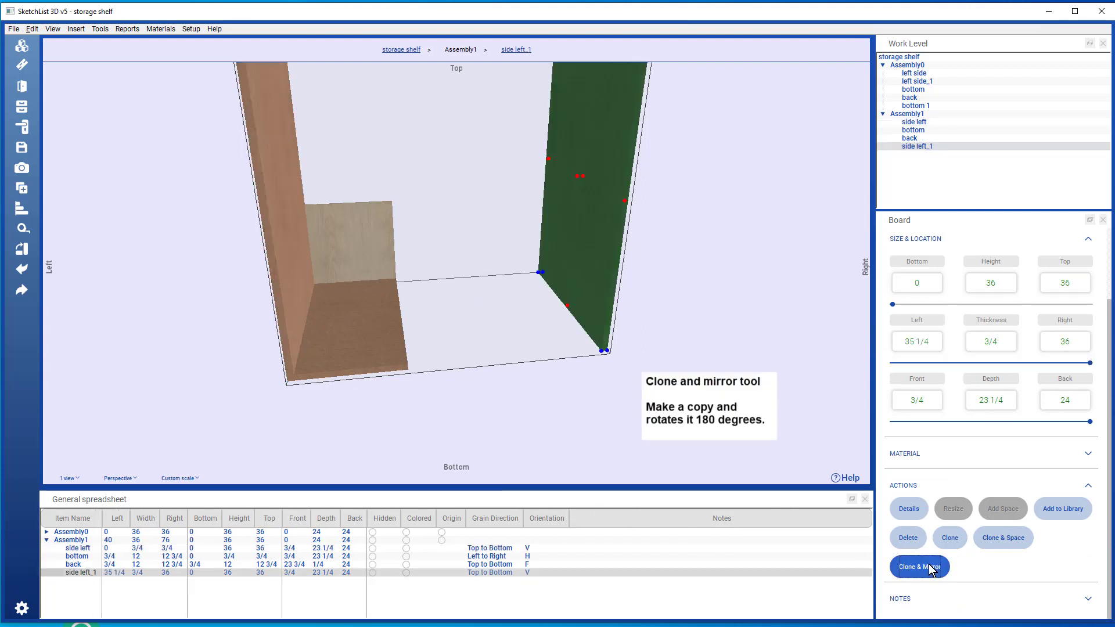
pyautogui.moveTo(953, 262)
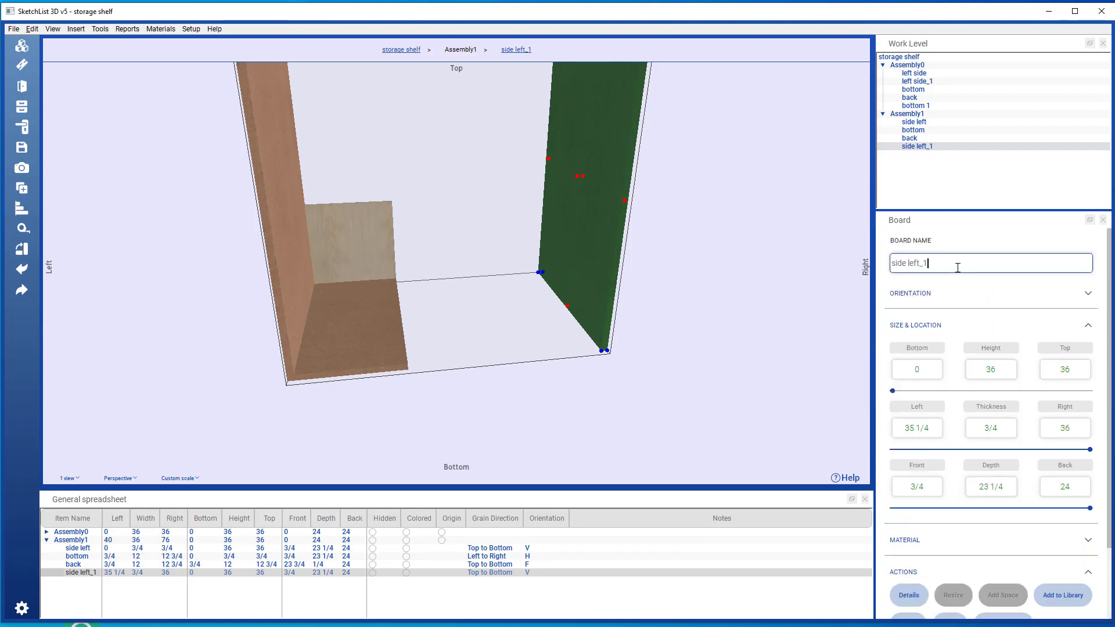
pyautogui.tripleClick(988, 263)
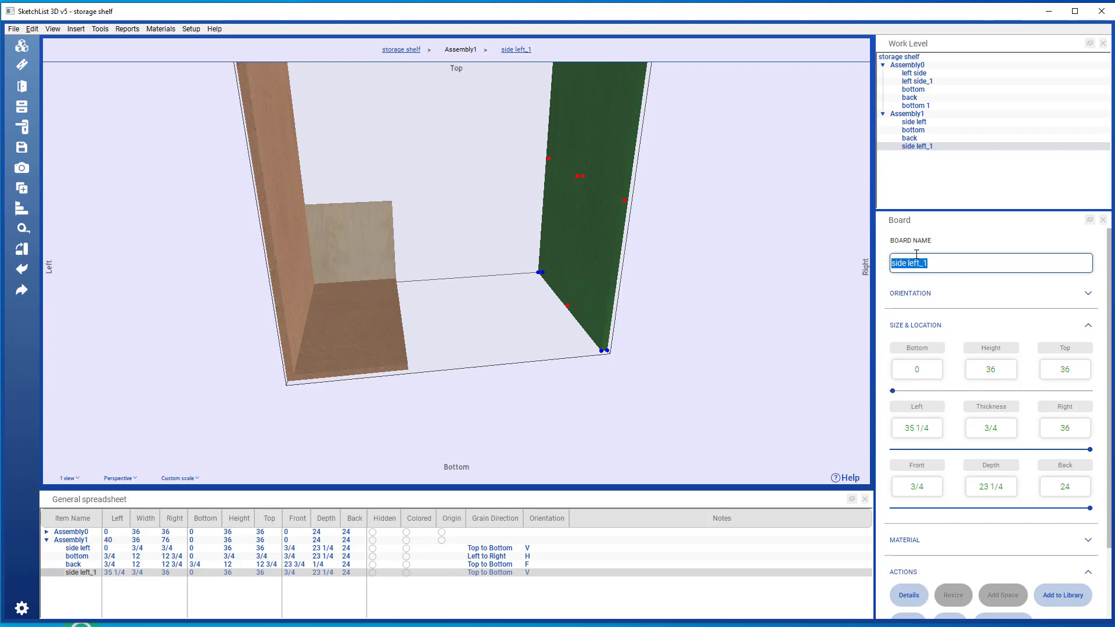
pyautogui.write('side')
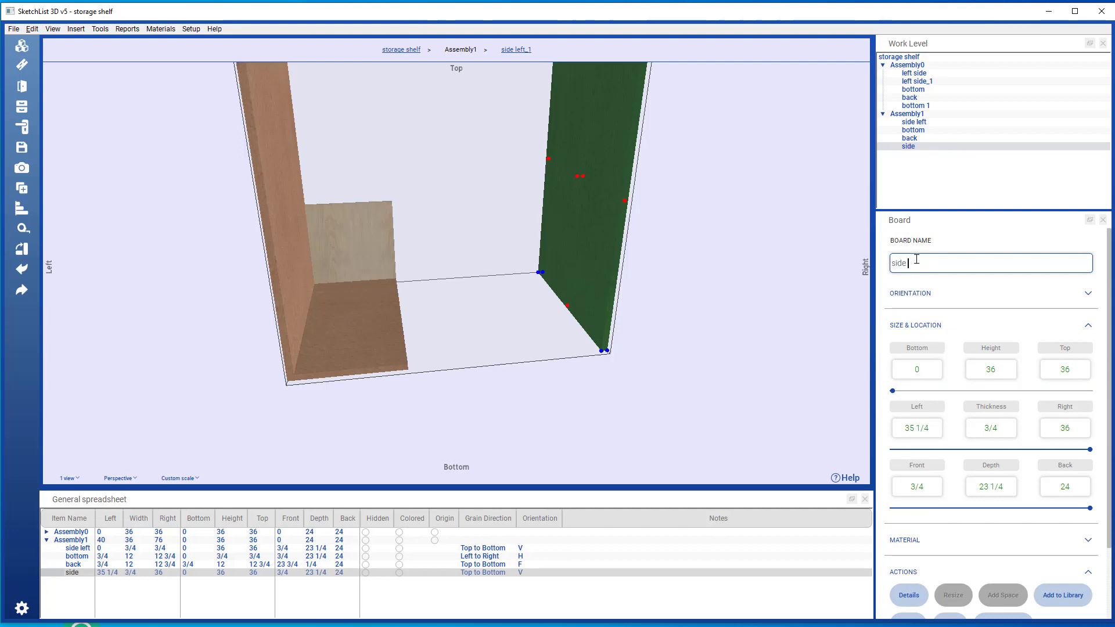
pyautogui.write('right')
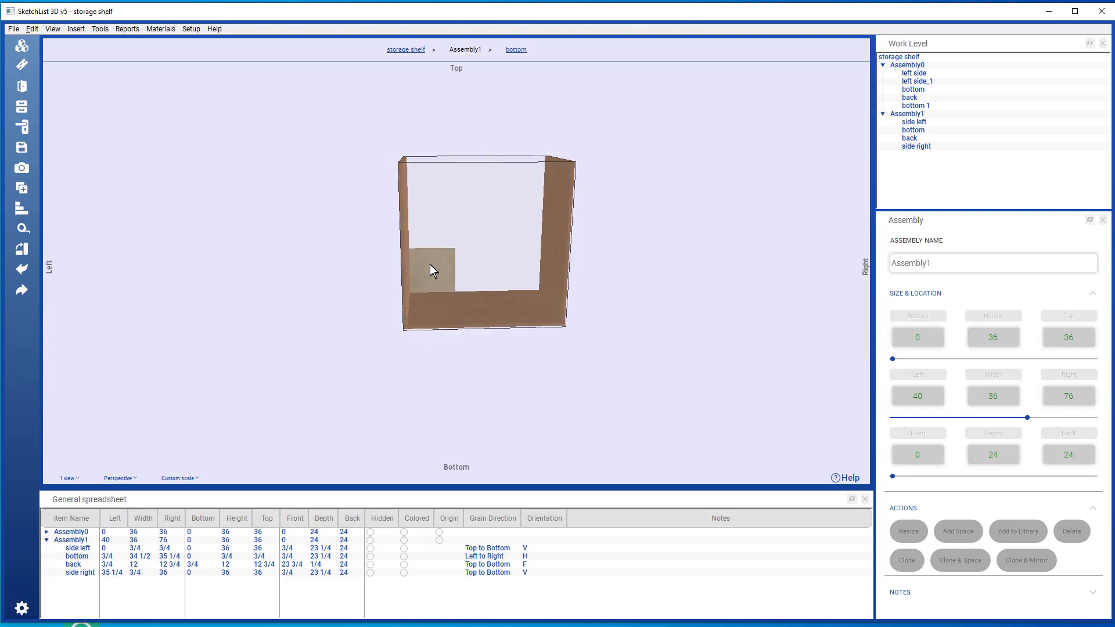
# - Stretch the back board to 34 1/2 wide and 35 1/4 high
pyautogui.click(430, 278)
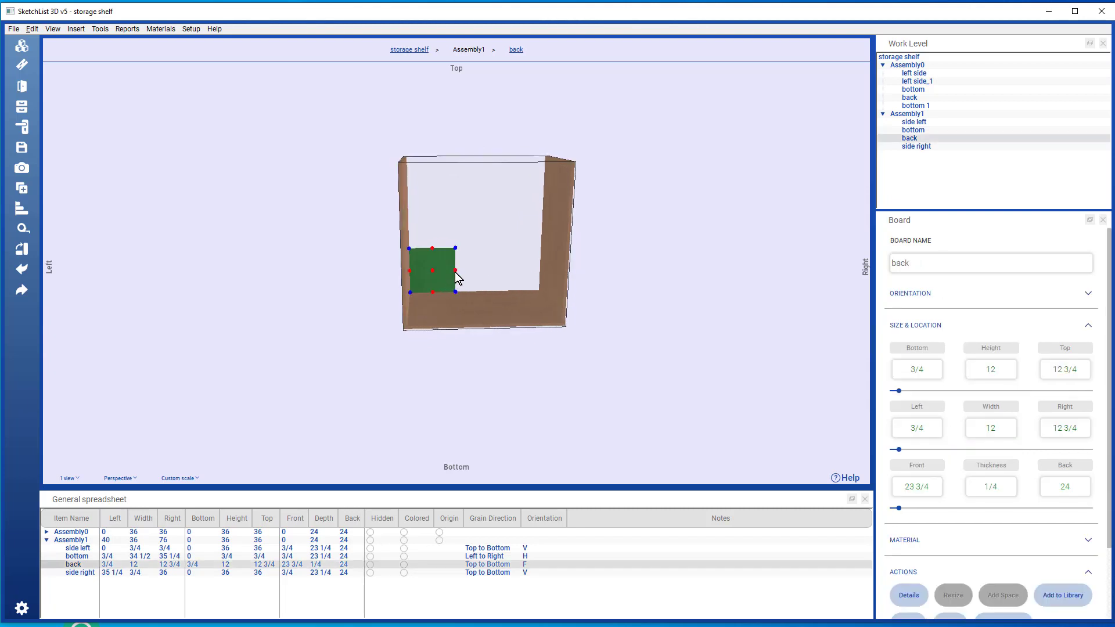
pyautogui.moveTo(457, 270); pyautogui.dragTo(536, 268)
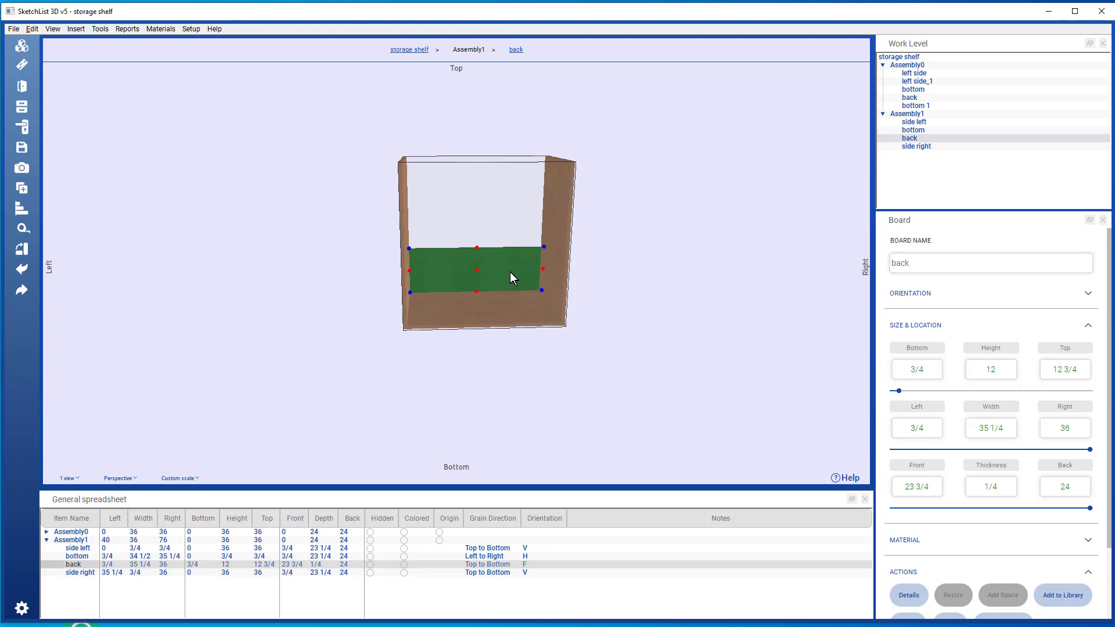
pyautogui.moveTo(526, 288)
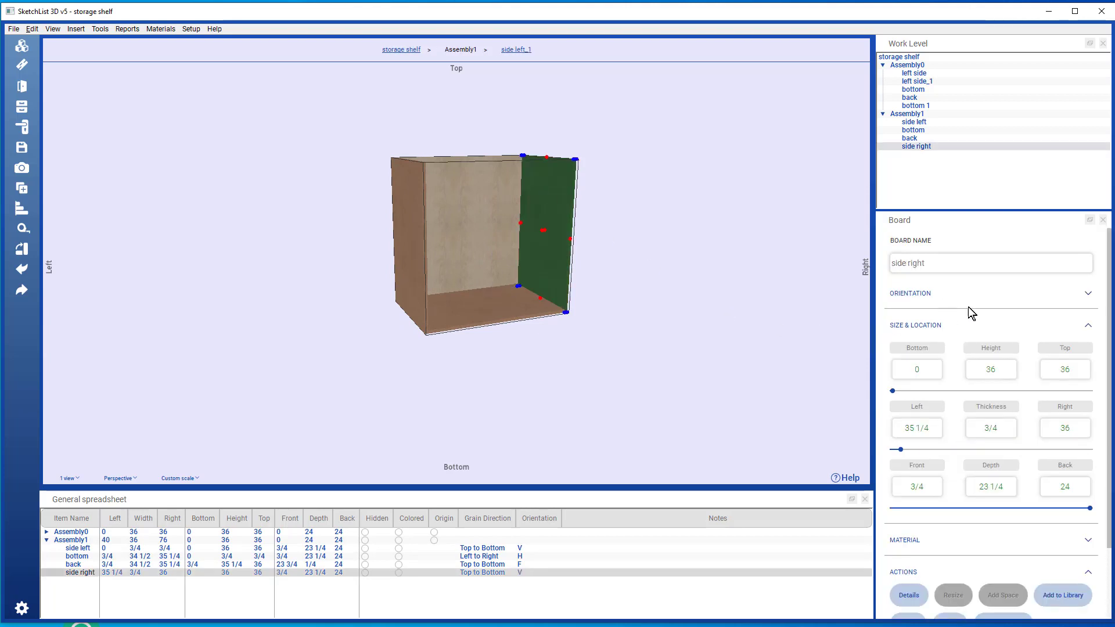
pyautogui.click(912, 130)
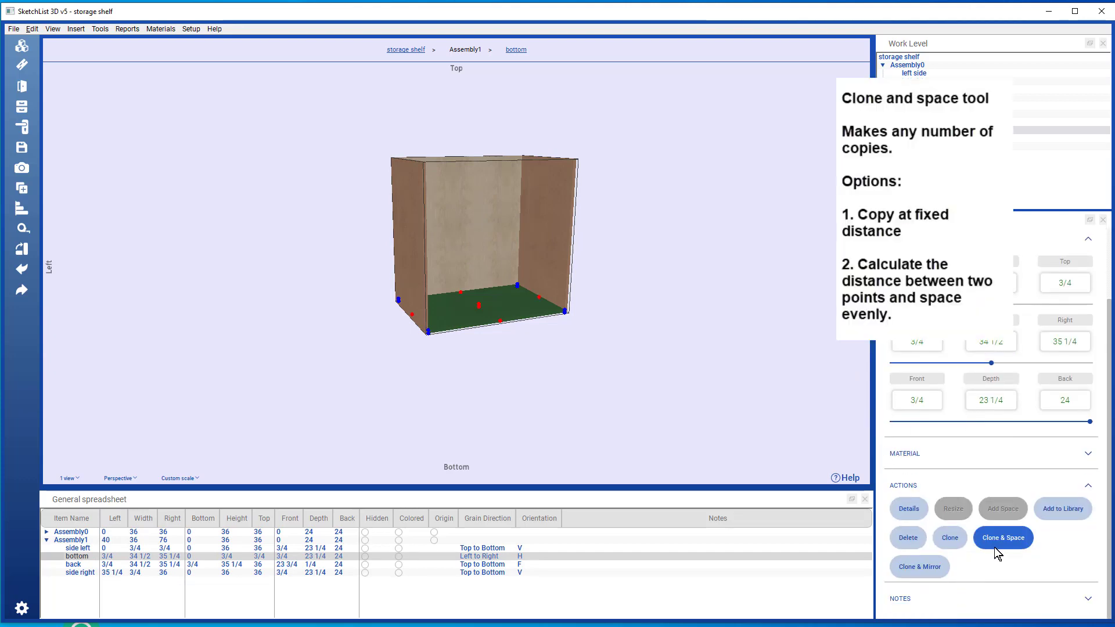
# - Clone the bottom board once into a top board spanning 35 1/4 to 36
pyautogui.click(1002, 537)
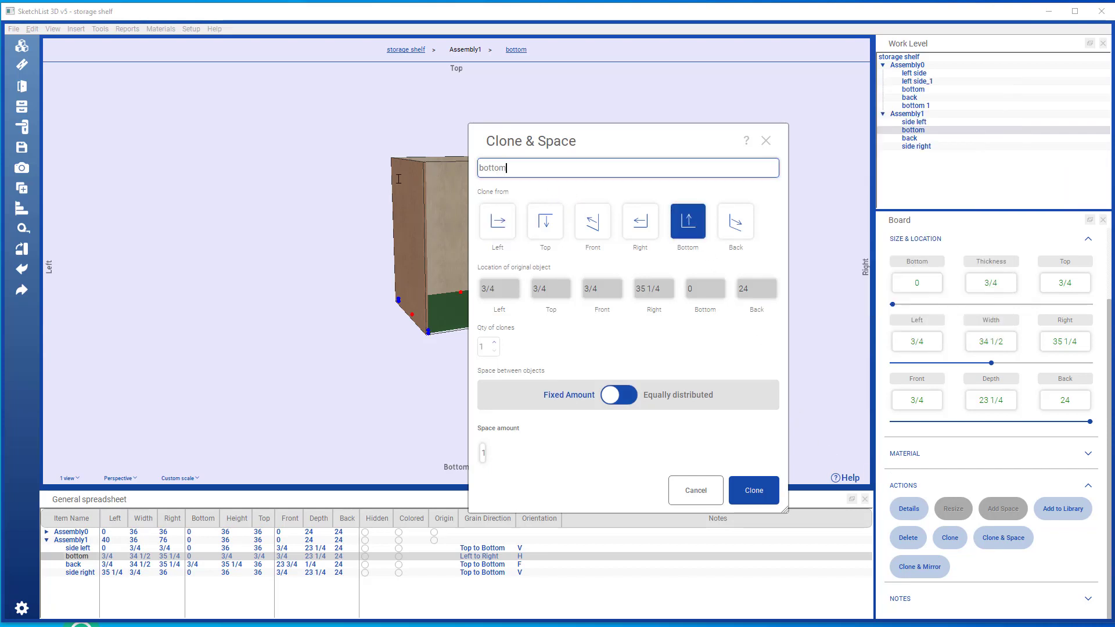
pyautogui.moveTo(488, 347)
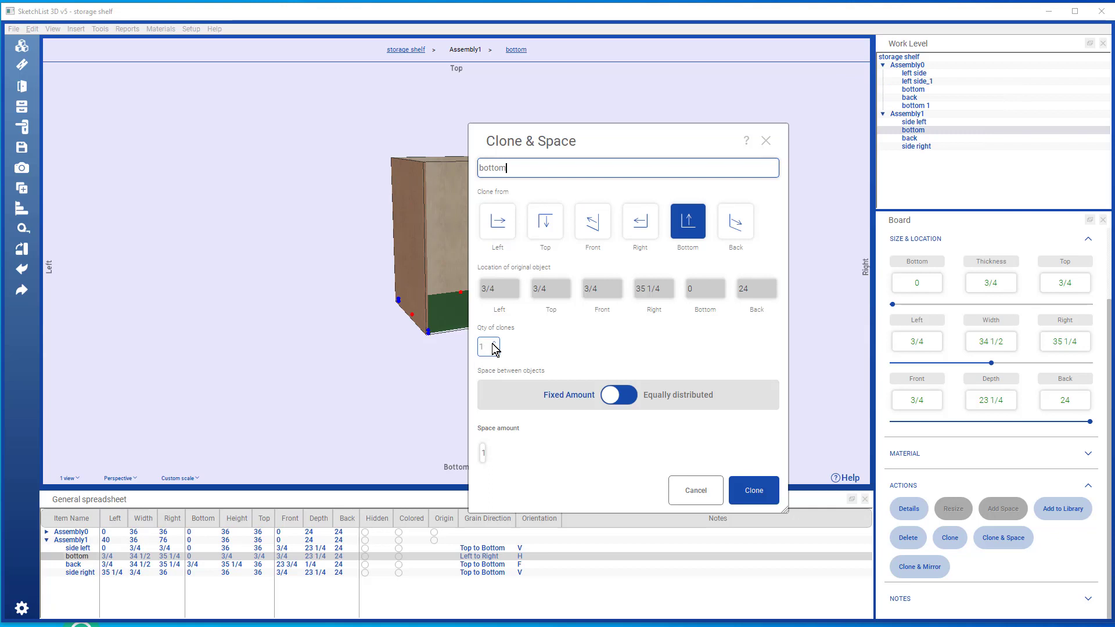
pyautogui.click(617, 395)
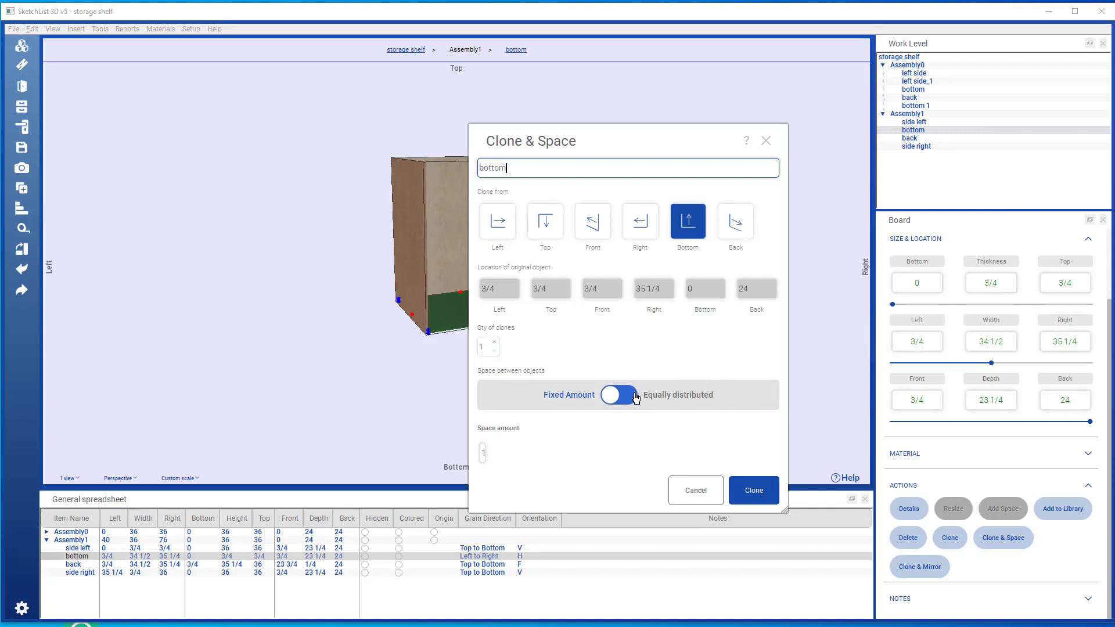
pyautogui.click(618, 395)
pyautogui.write('36')
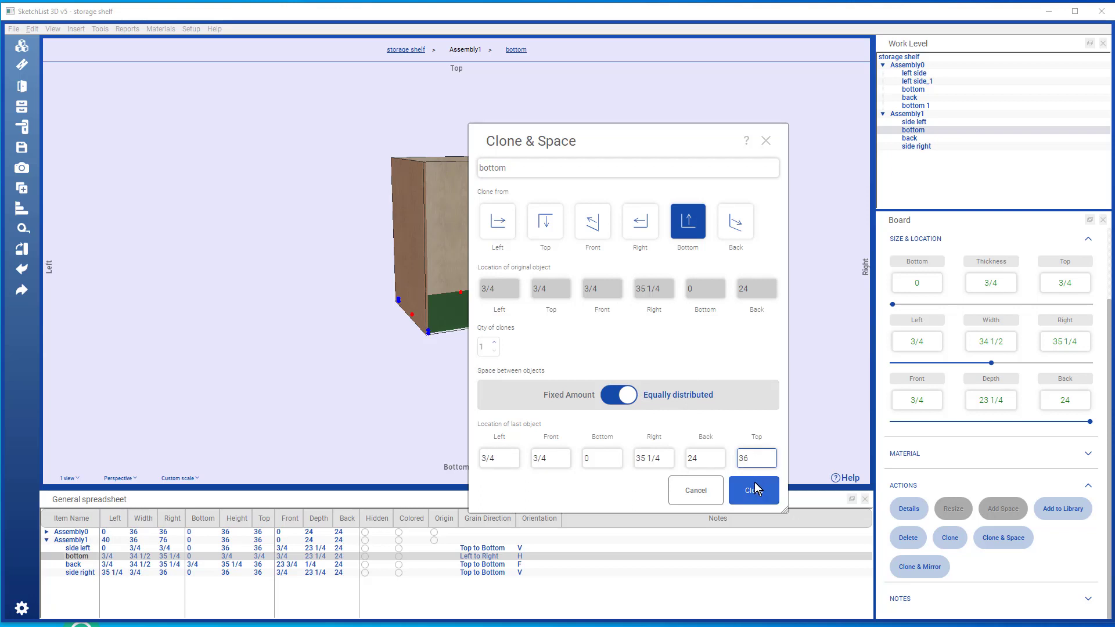
pyautogui.click(753, 490)
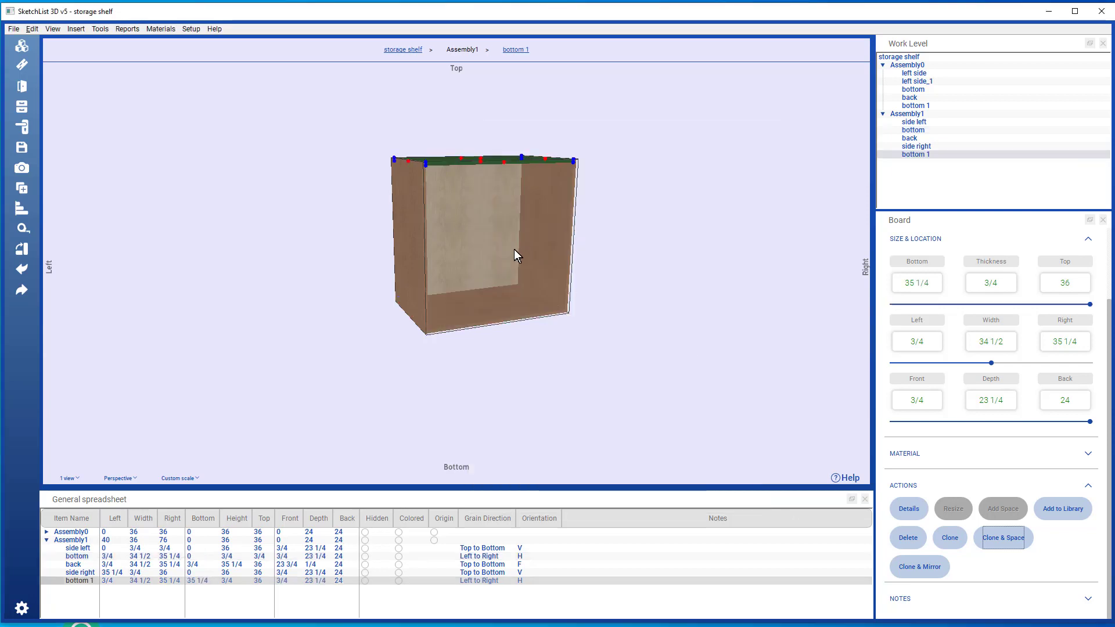
# - Select the back board, then go up to the 'storage shelf' project level
pyautogui.click(908, 138)
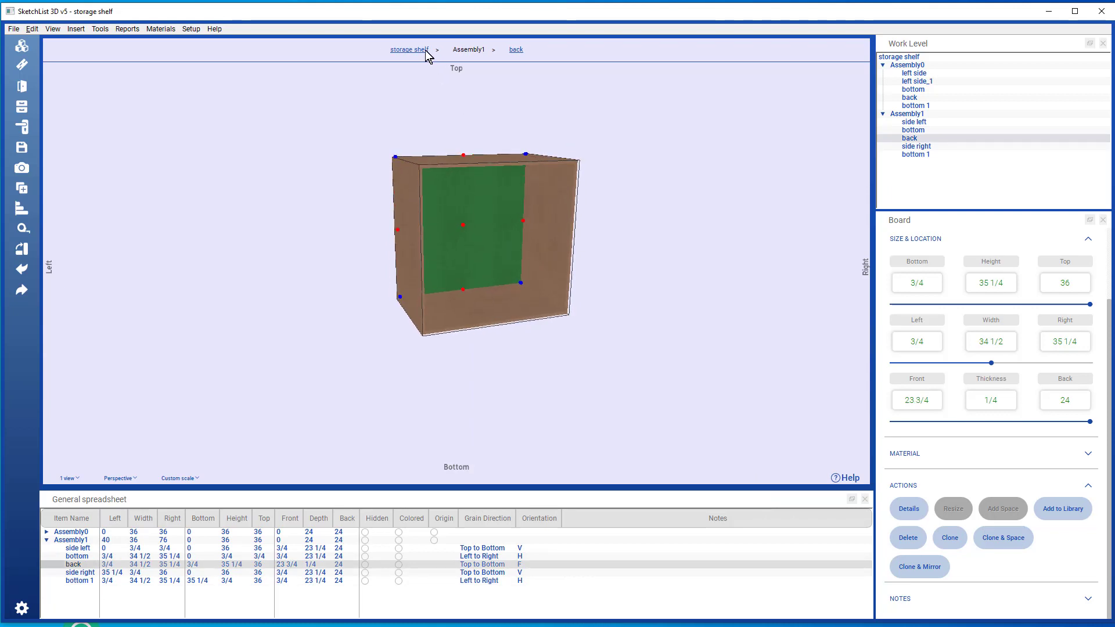
pyautogui.click(407, 49)
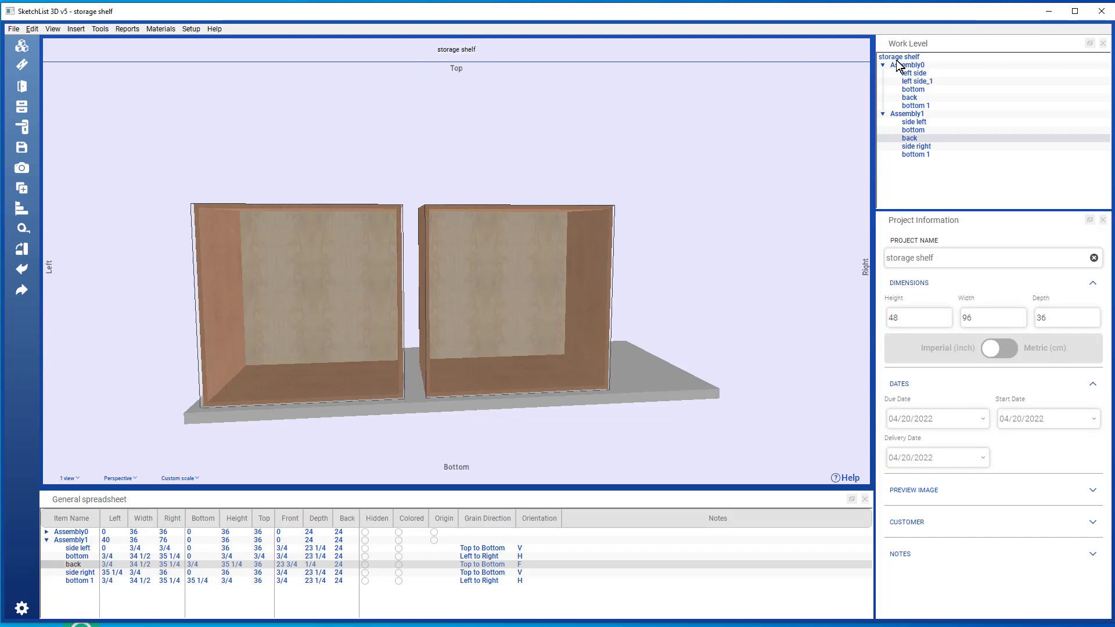